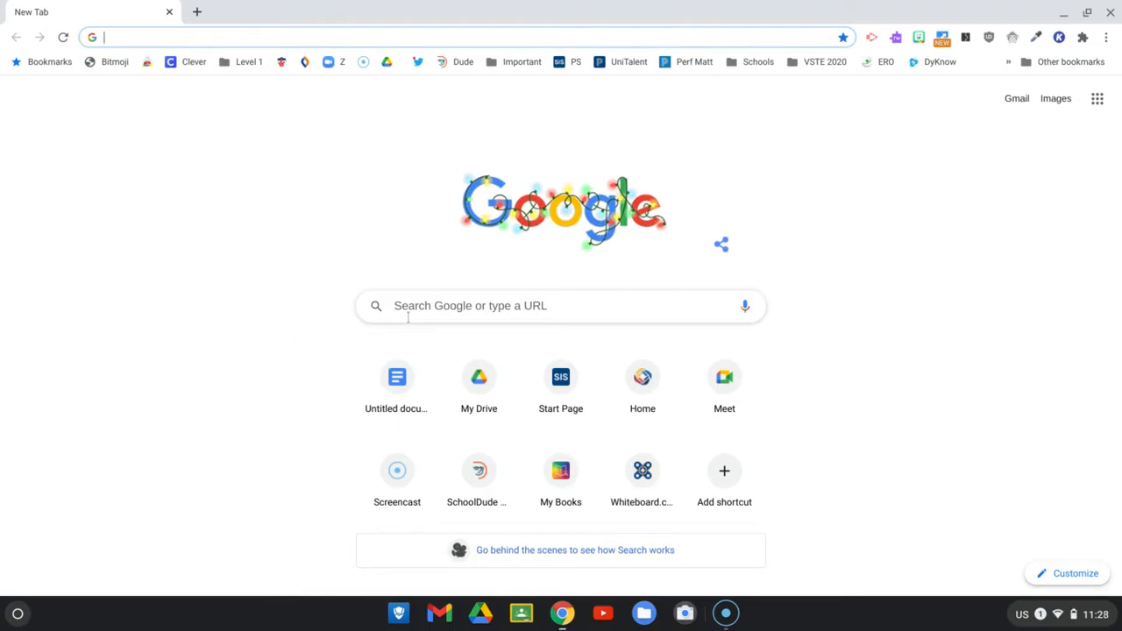
# - Search Google for 'book creator for chrome' via the suggested query
pyautogui.click(561, 305)
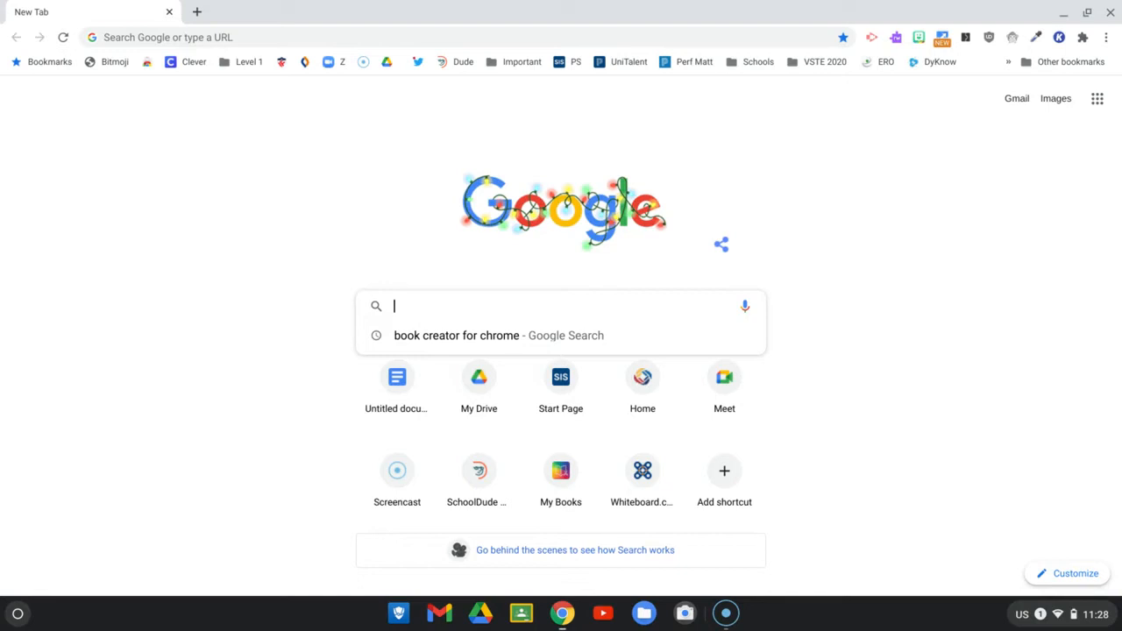
pyautogui.moveTo(427, 340)
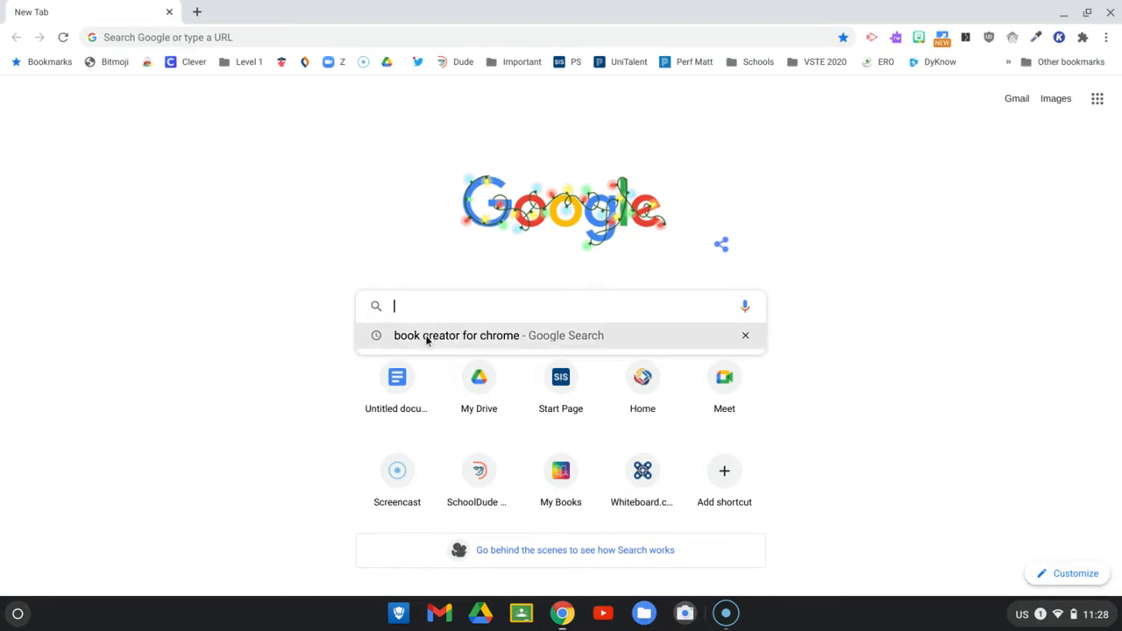
pyautogui.click(456, 335)
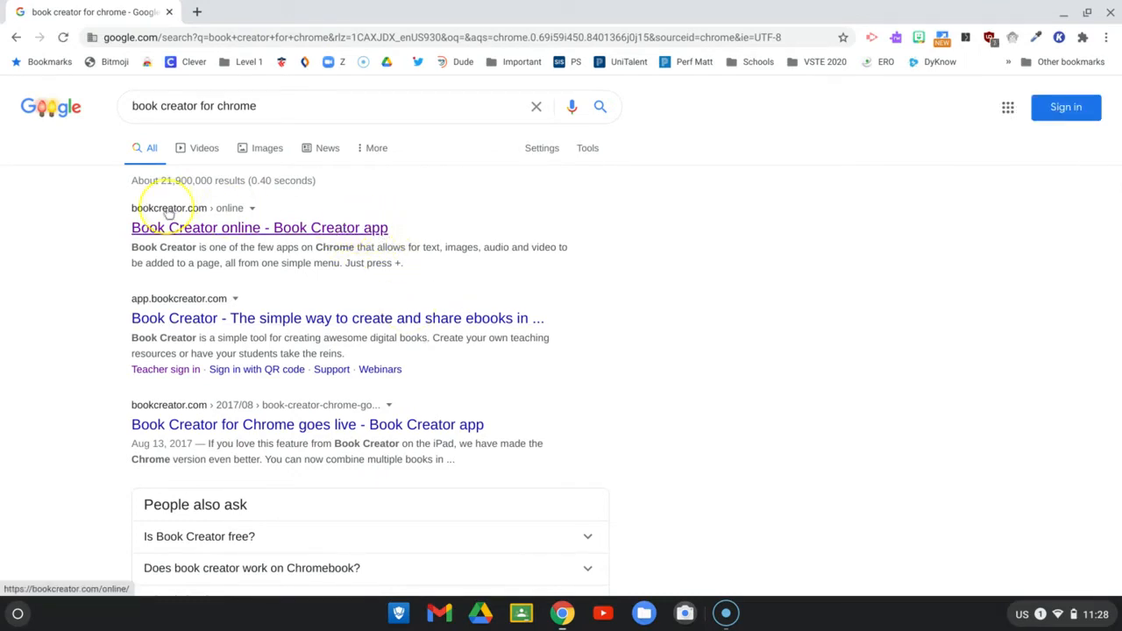
pyautogui.moveTo(214, 228)
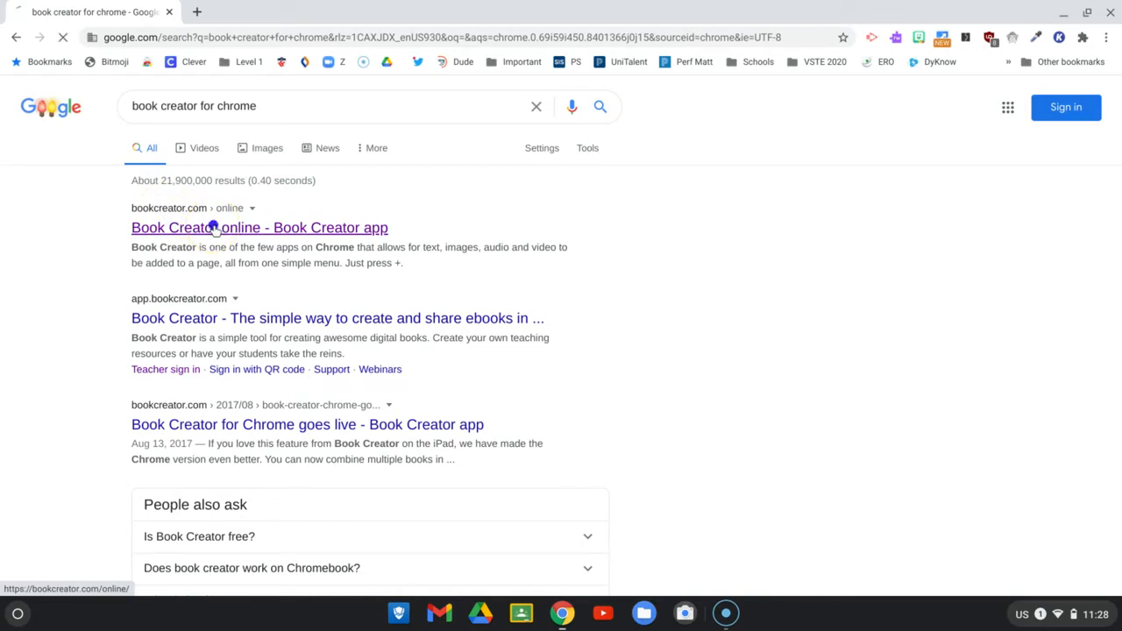
# - Go to the Book Creator online site and reach its sign-in page
pyautogui.click(260, 228)
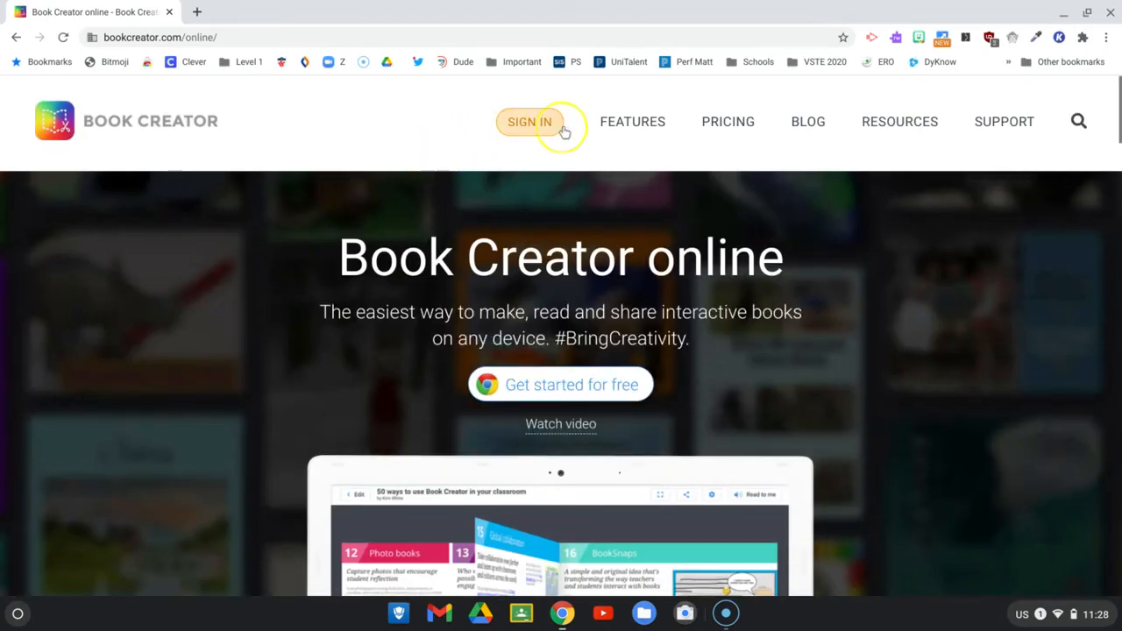
pyautogui.click(529, 123)
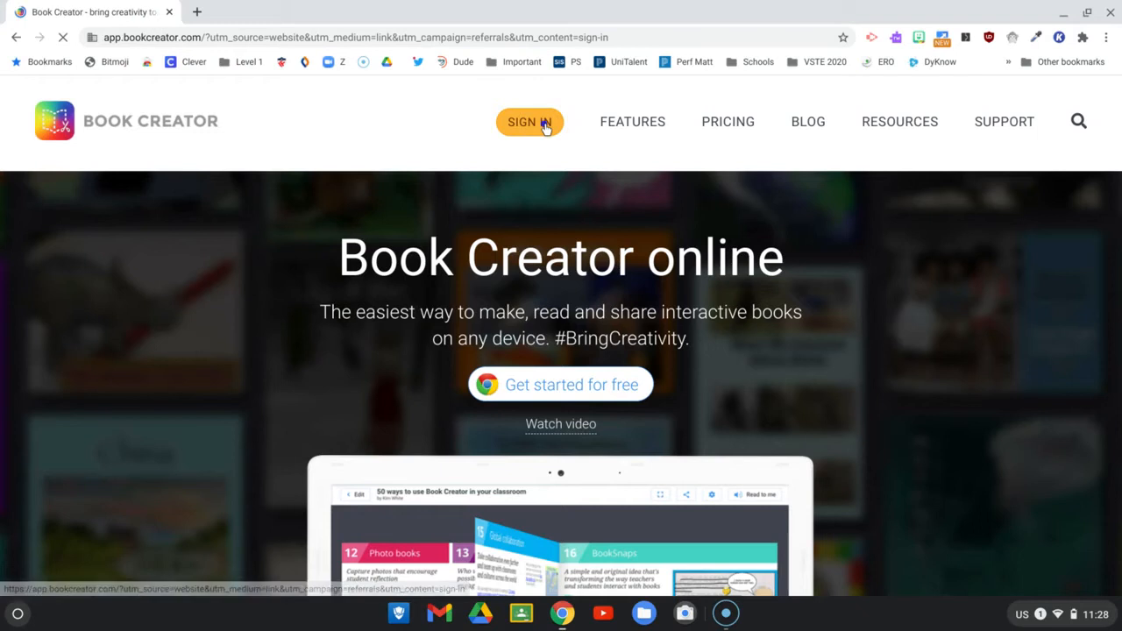
pyautogui.click(522, 121)
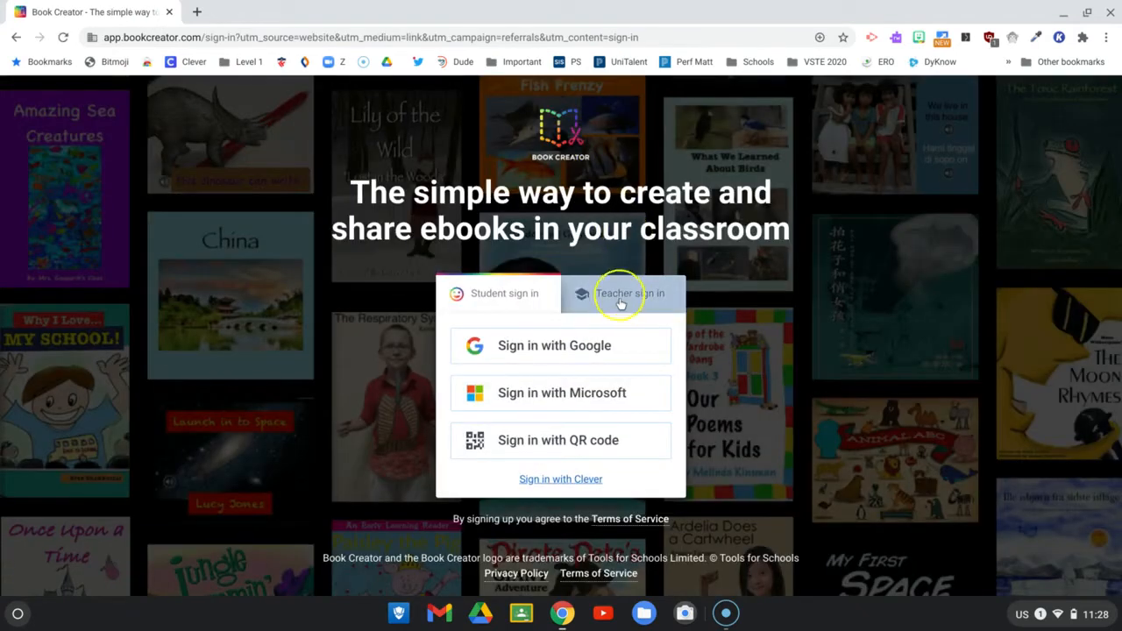
# - Sign in as a teacher with the chosen Google account, landing in My Books
pyautogui.click(630, 293)
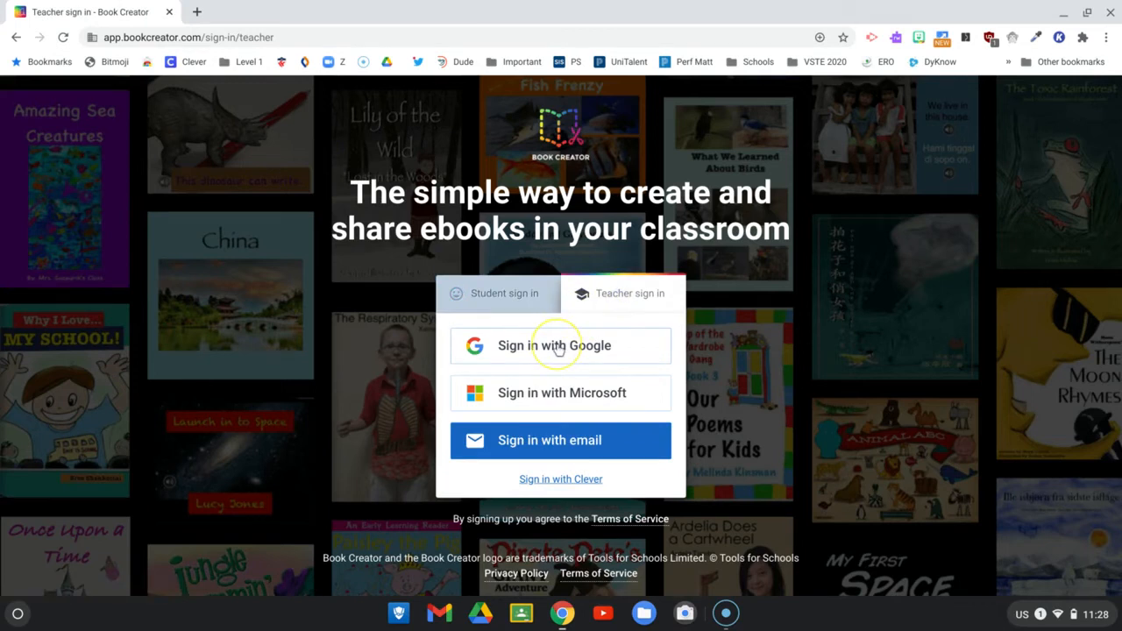
pyautogui.click(561, 346)
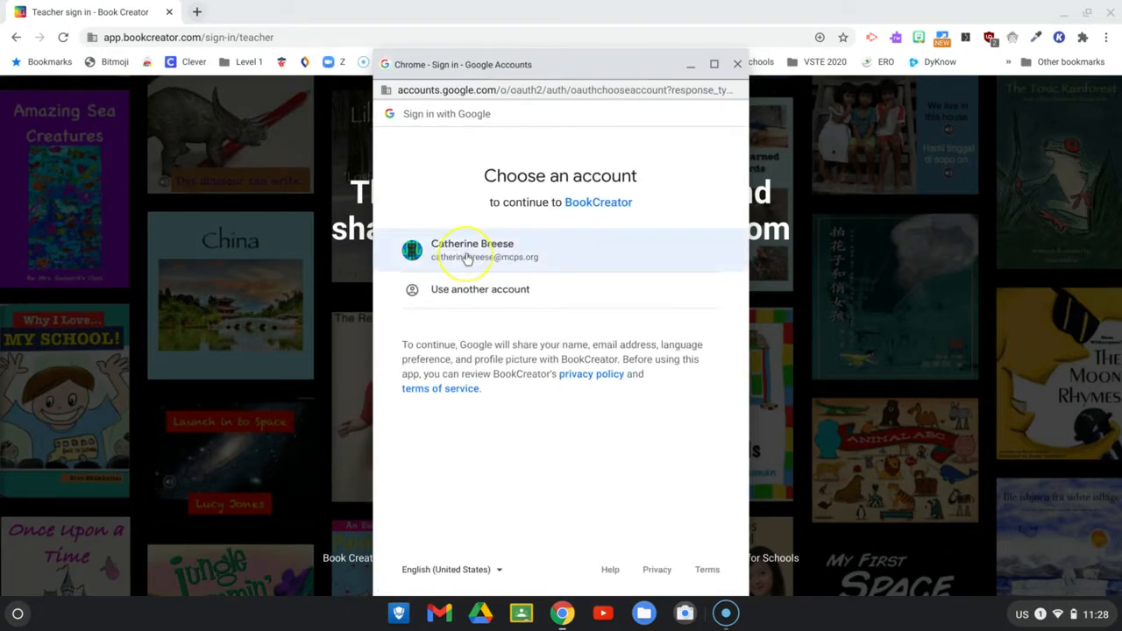
pyautogui.click(466, 249)
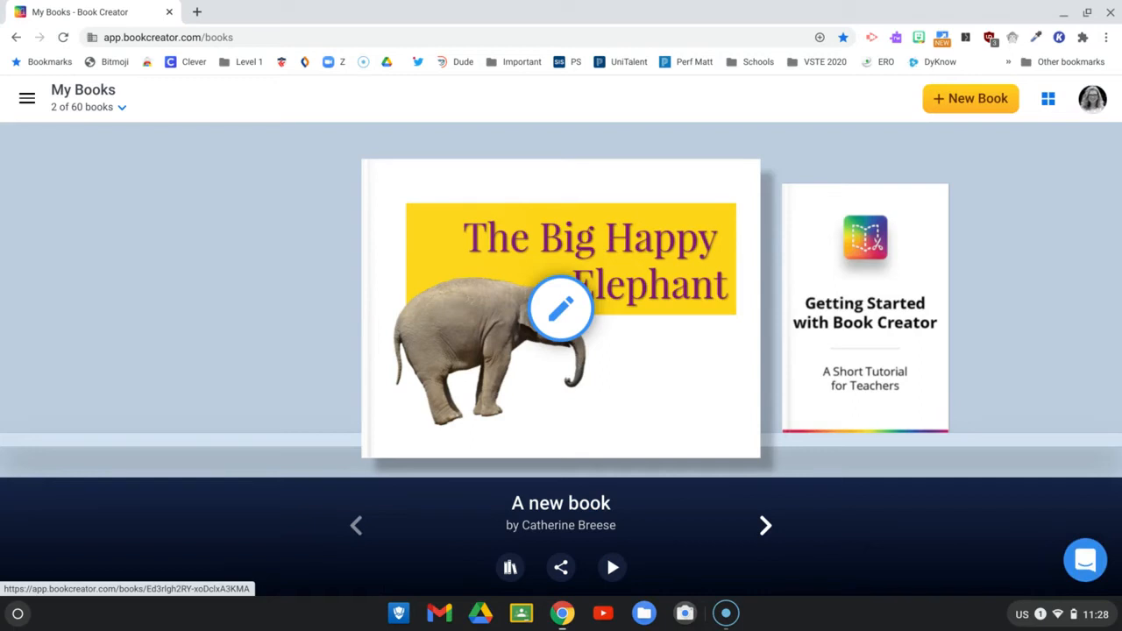
pyautogui.moveTo(837, 31)
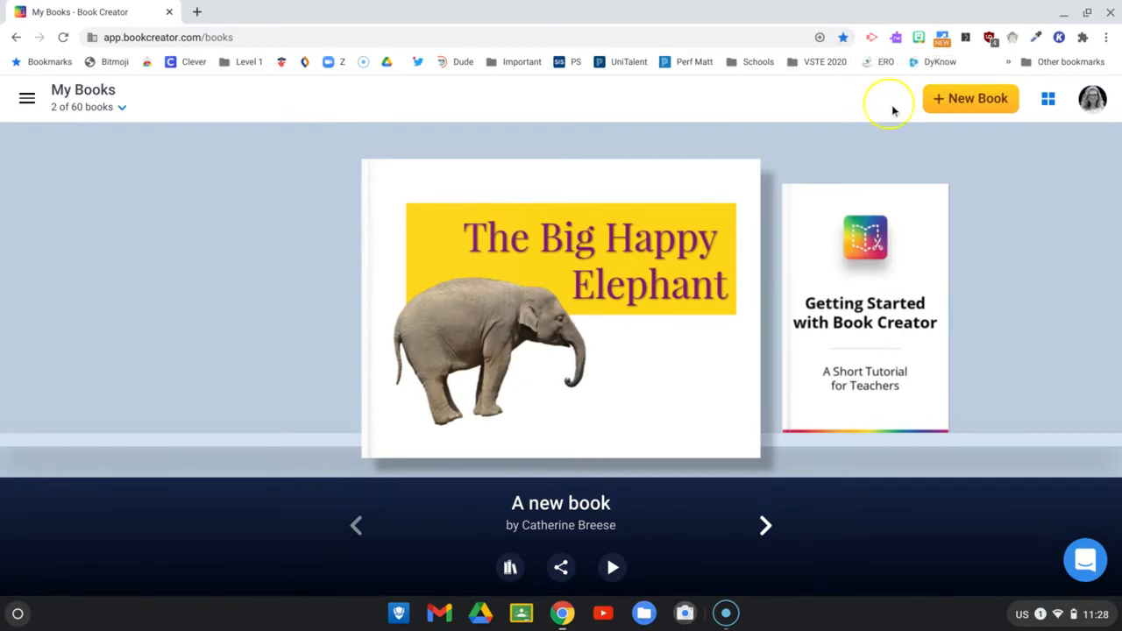
pyautogui.moveTo(971, 98)
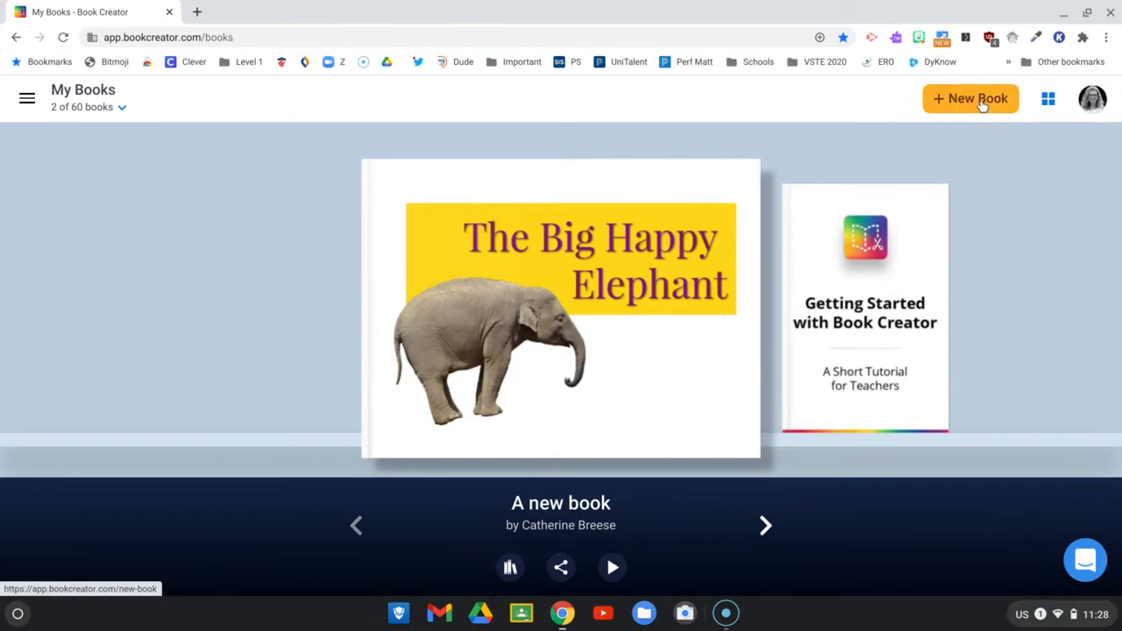
# - Create a new book, opening its blank cover in the editor
pyautogui.click(971, 98)
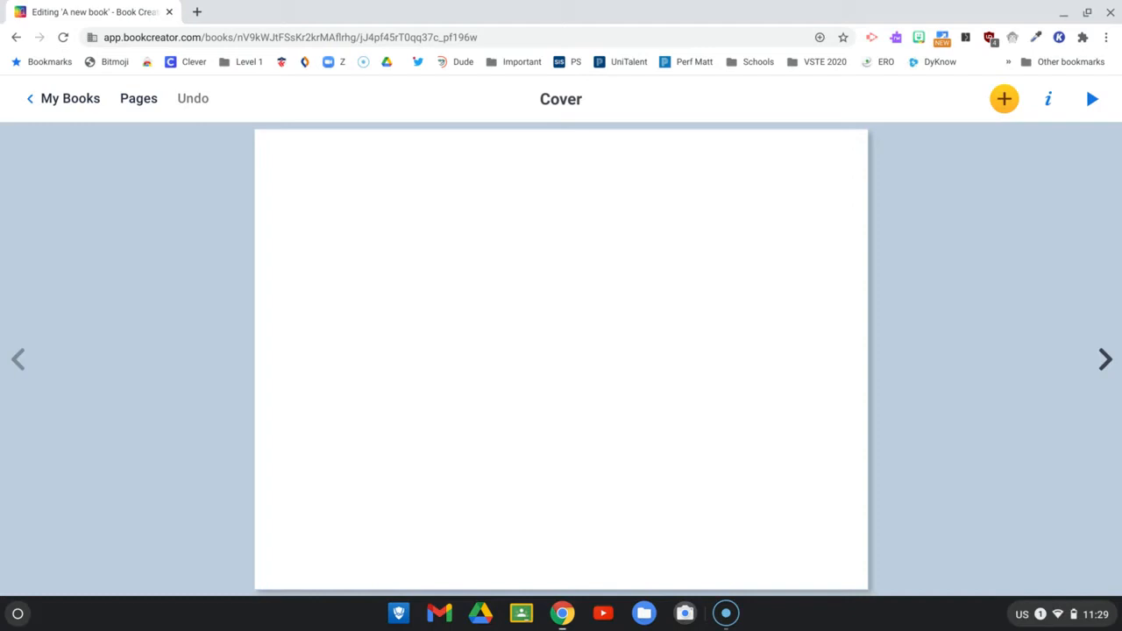
pyautogui.moveTo(920, 217)
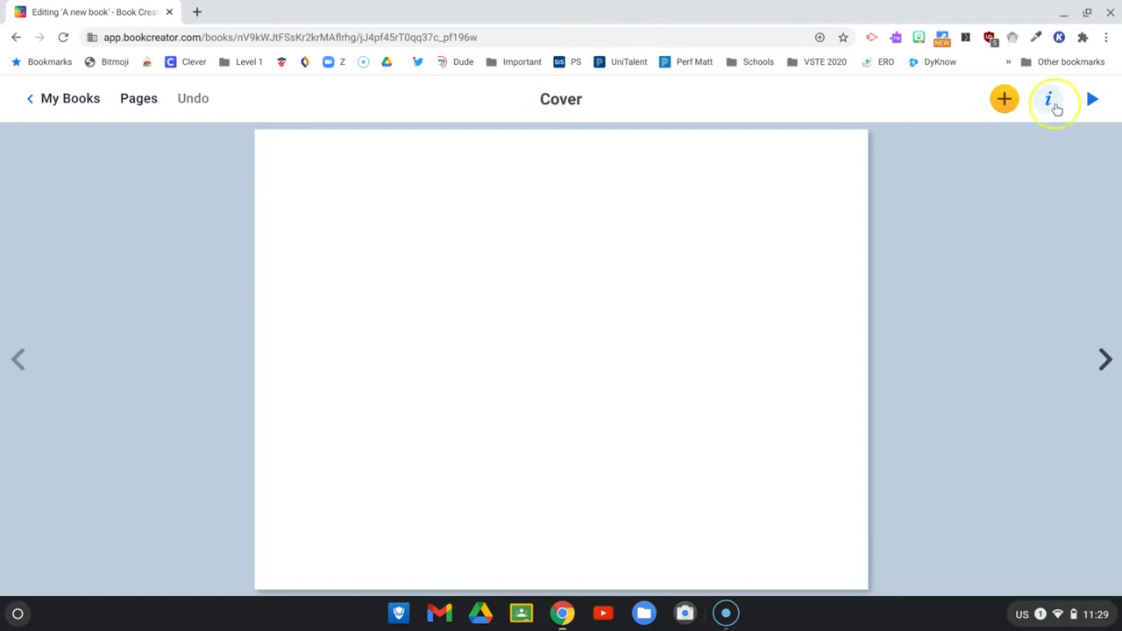
pyautogui.moveTo(1049, 98)
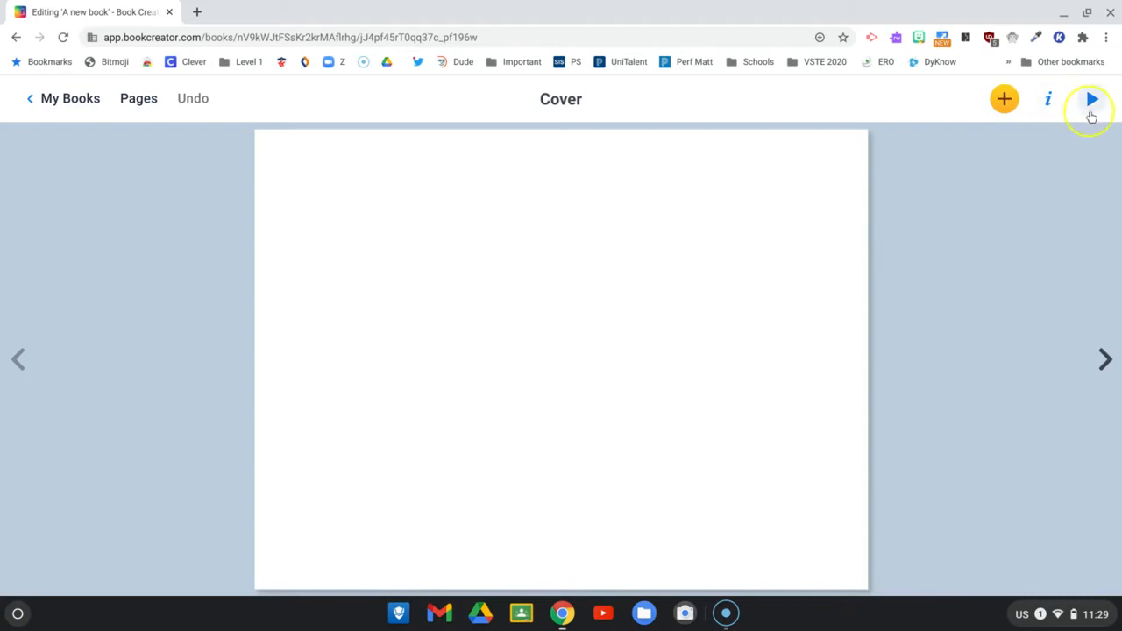
pyautogui.moveTo(1090, 98)
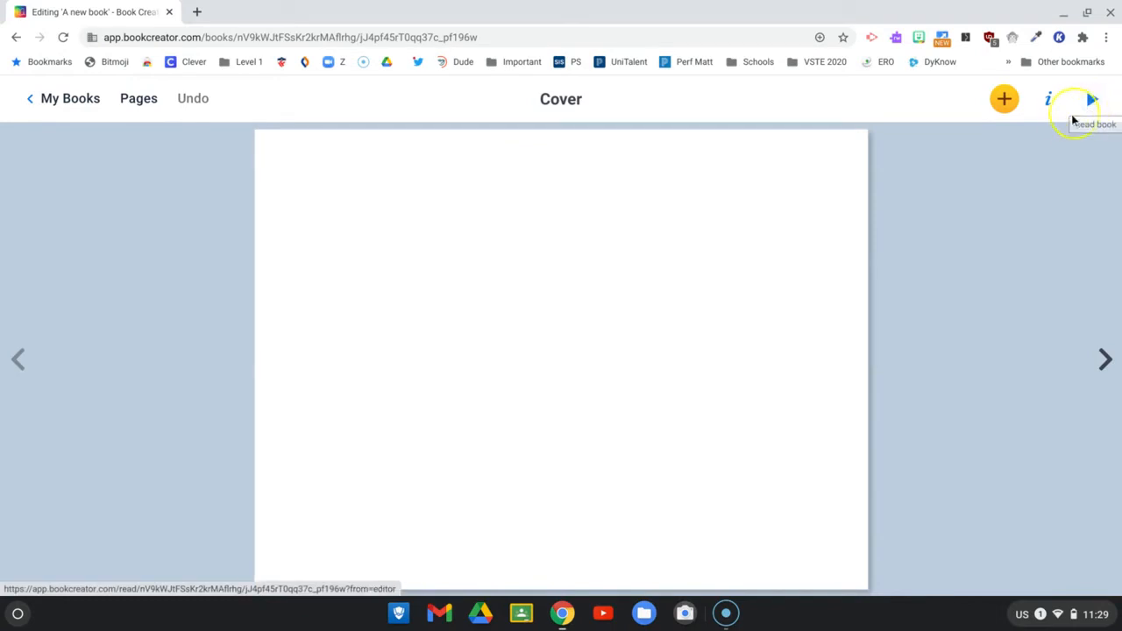
pyautogui.moveTo(1002, 99)
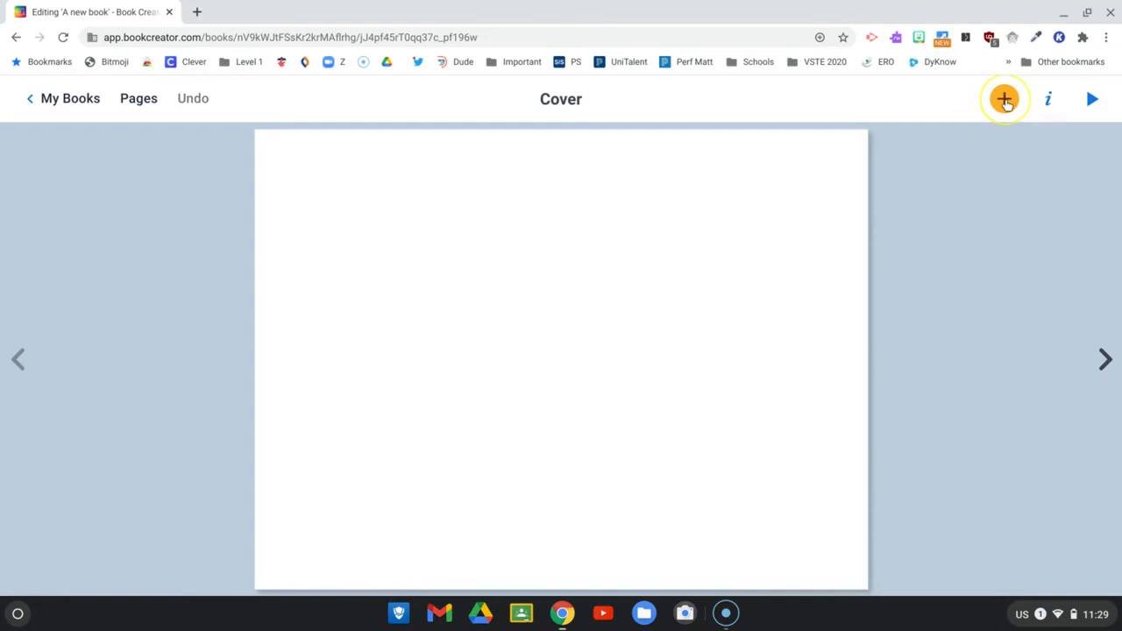
# - Add a purple right triangle from the Shapes list onto the cover
pyautogui.click(1002, 98)
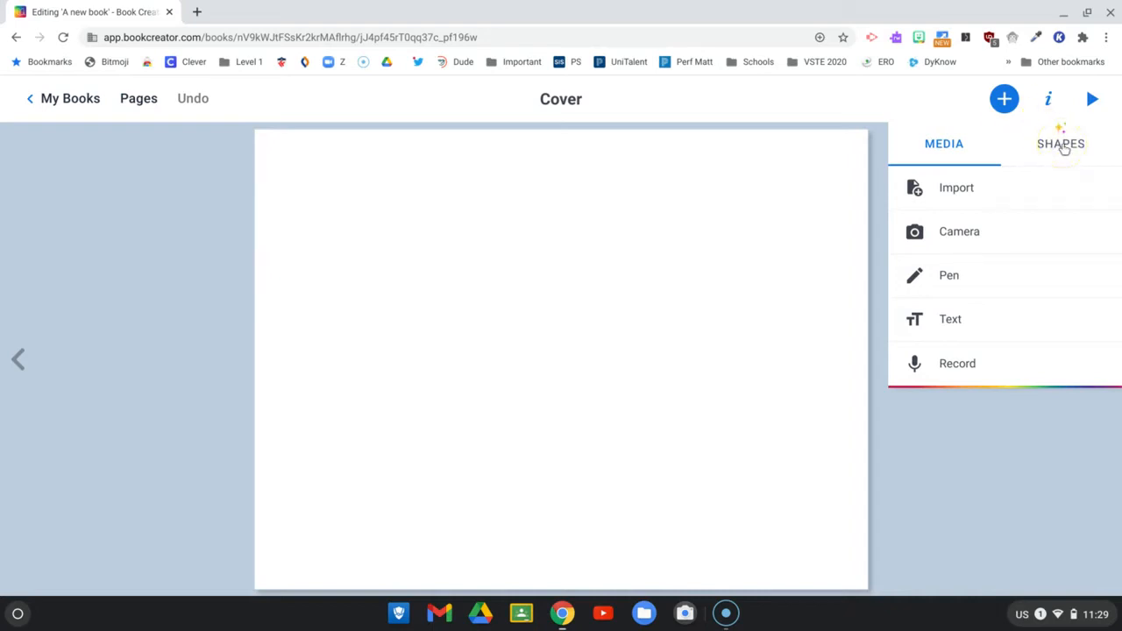
pyautogui.click(1061, 144)
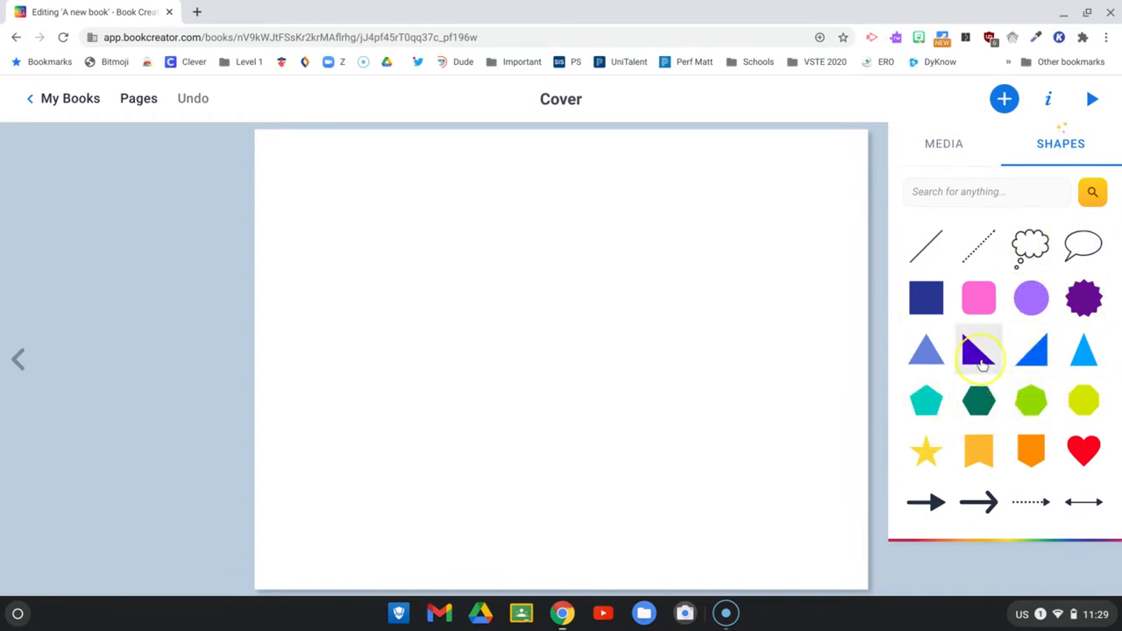
pyautogui.click(978, 352)
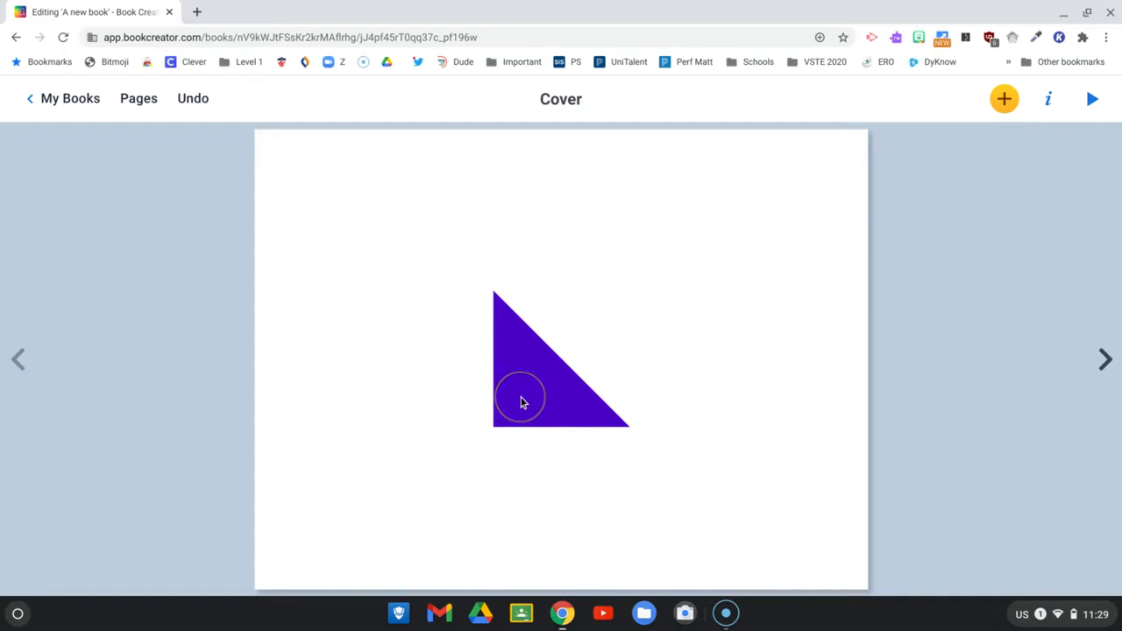
# - Enlarge the triangle by its corner handles and test rotating it, ending level
pyautogui.click(522, 400)
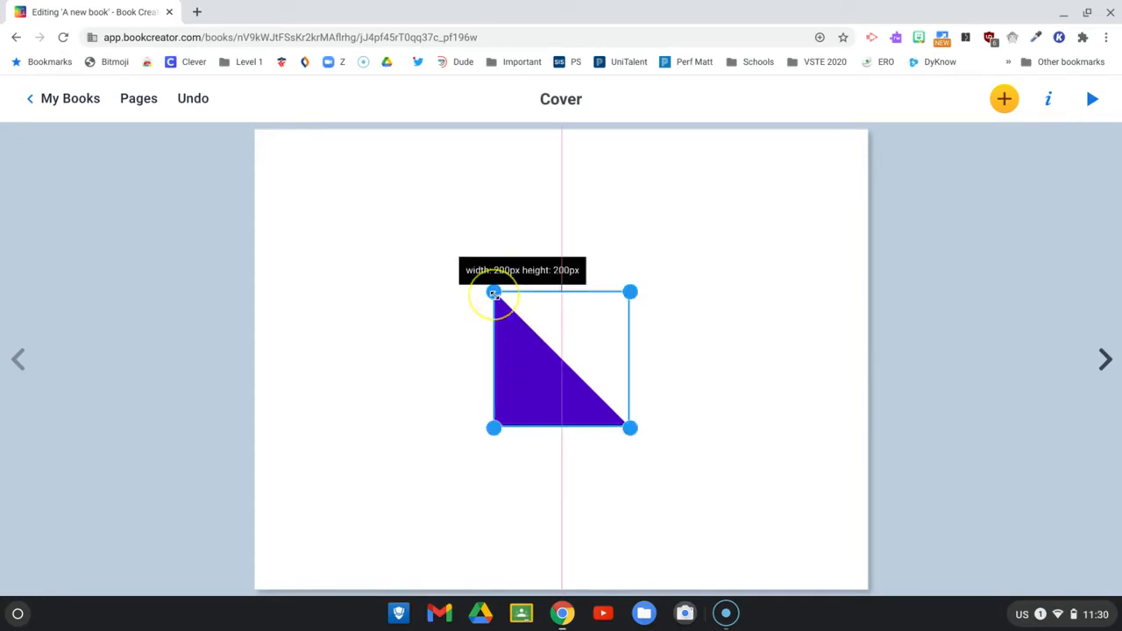
pyautogui.moveTo(495, 293); pyautogui.dragTo(379, 217)
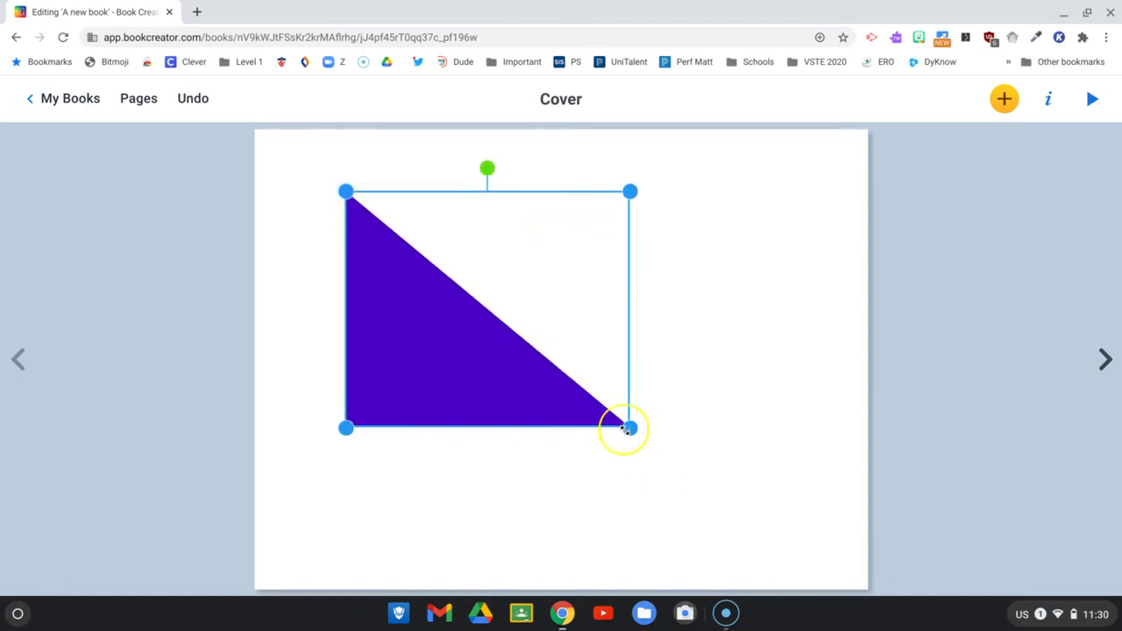
pyautogui.moveTo(630, 427); pyautogui.dragTo(694, 501)
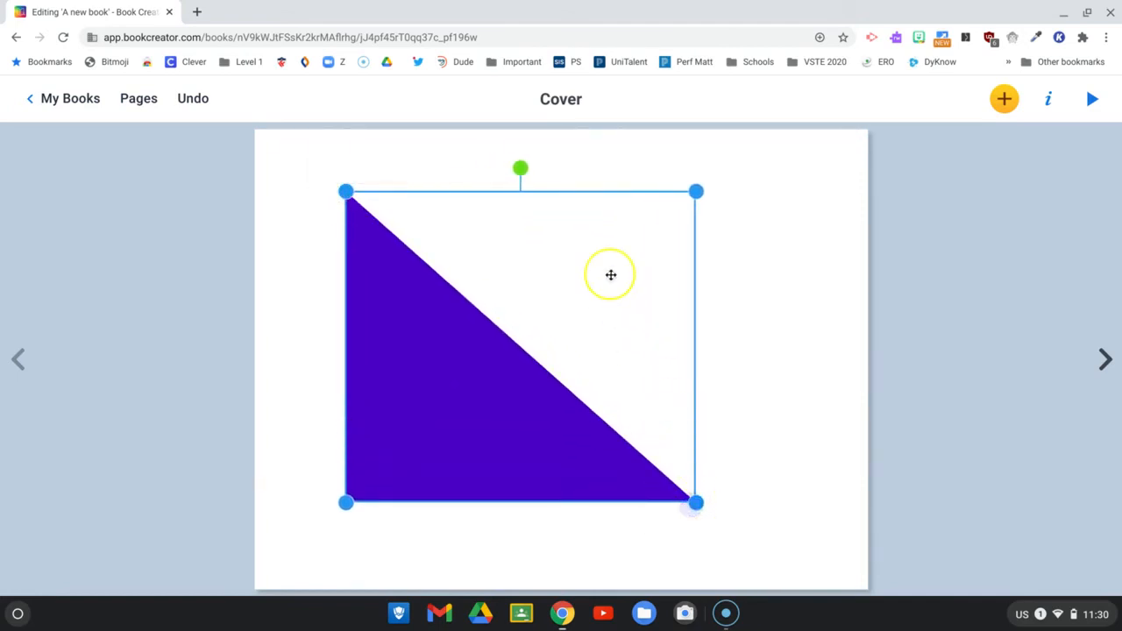
pyautogui.moveTo(521, 168); pyautogui.dragTo(554, 171)
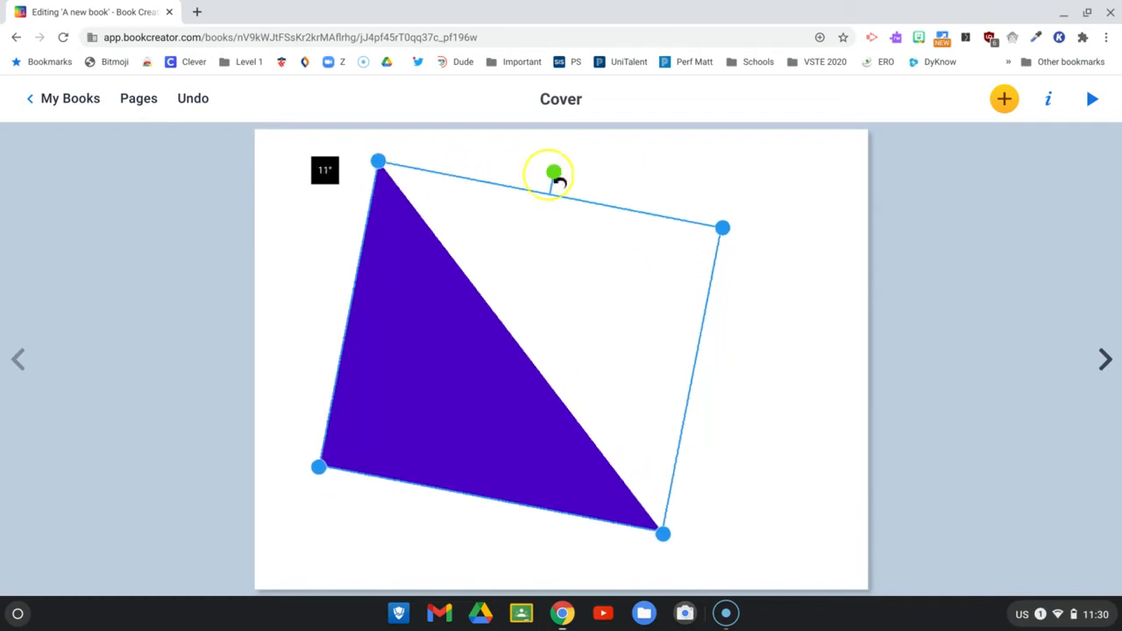
pyautogui.moveTo(554, 172); pyautogui.dragTo(490, 168)
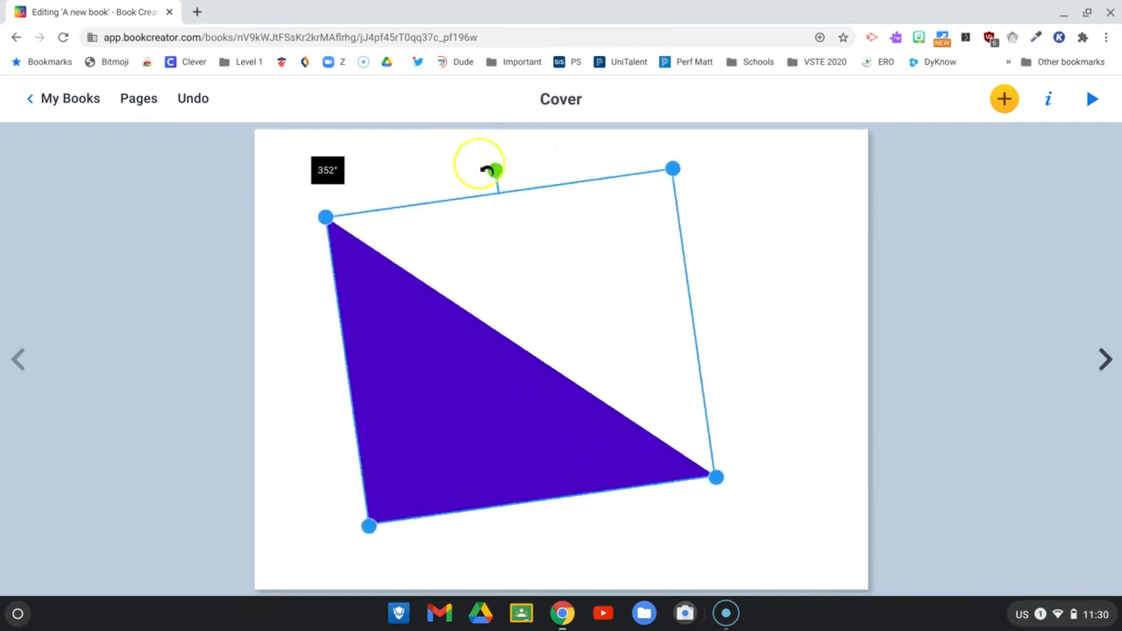
pyautogui.moveTo(495, 168); pyautogui.dragTo(522, 168)
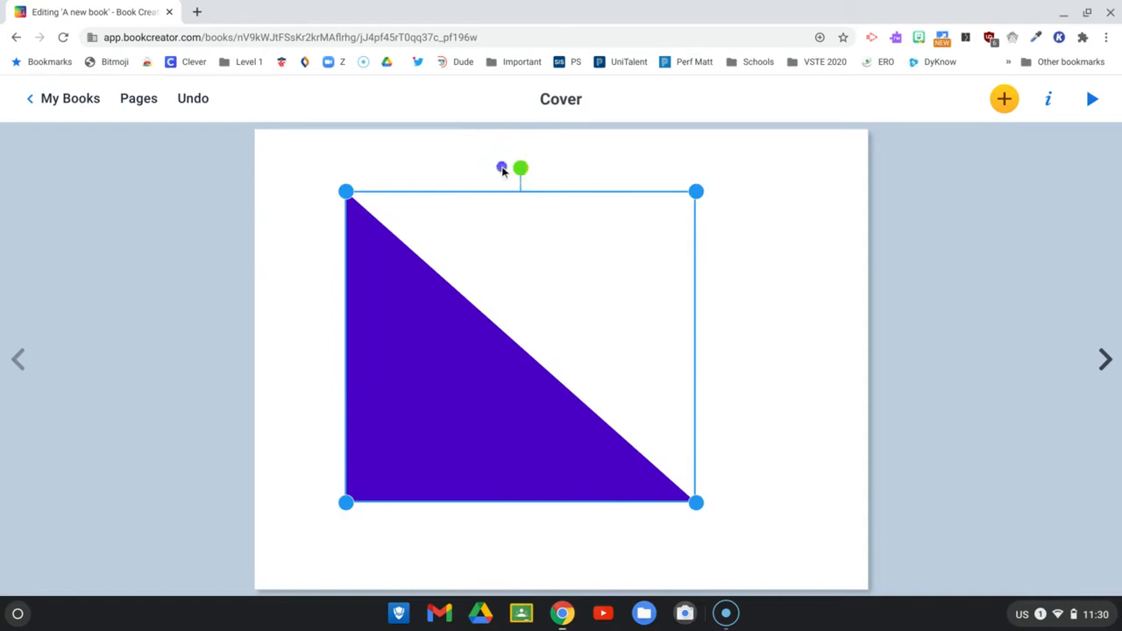
# - Duplicate the purple triangle so a copy overlaps it, offset to the right
pyautogui.click(792, 368)
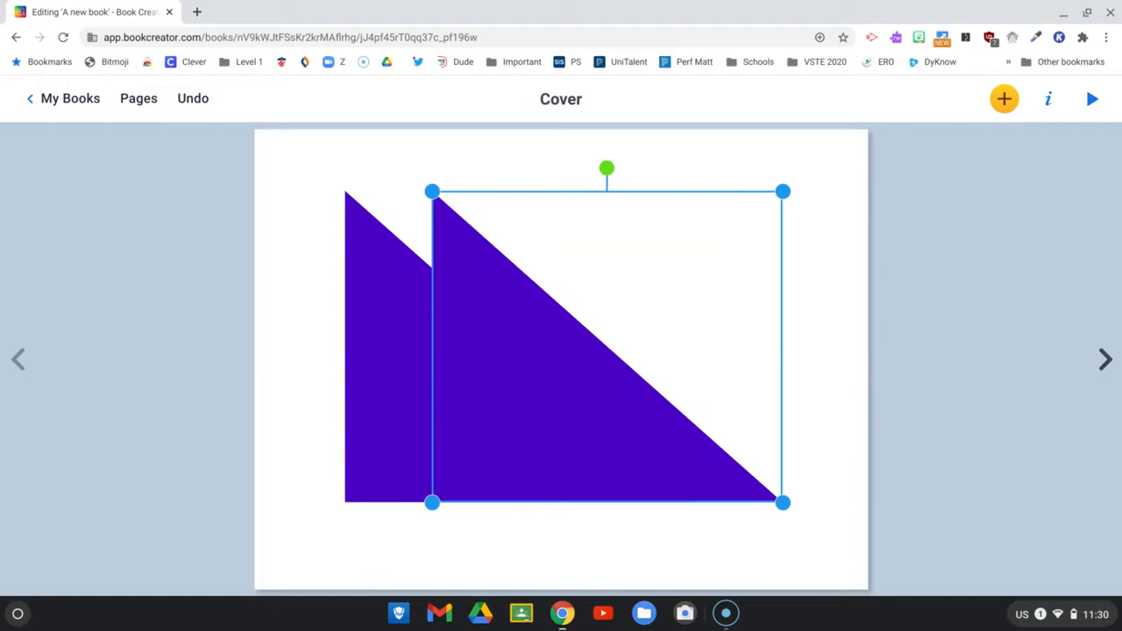
pyautogui.moveTo(971, 289)
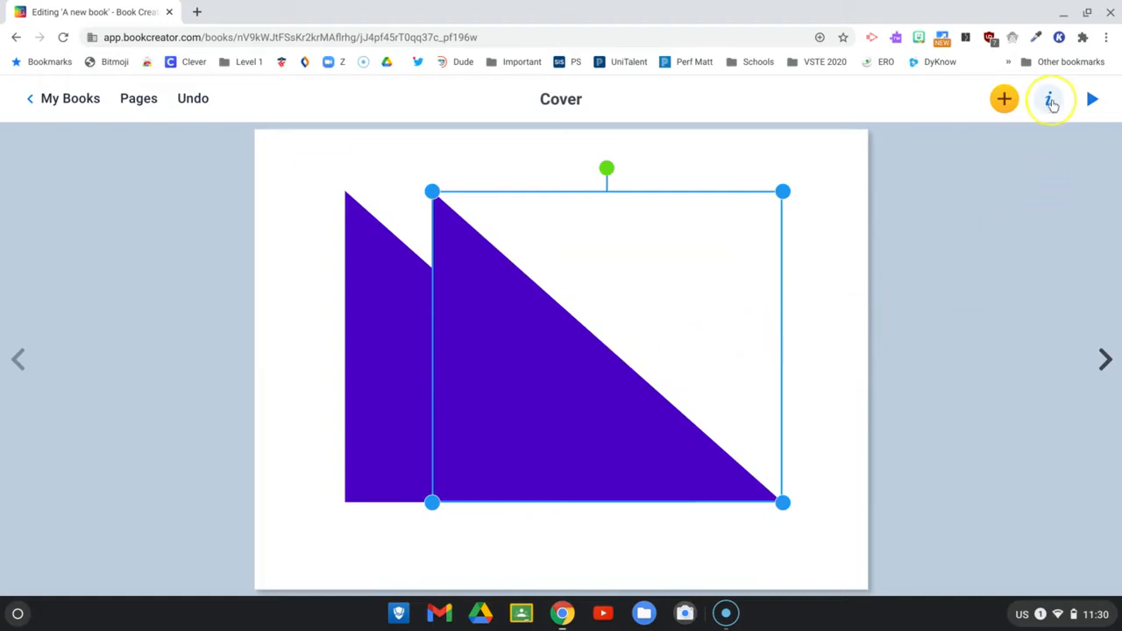
# - Recolour the front triangle light cyan with a custom hue and brightness, then deselect it
pyautogui.click(1048, 98)
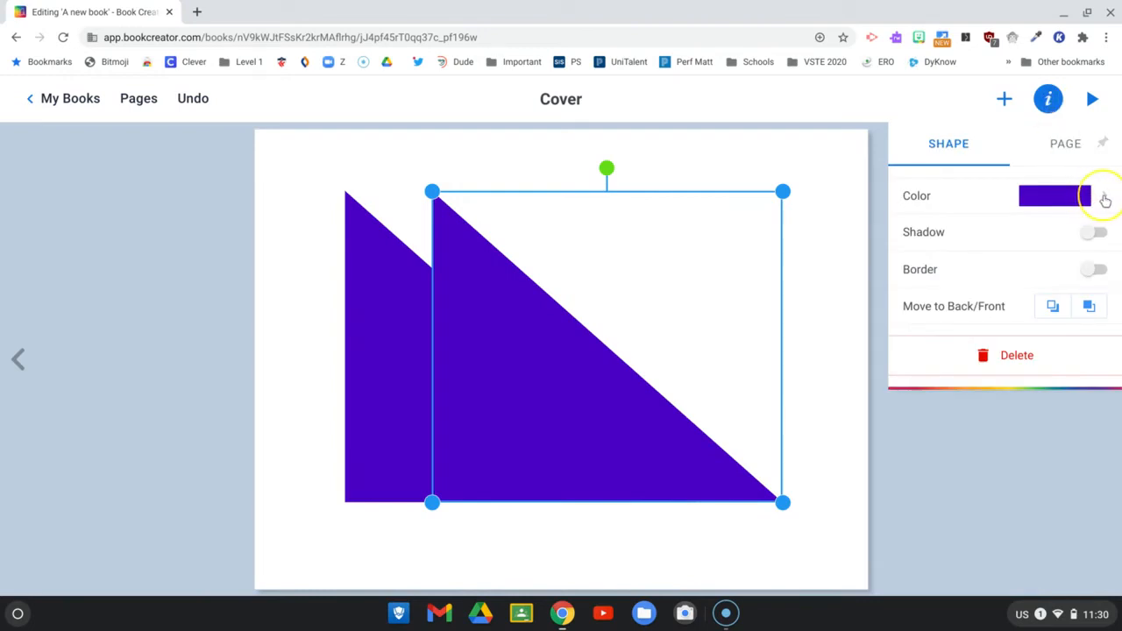
pyautogui.click(1055, 196)
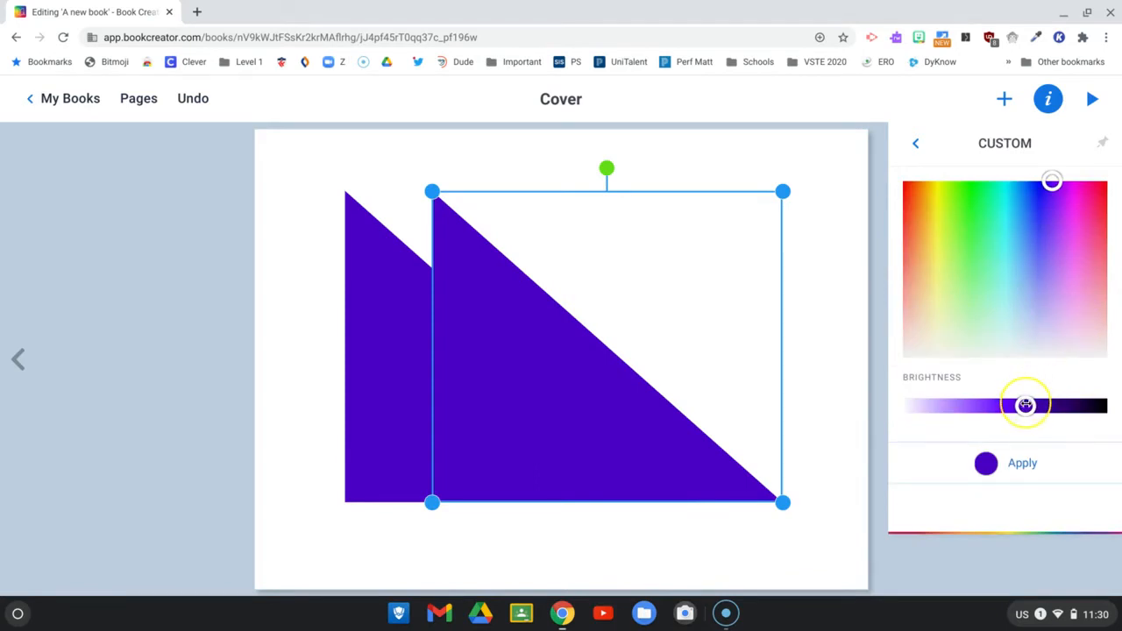
pyautogui.moveTo(1051, 405); pyautogui.dragTo(985, 404)
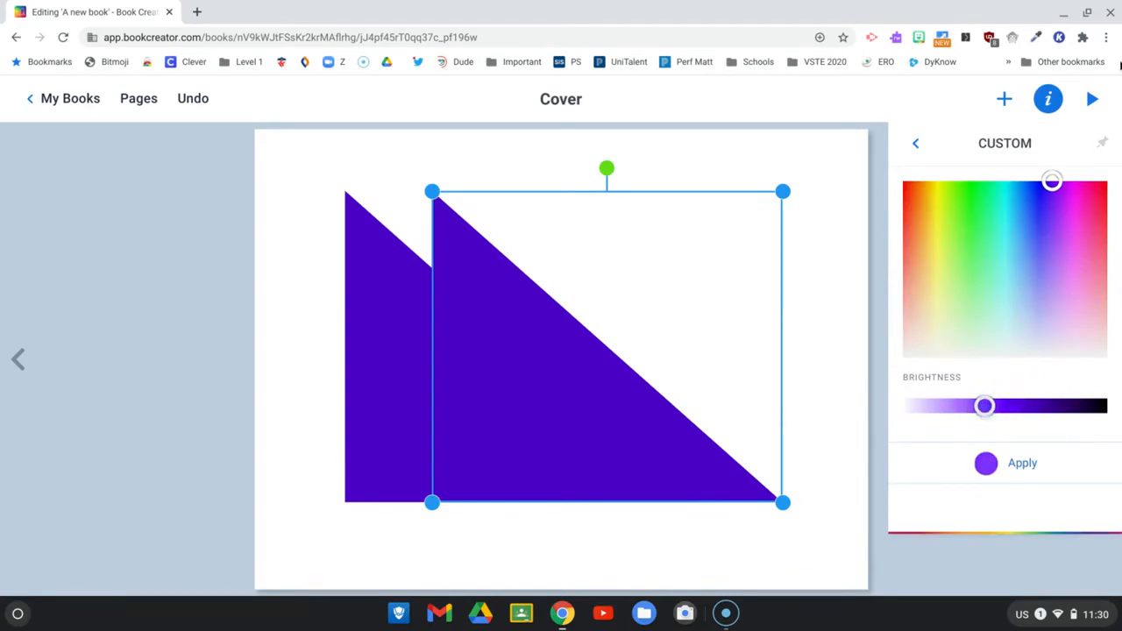
pyautogui.click(1034, 203)
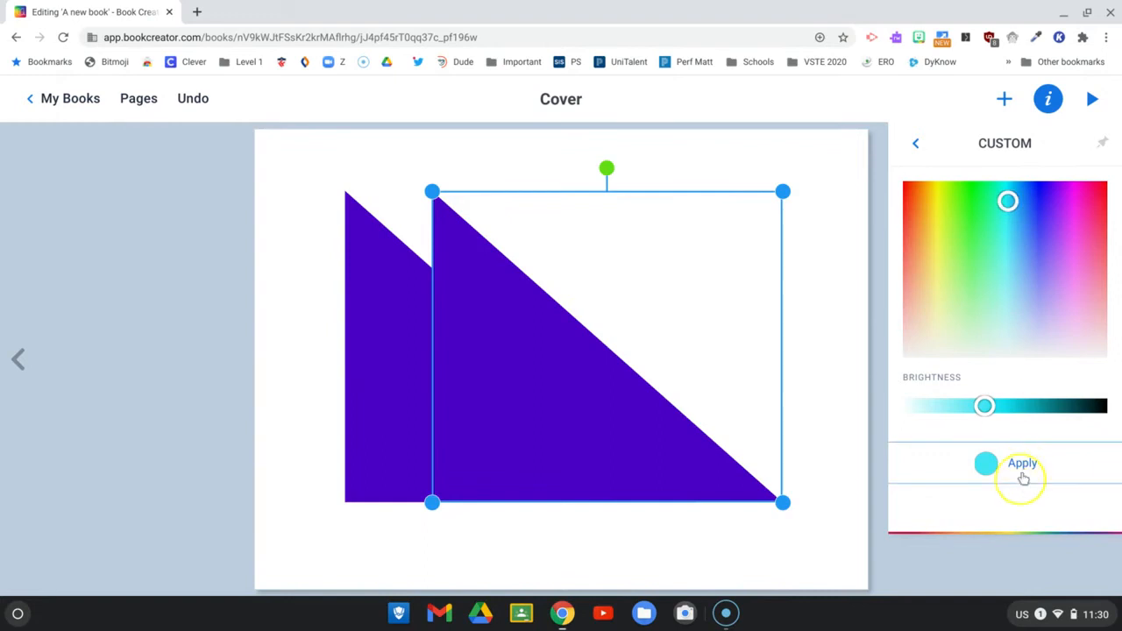
pyautogui.click(1022, 463)
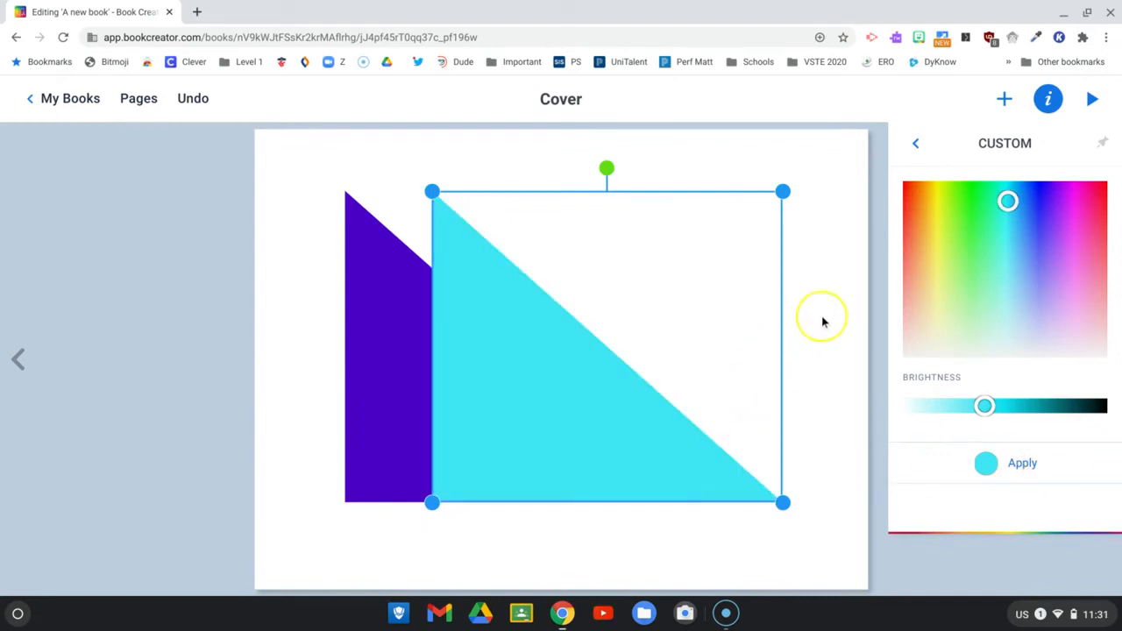
pyautogui.click(823, 319)
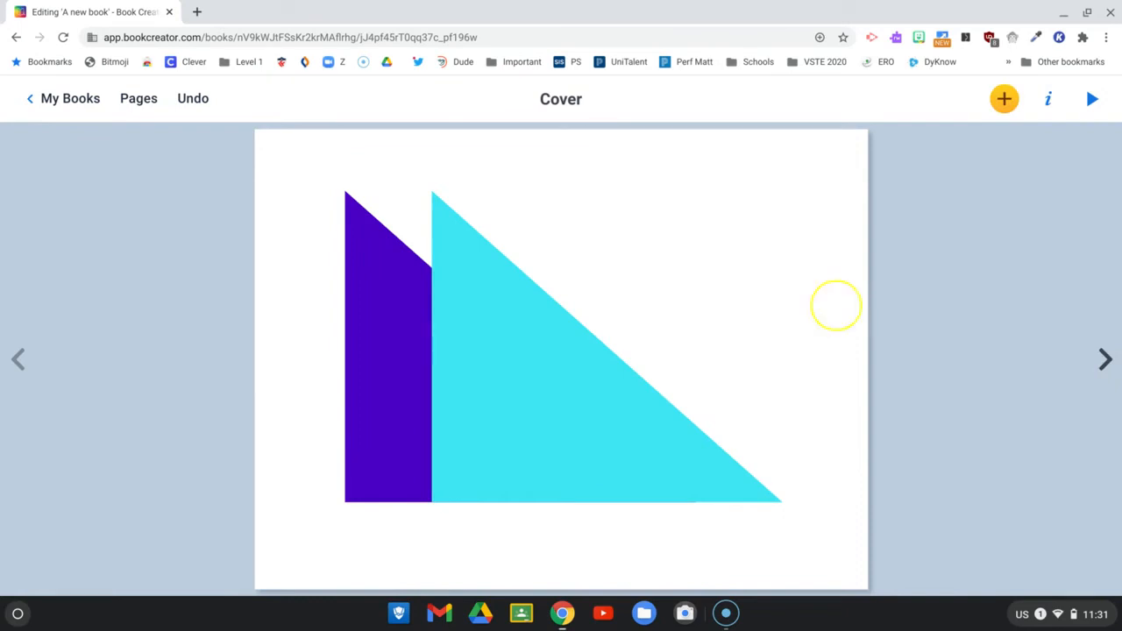
# - Add a text box on the cover reading the author's name 'Catherine Breese'
pyautogui.click(1003, 98)
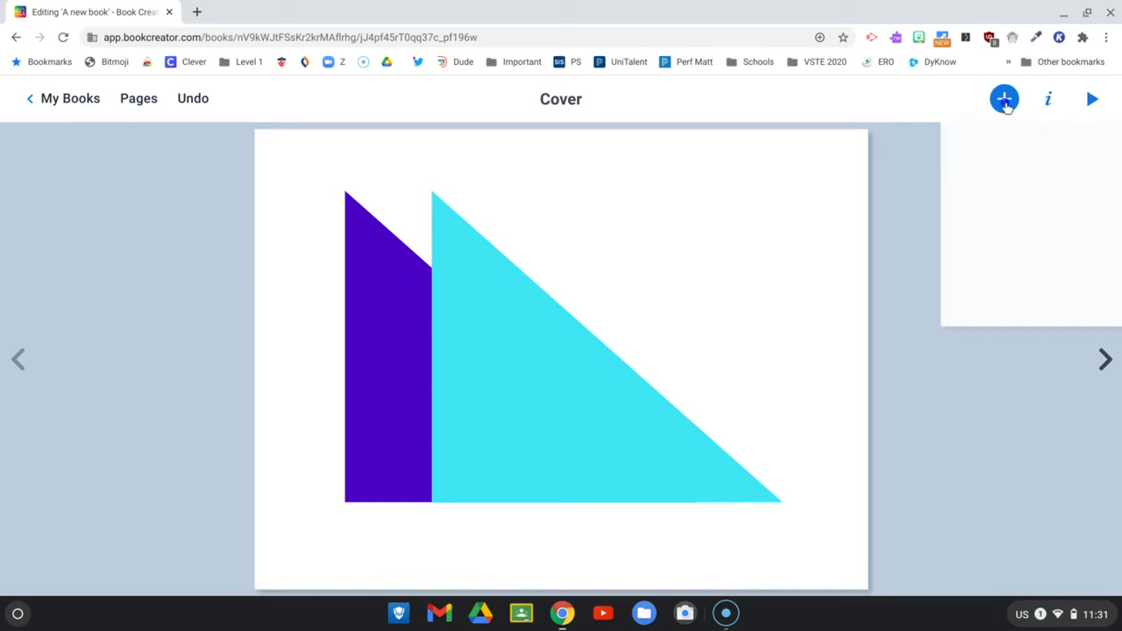
pyautogui.click(1003, 98)
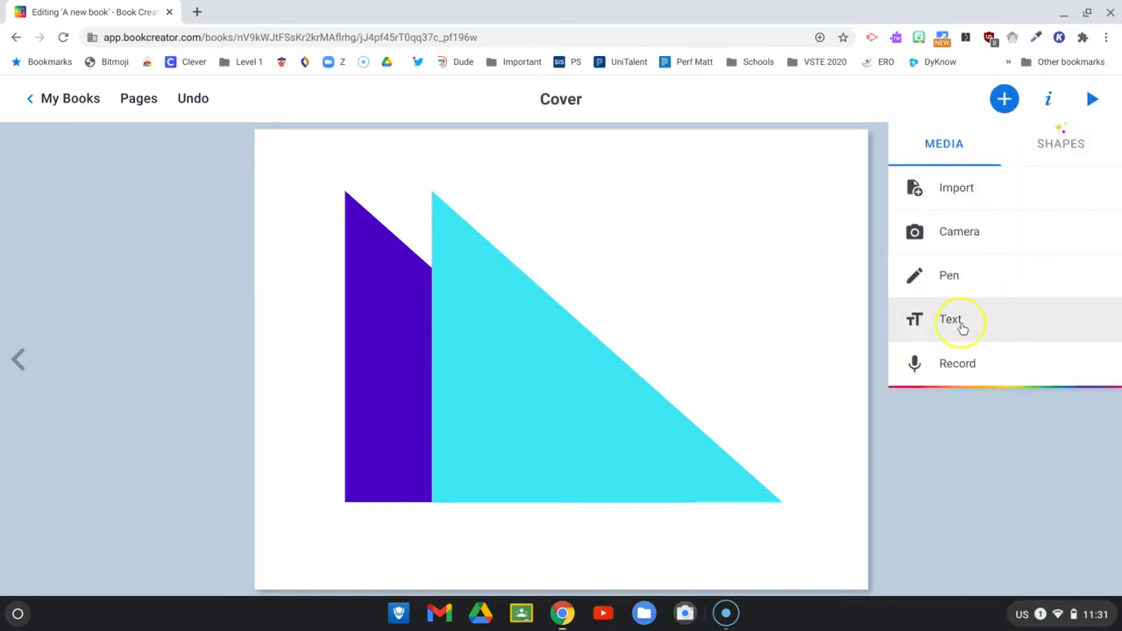
pyautogui.click(950, 319)
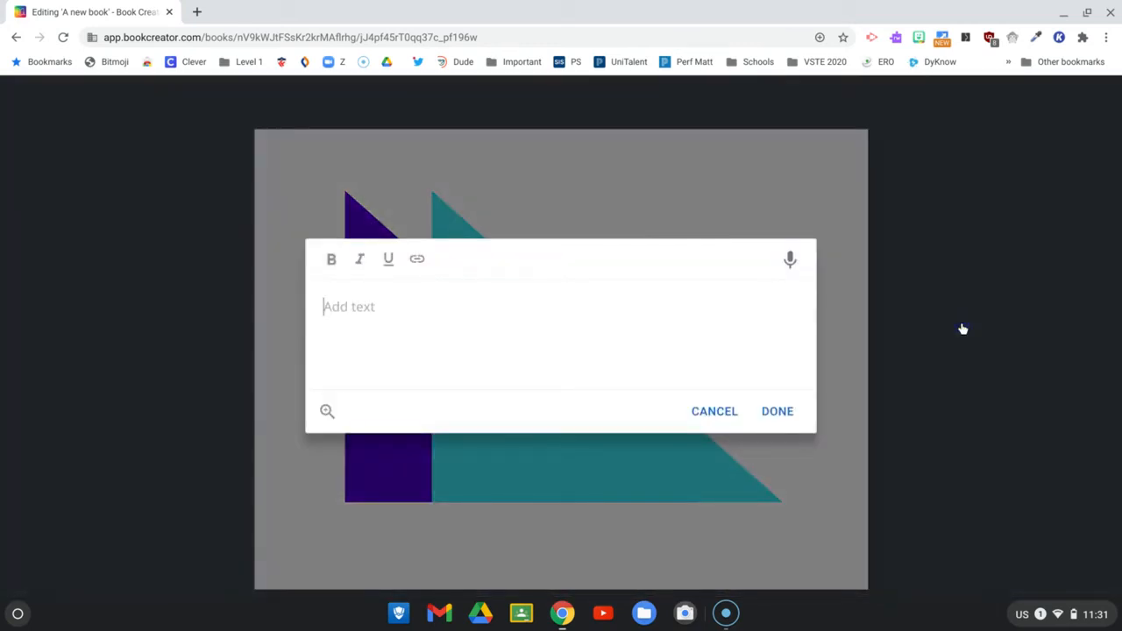
pyautogui.moveTo(785, 305)
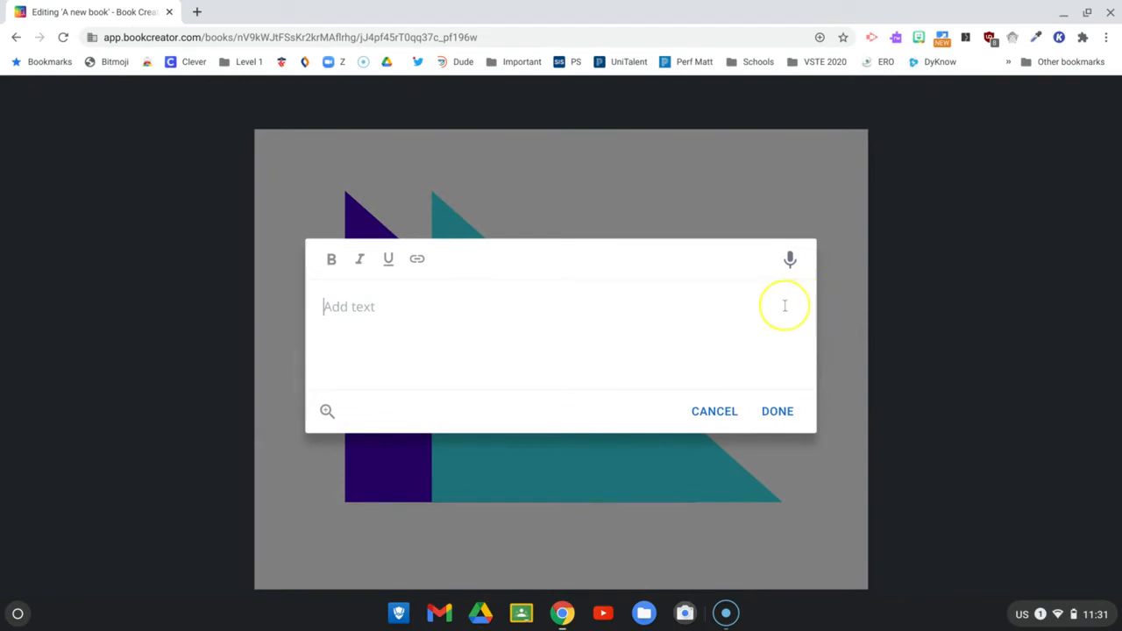
pyautogui.moveTo(789, 259)
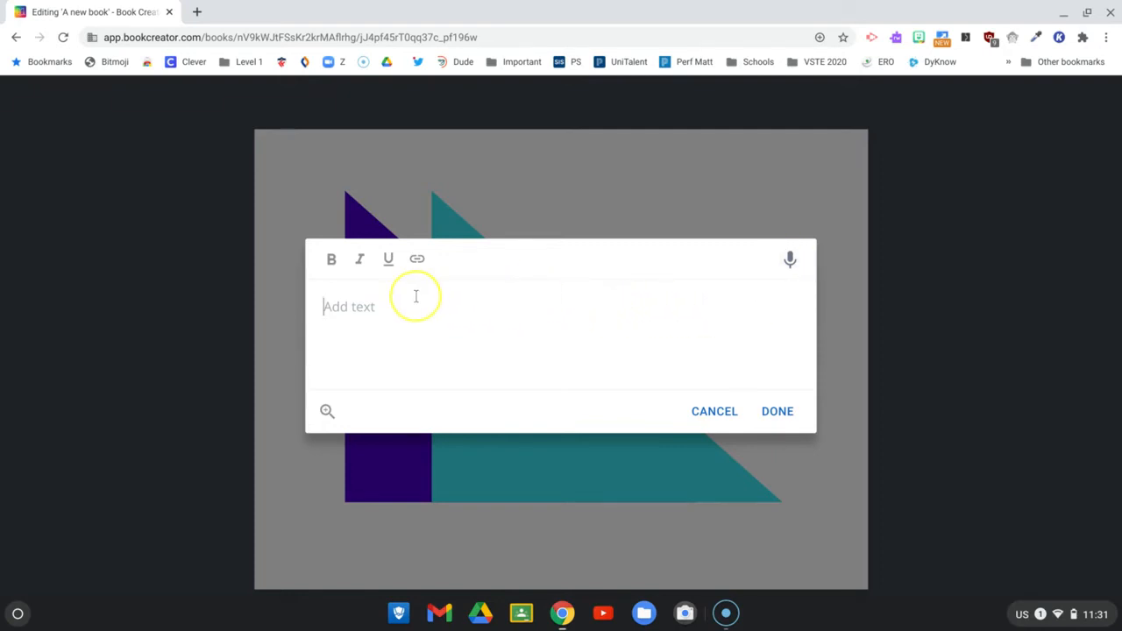
pyautogui.moveTo(384, 304)
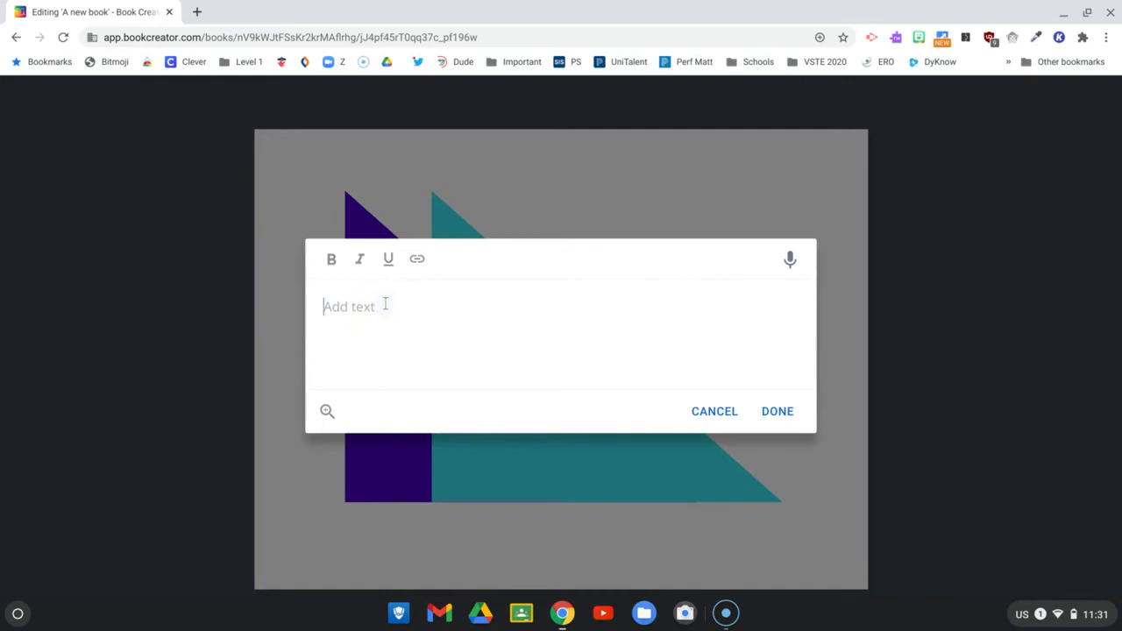
pyautogui.write('Catherine Bre')
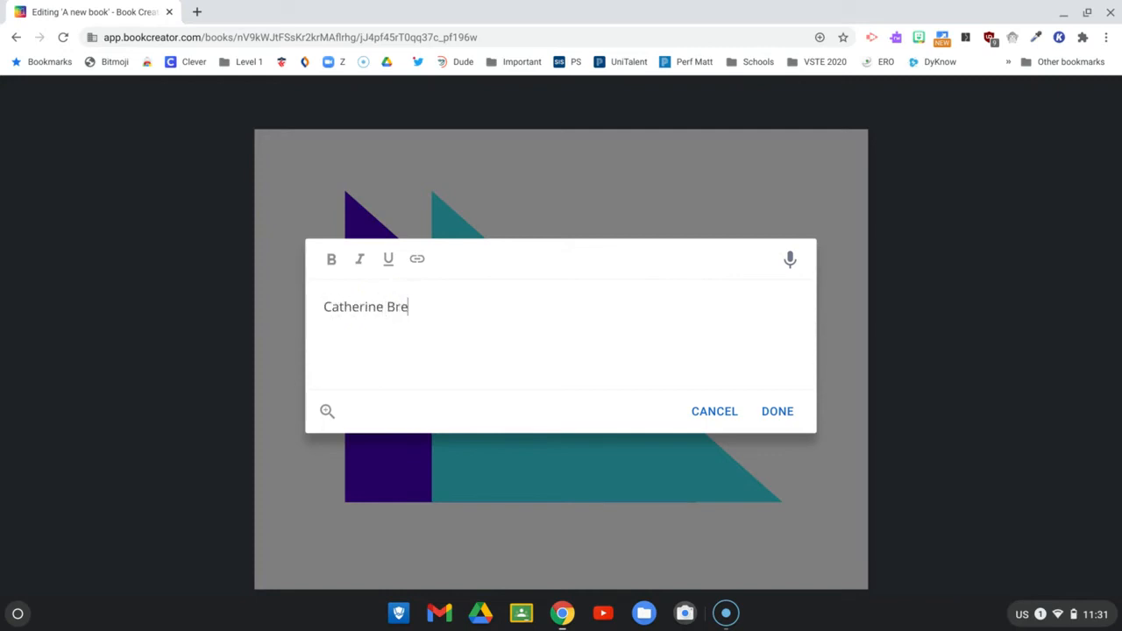
pyautogui.write('ese')
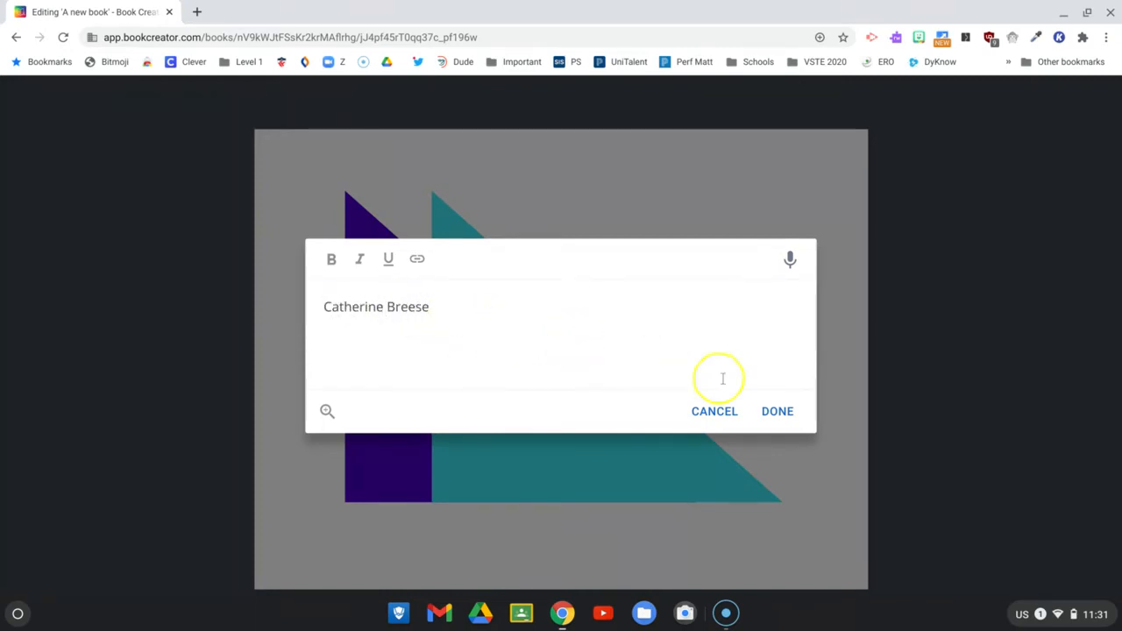
pyautogui.click(777, 410)
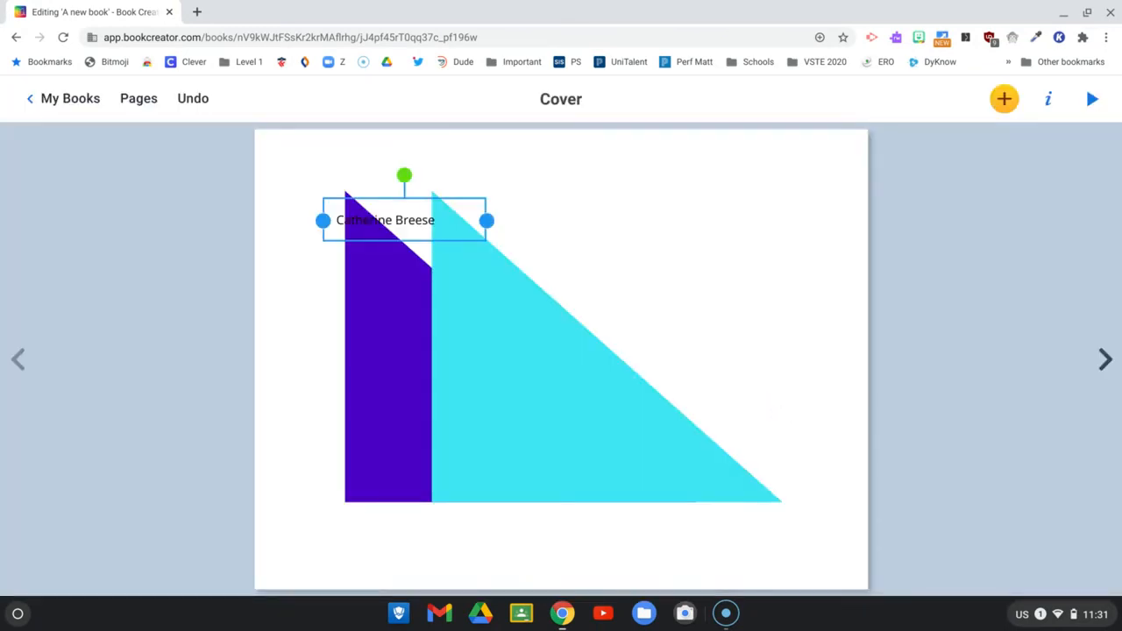
pyautogui.moveTo(407, 214)
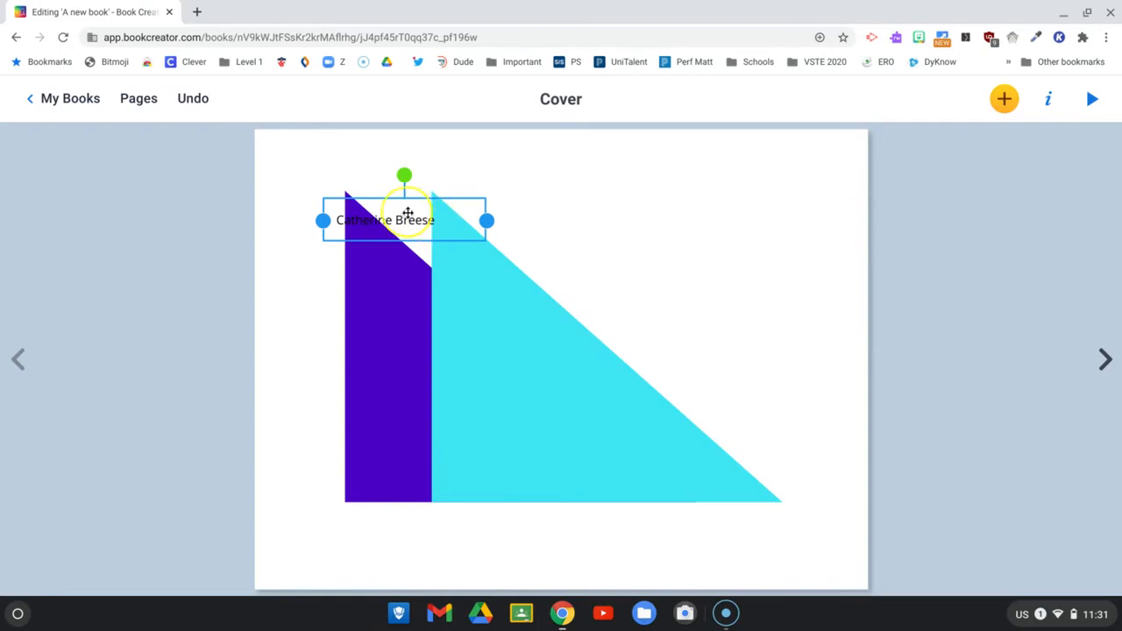
# - Move the author's name text box onto the cyan triangle near the page centre
pyautogui.moveTo(403, 219); pyautogui.dragTo(613, 240)
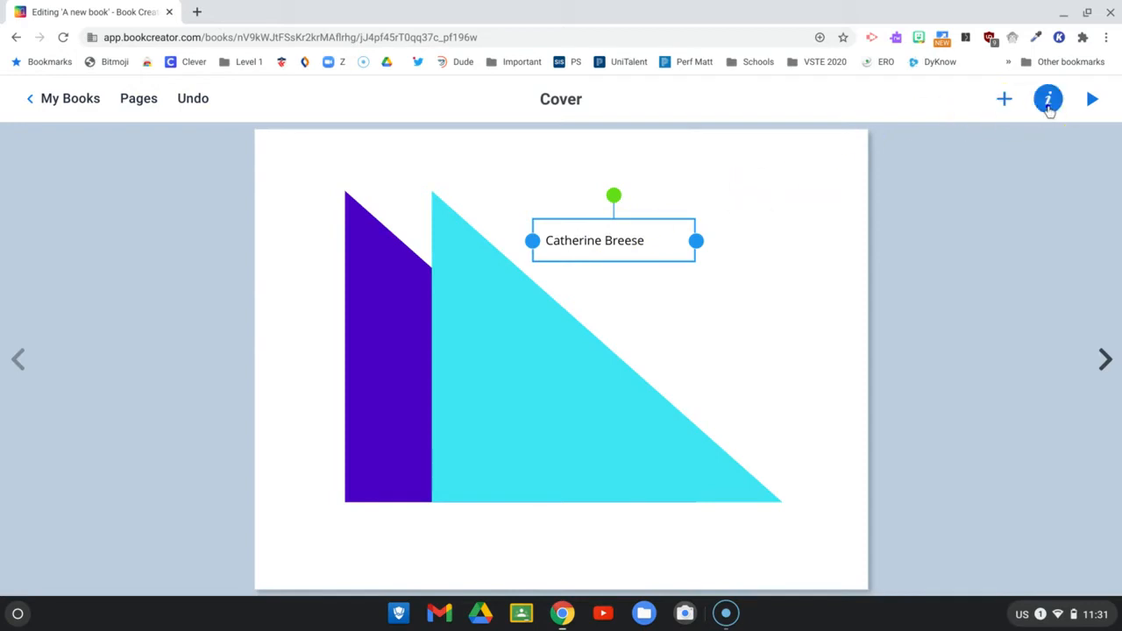
# - Enlarge the author's name text to about size 97 with the size slider
pyautogui.click(1049, 98)
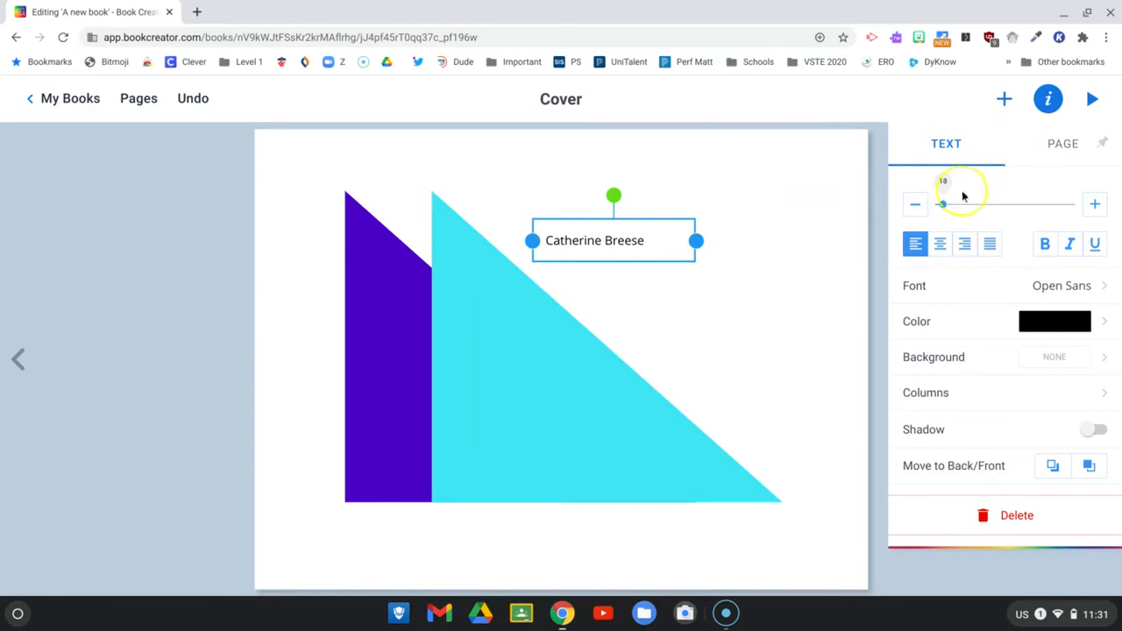
pyautogui.click(1094, 203)
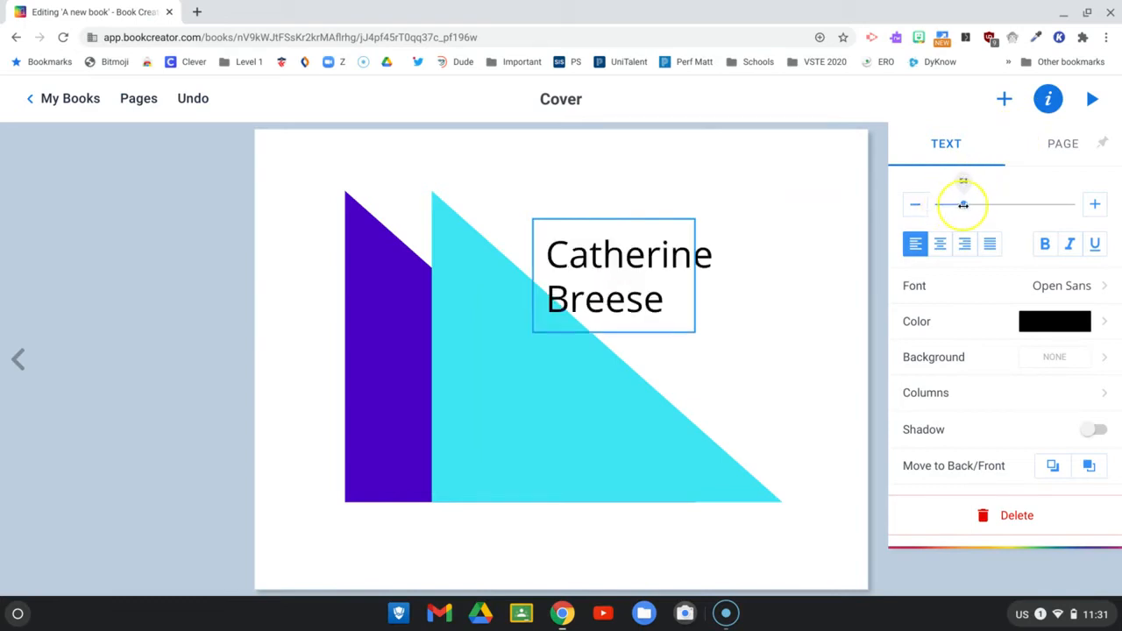
pyautogui.moveTo(962, 203); pyautogui.dragTo(996, 203)
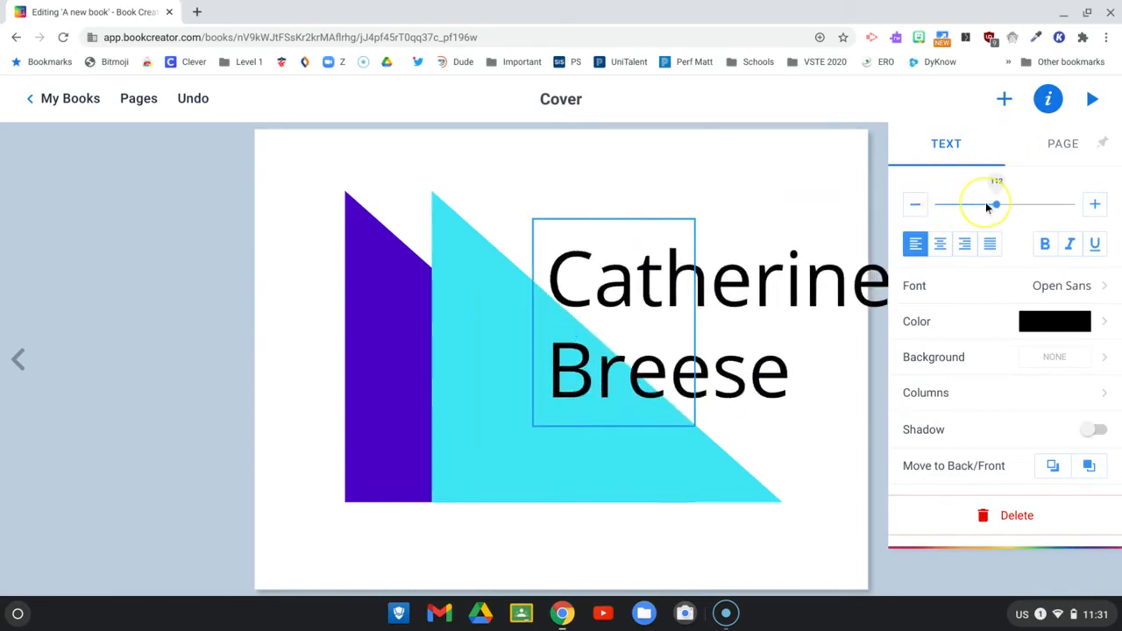
pyautogui.moveTo(996, 203); pyautogui.dragTo(980, 204)
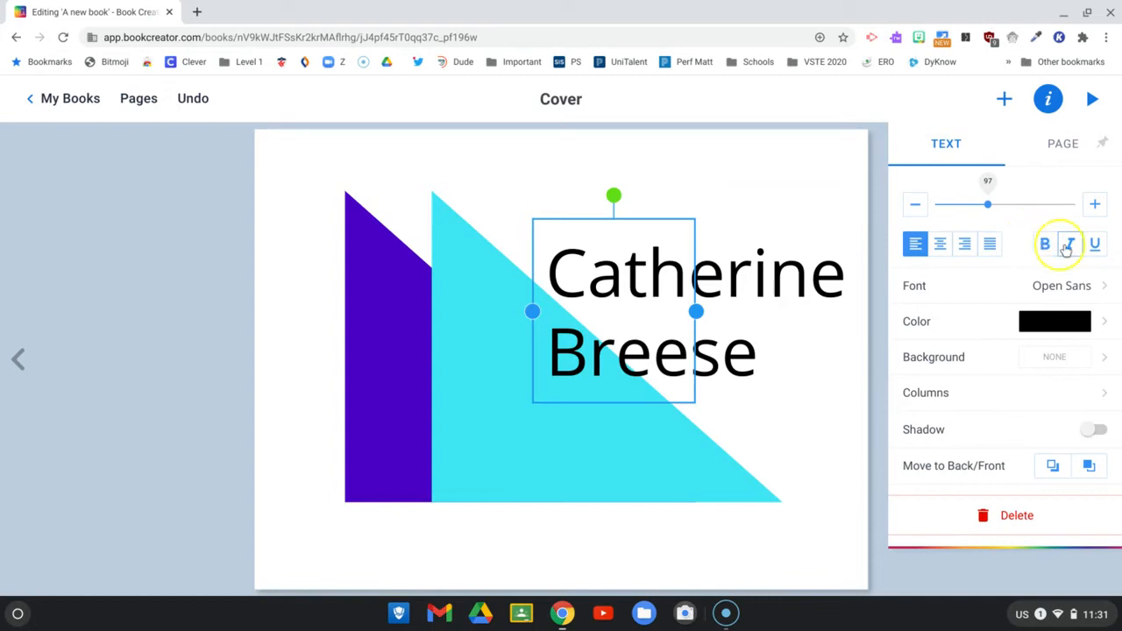
pyautogui.moveTo(1067, 289)
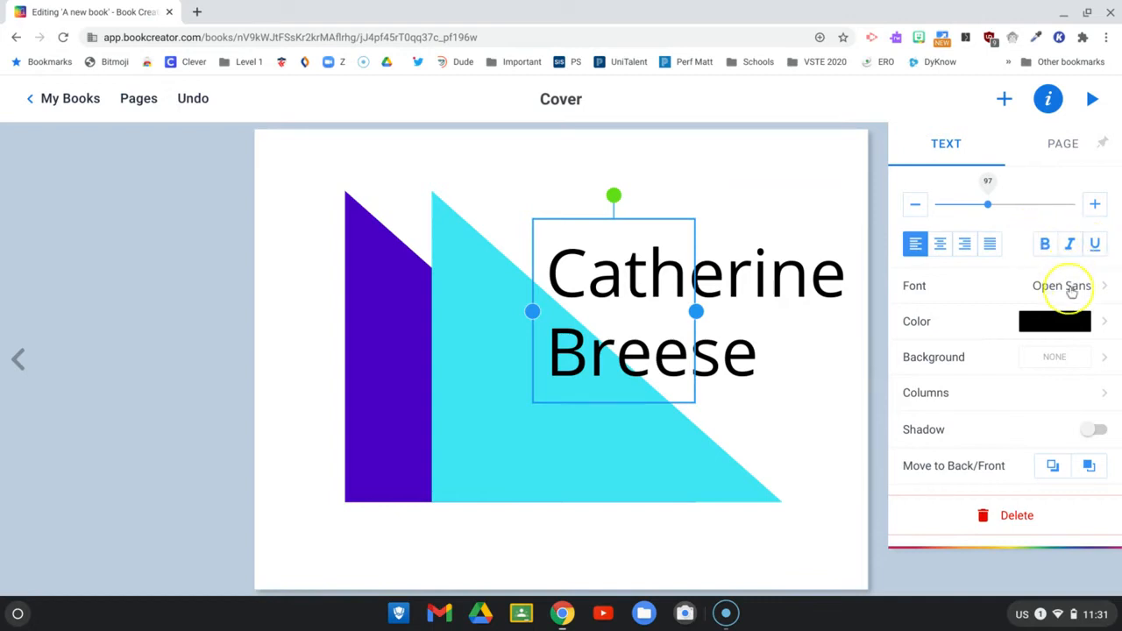
# - Set the name in Old Standard TT font, colour it dark blue, and deselect it
pyautogui.click(1062, 286)
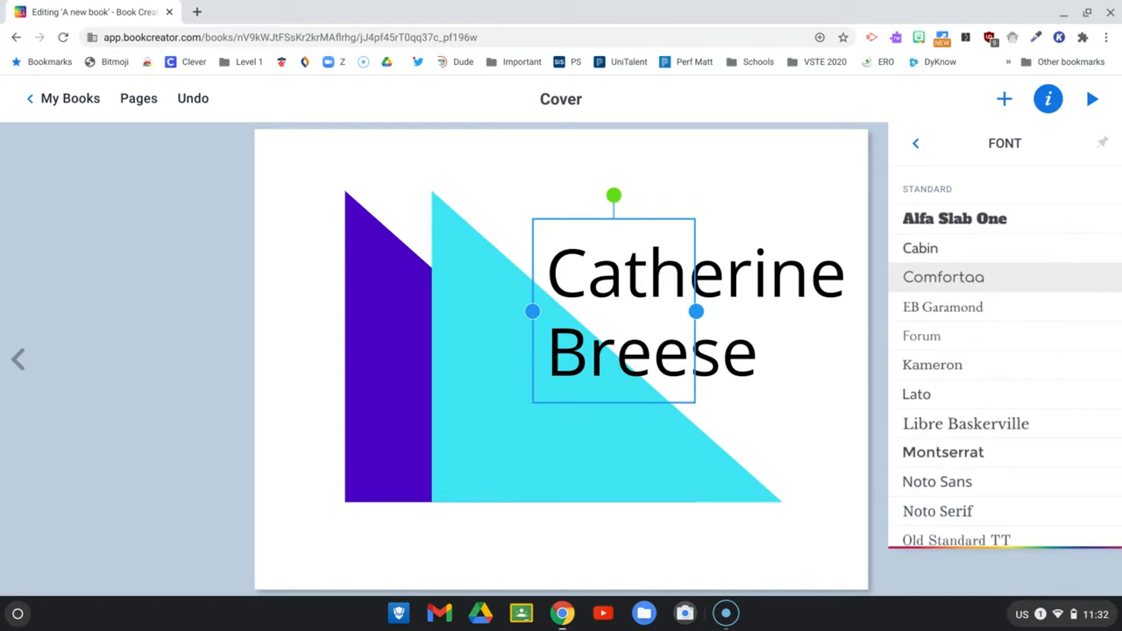
pyautogui.click(955, 540)
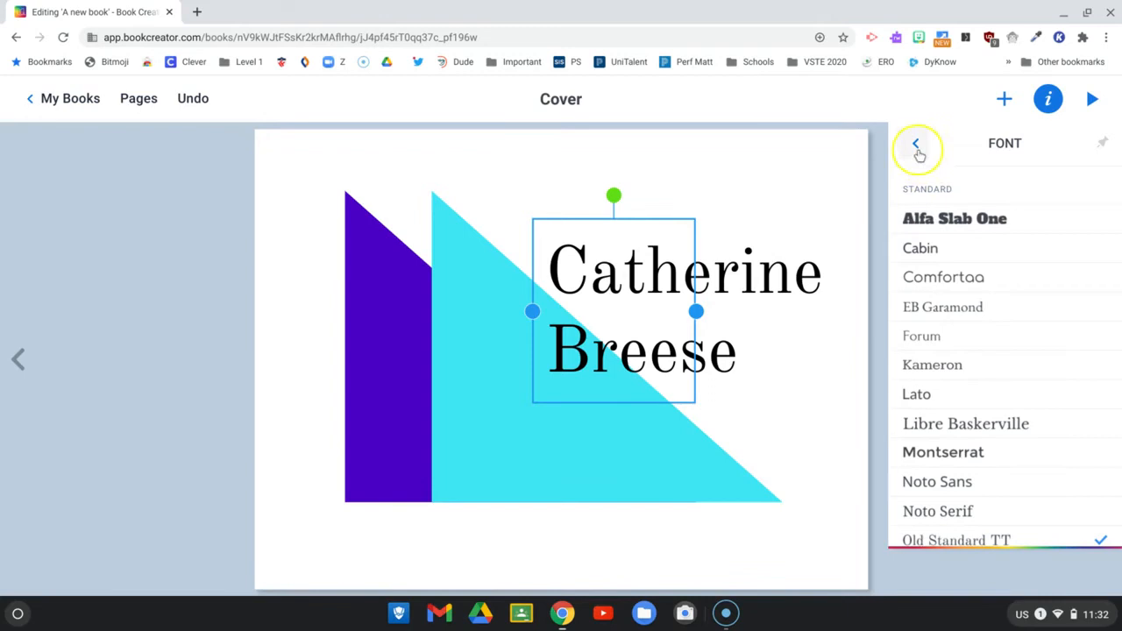
pyautogui.click(915, 143)
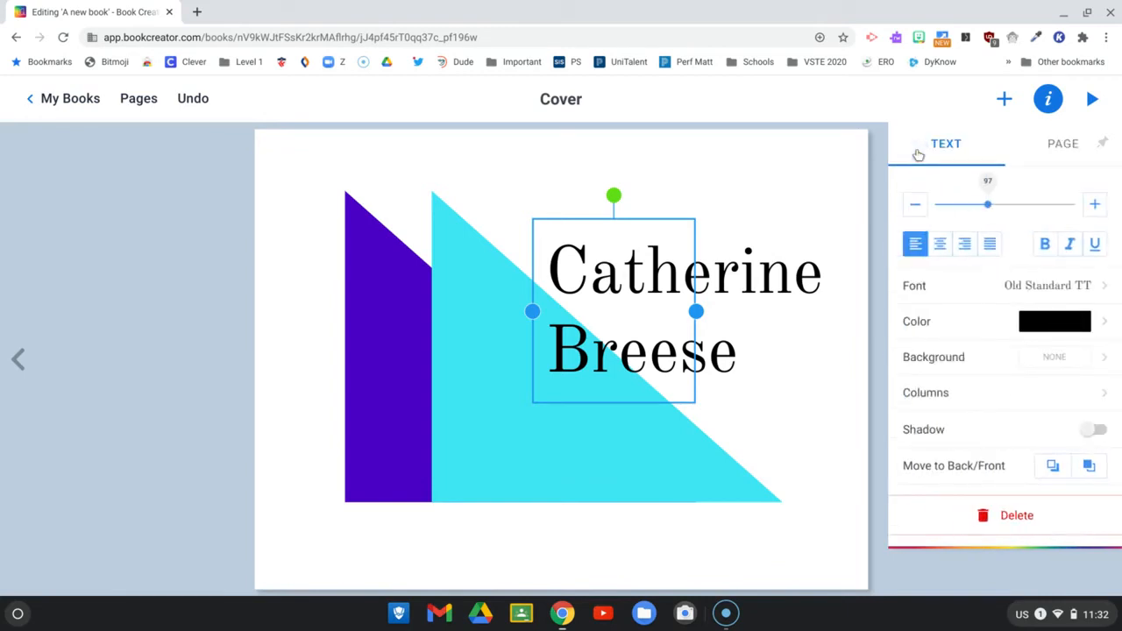
pyautogui.click(1055, 321)
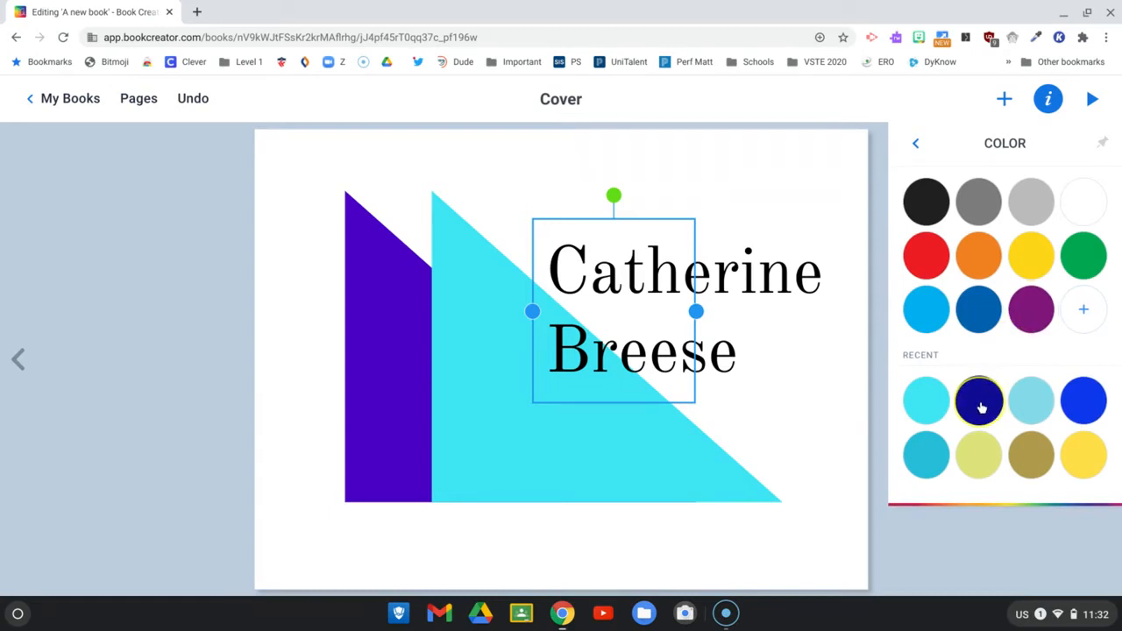
pyautogui.click(978, 400)
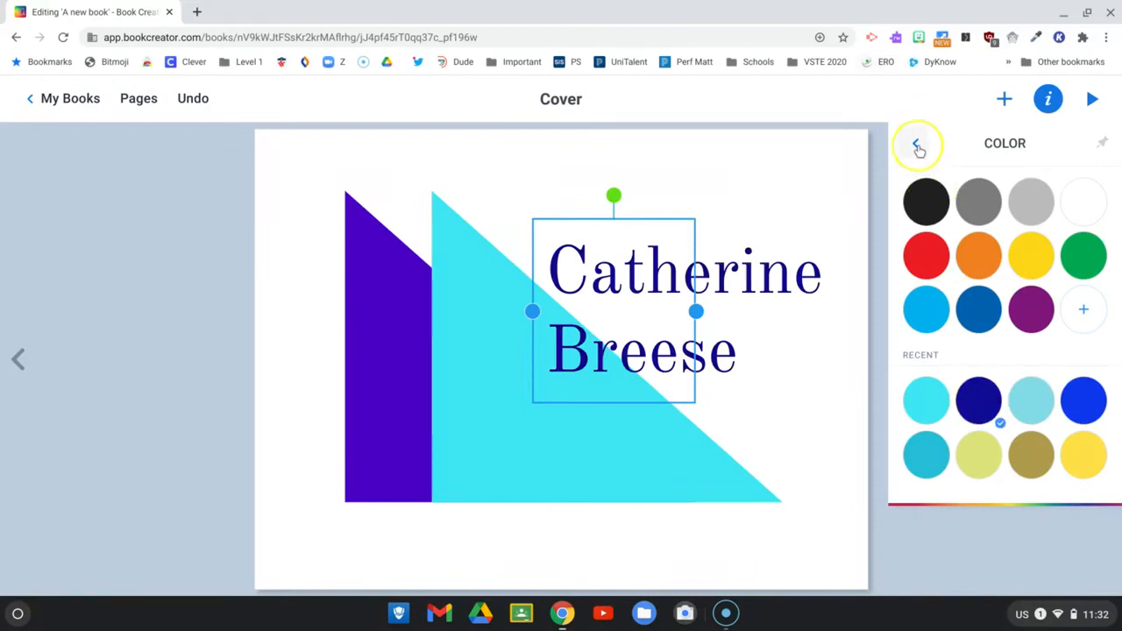
pyautogui.click(917, 144)
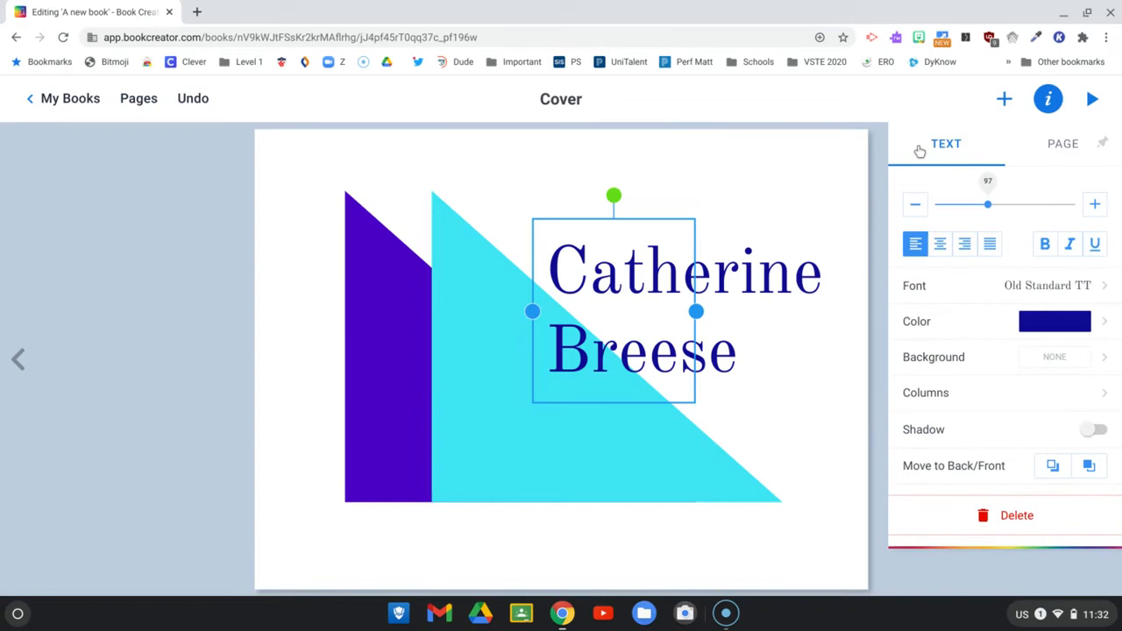
pyautogui.click(879, 154)
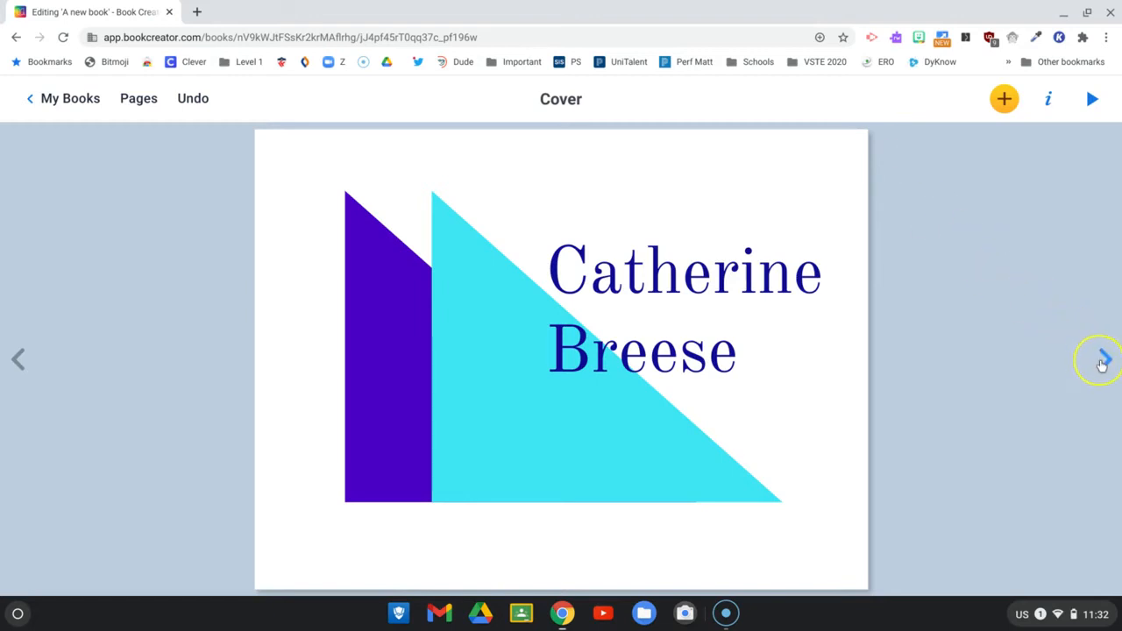
# - Go to blank page 2 and bring up the image import window
pyautogui.click(1103, 359)
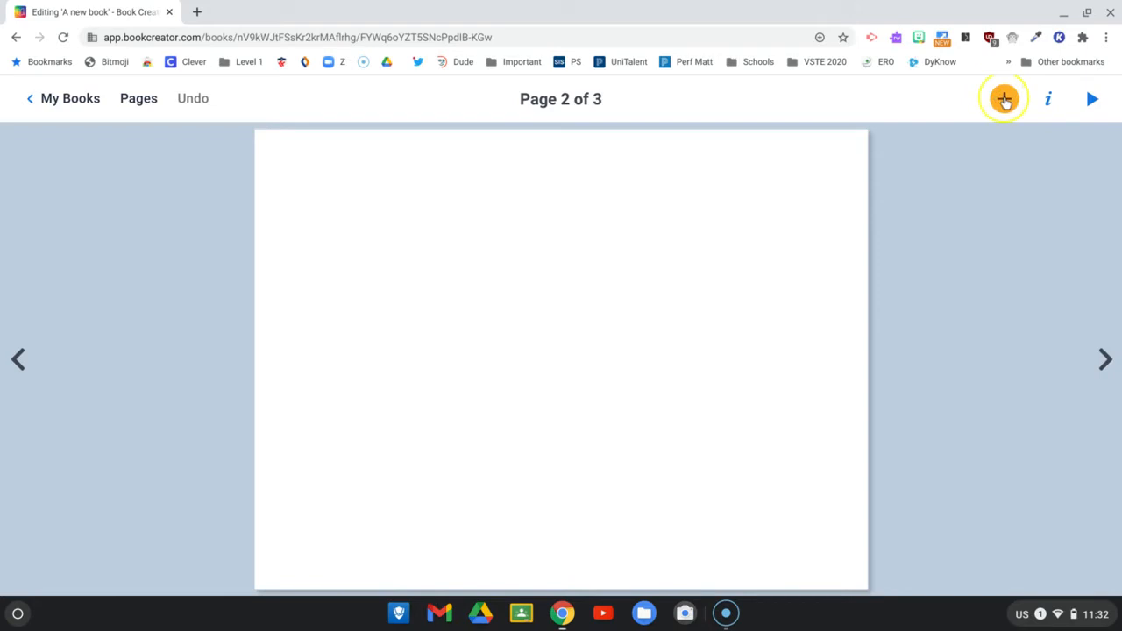
pyautogui.click(1002, 98)
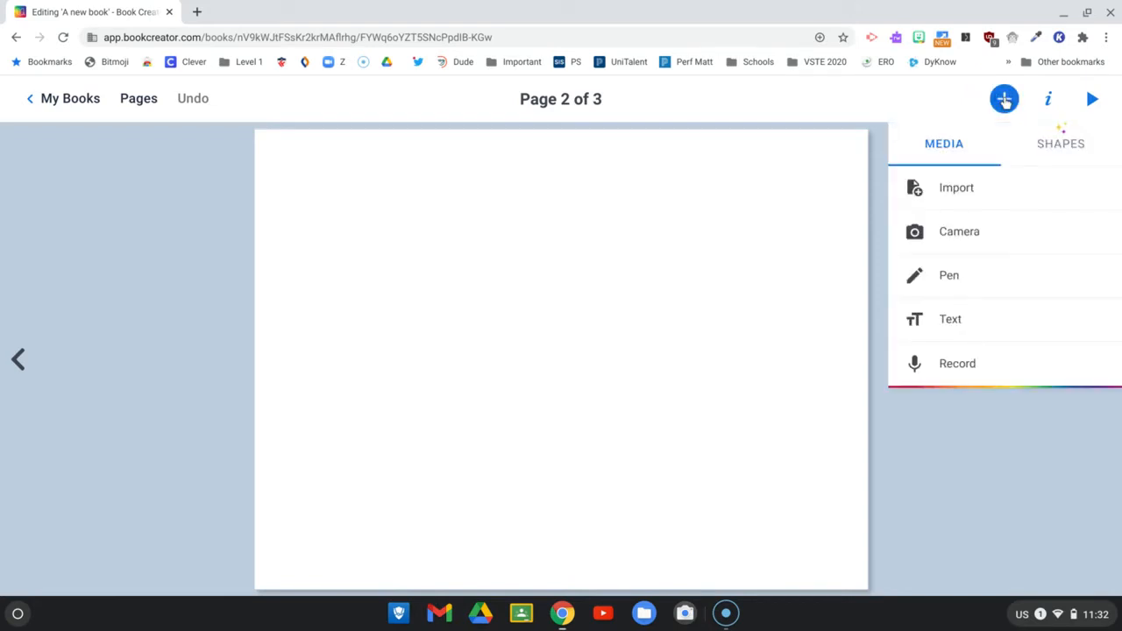
pyautogui.moveTo(971, 165)
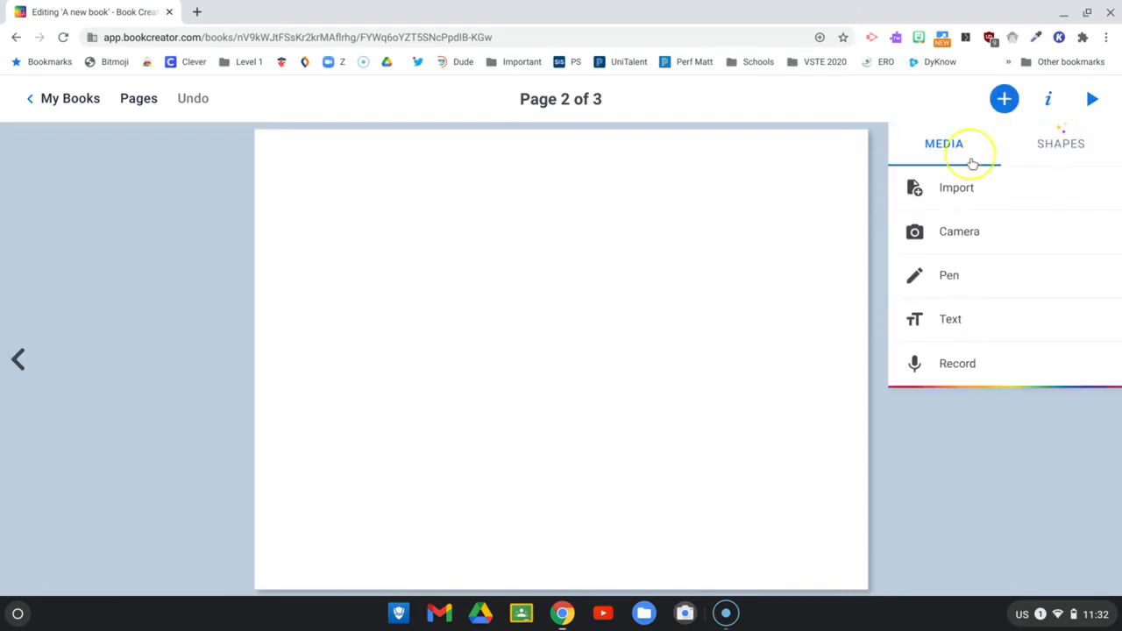
pyautogui.moveTo(957, 188)
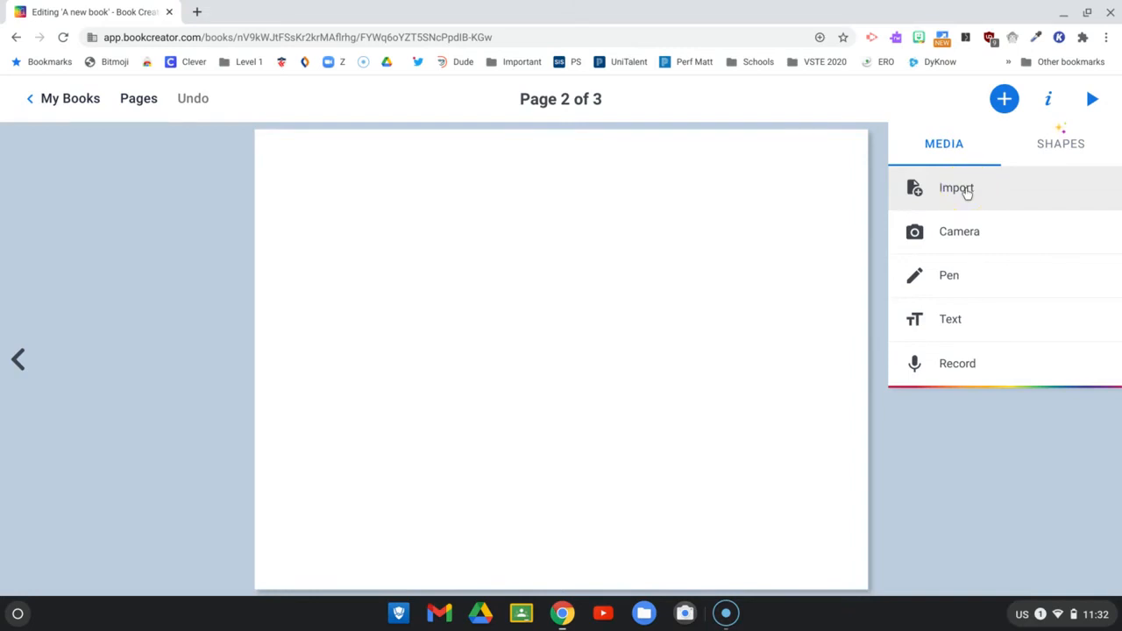
pyautogui.click(955, 188)
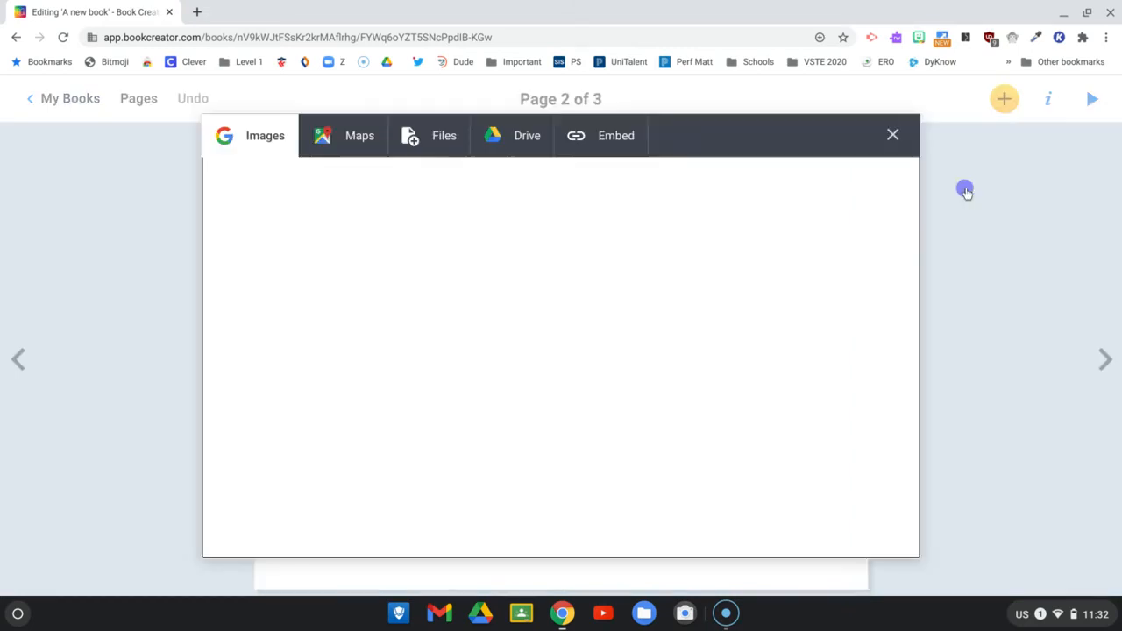
pyautogui.click(265, 135)
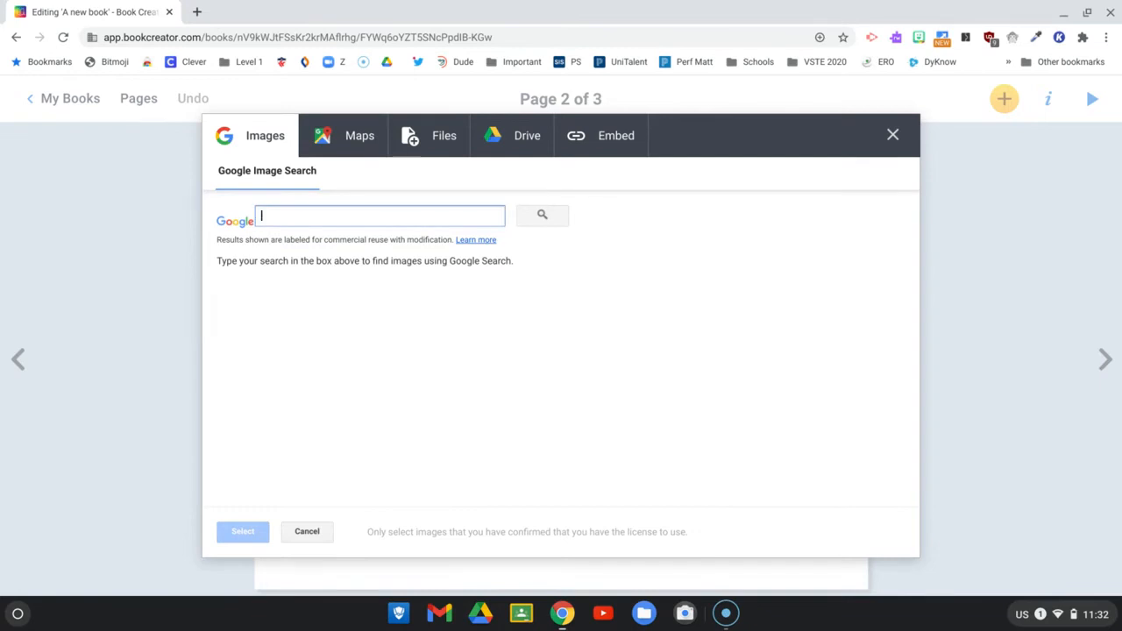
pyautogui.moveTo(431, 186)
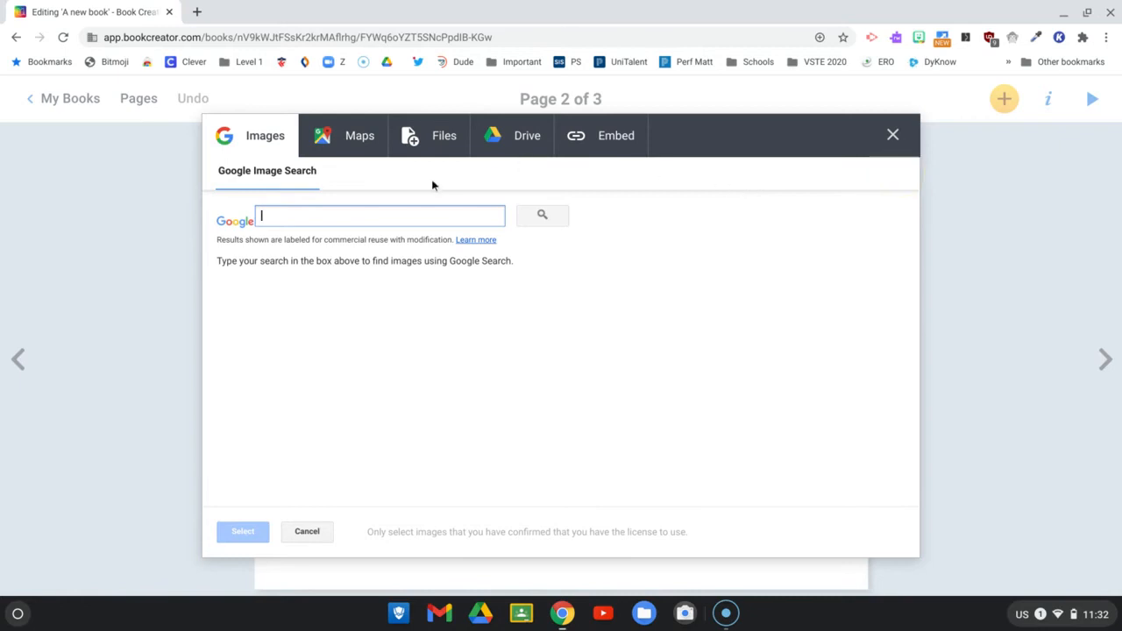
pyautogui.moveTo(359, 140)
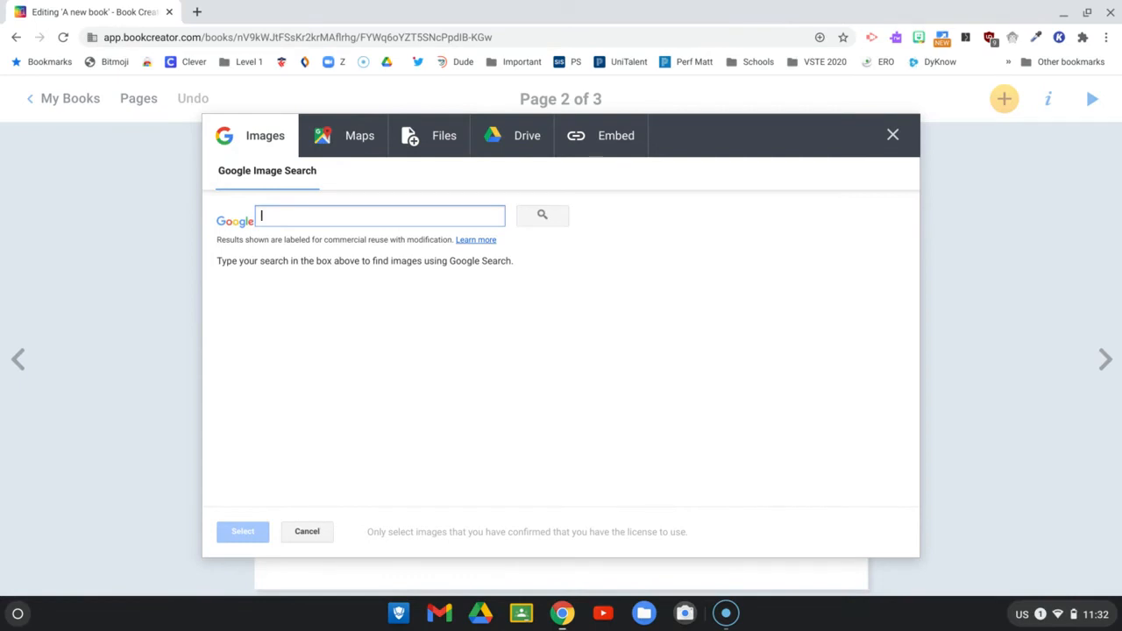
pyautogui.click(360, 135)
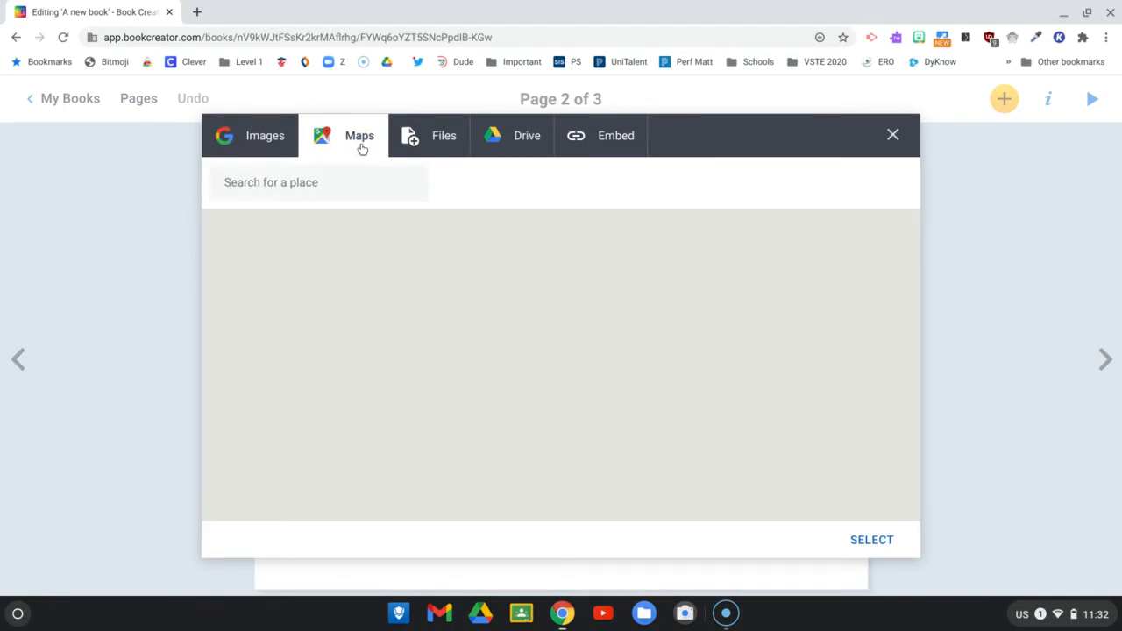
pyautogui.click(359, 135)
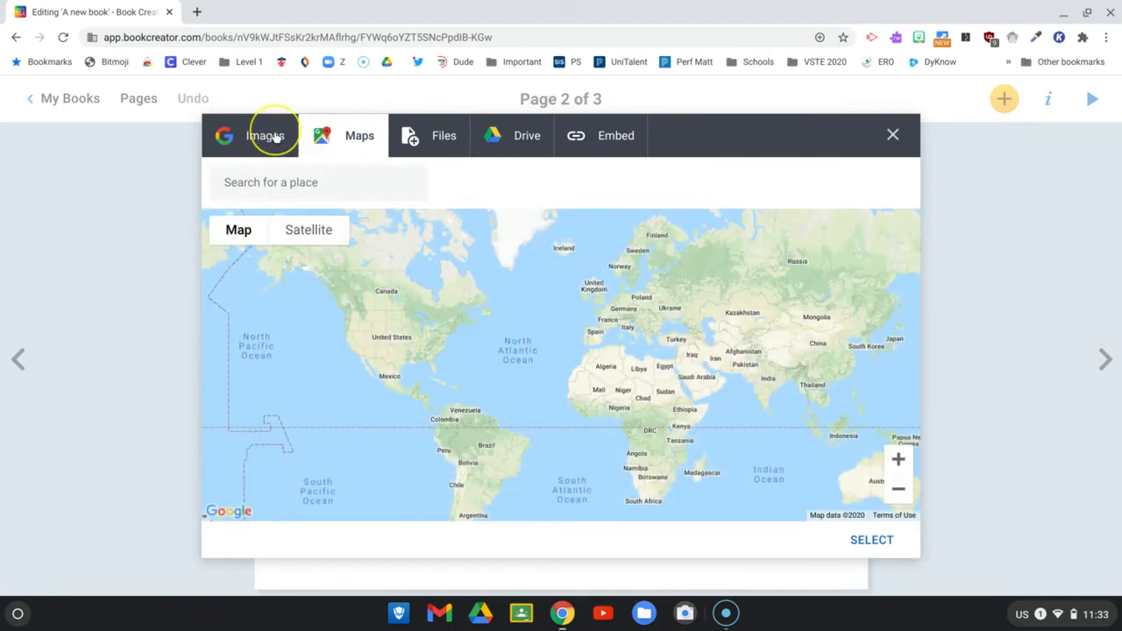
pyautogui.click(265, 135)
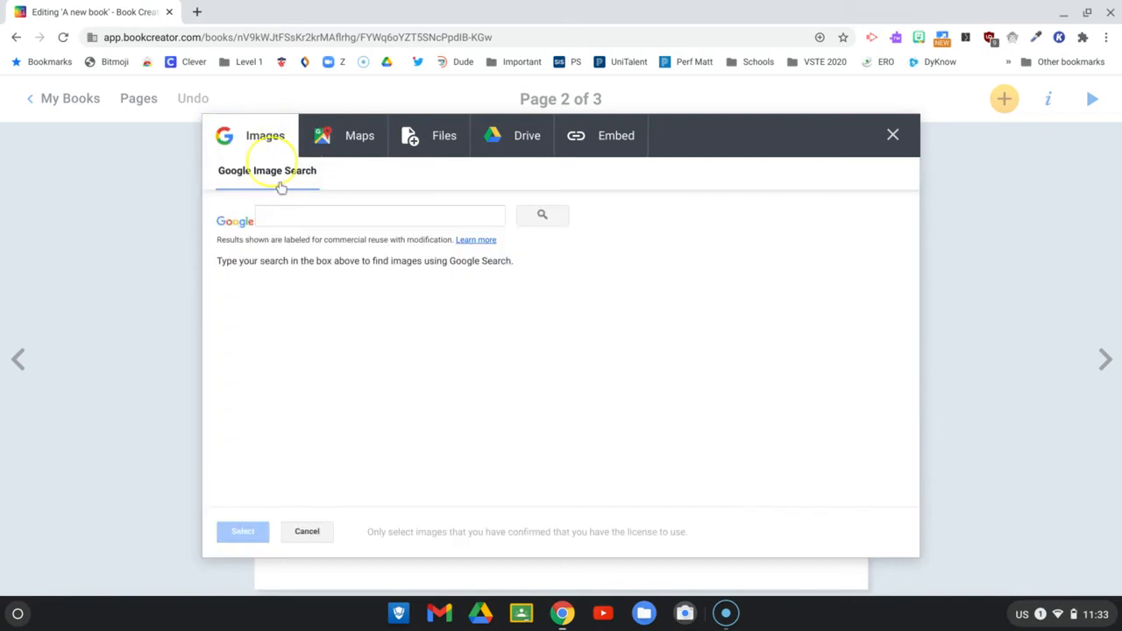
pyautogui.click(379, 216)
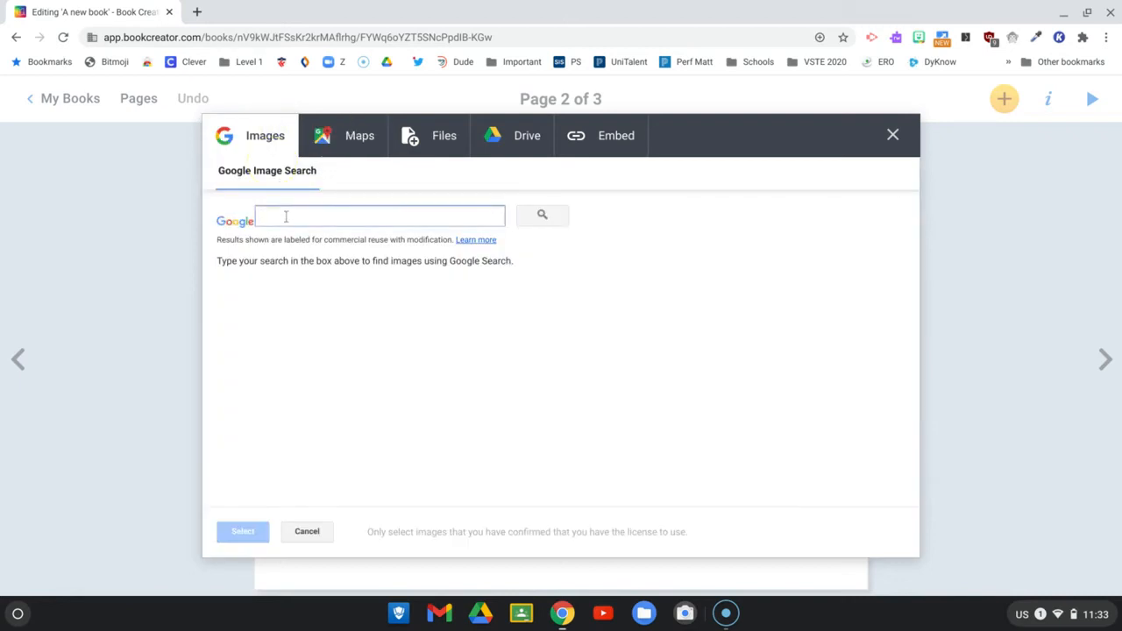
pyautogui.click(378, 215)
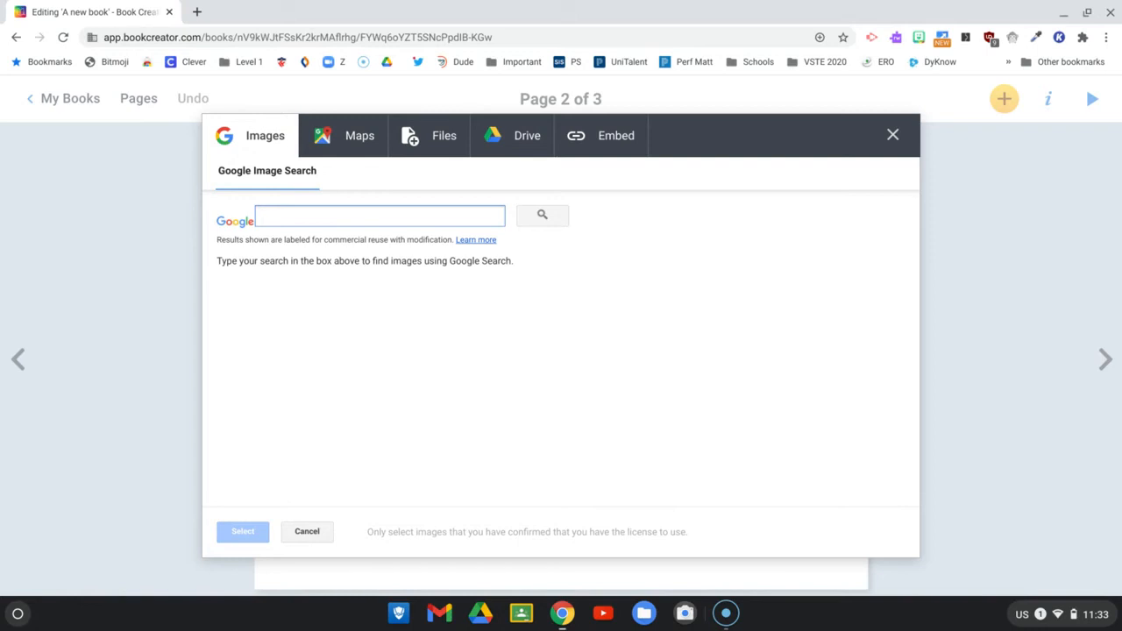
# - Search the image library for 'welsh corgi', then refine the search to 'transparent welsh corgi'
pyautogui.write('welsh corgi')
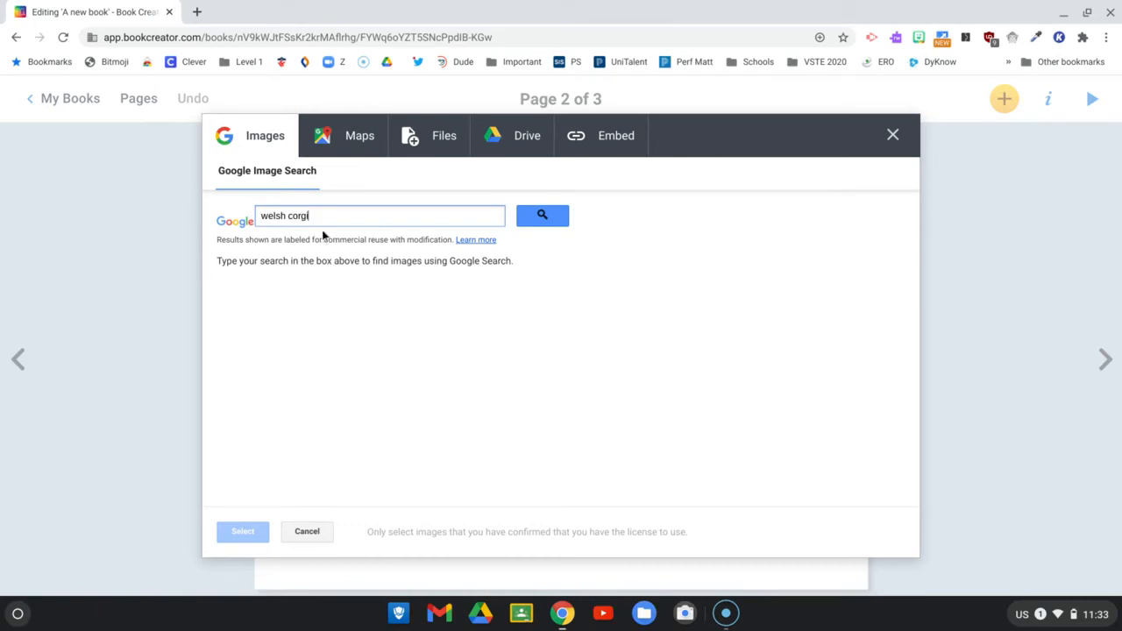
pyautogui.click(541, 216)
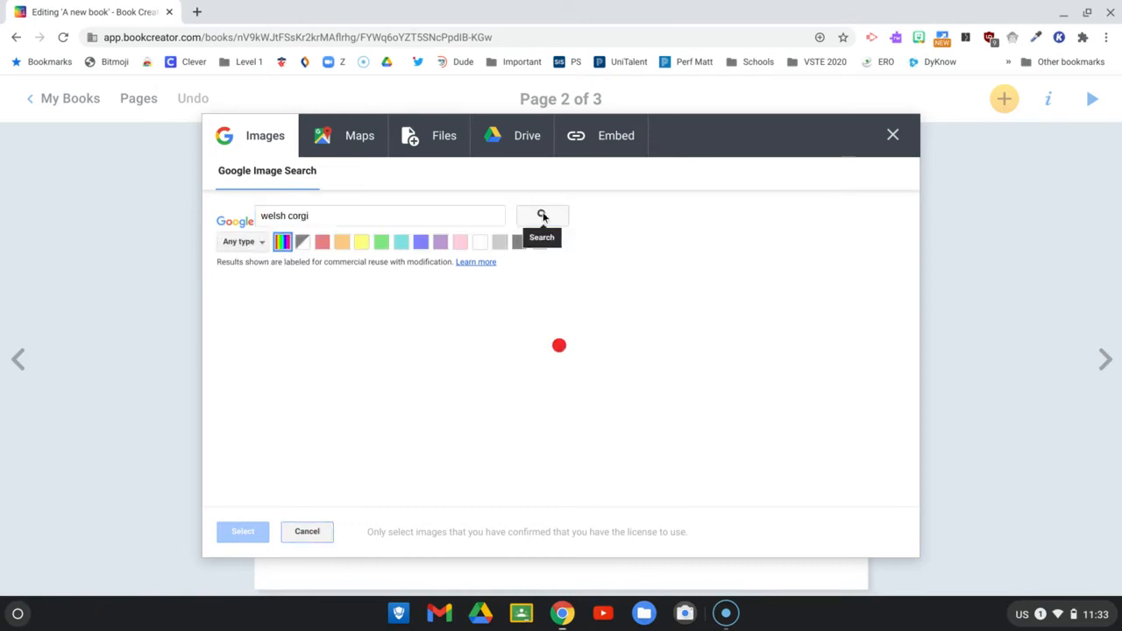
pyautogui.click(542, 215)
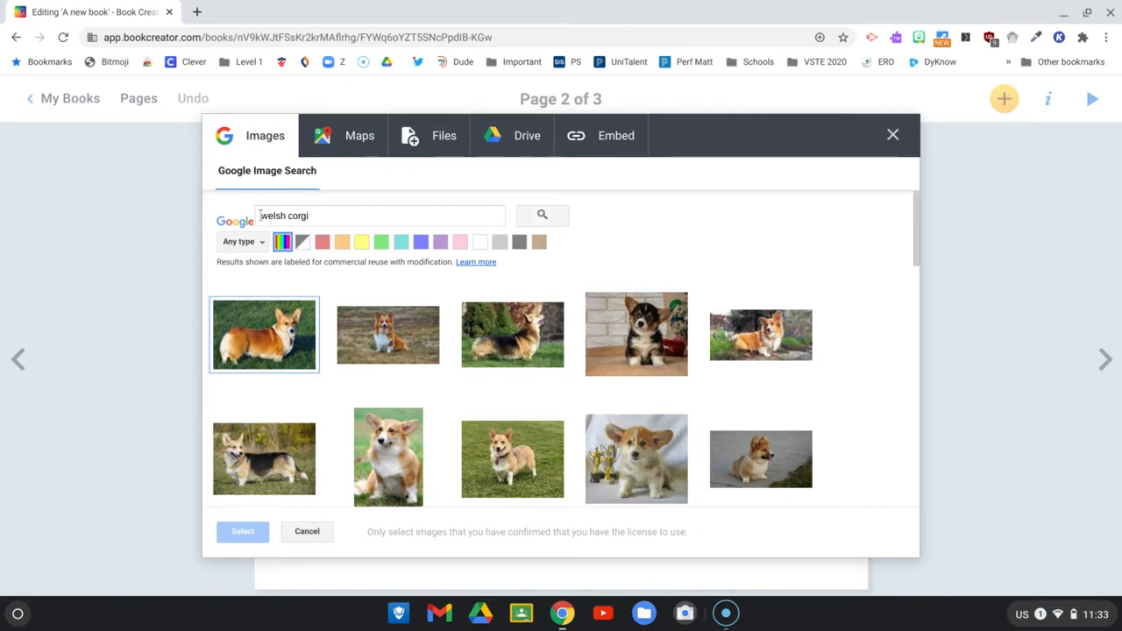
pyautogui.click(378, 215)
pyautogui.write('transparent ')
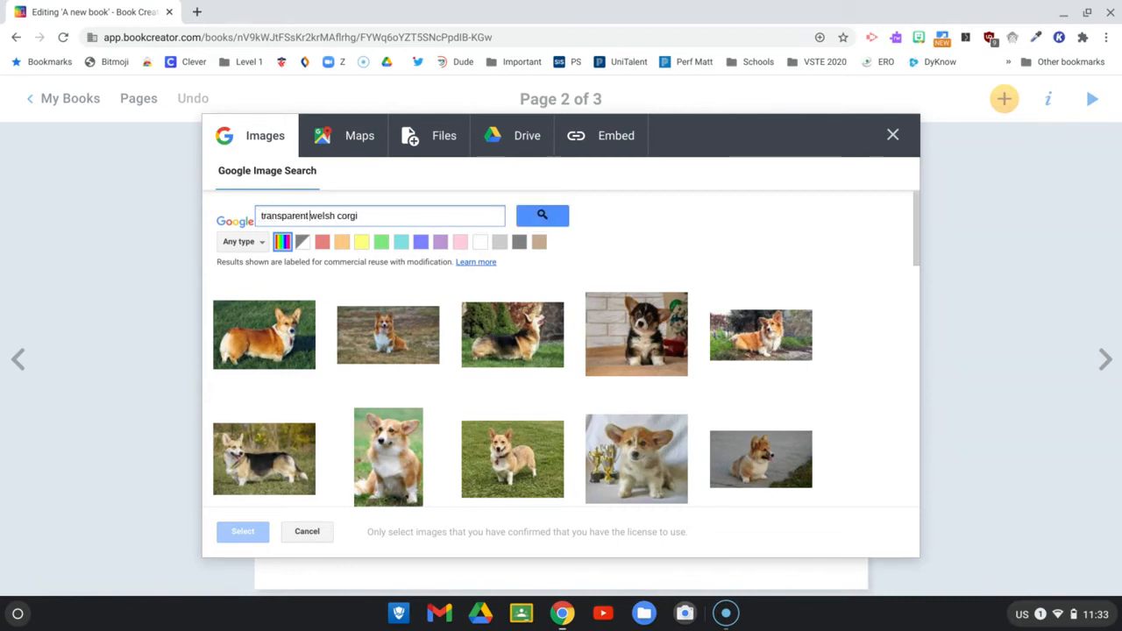
pyautogui.click(539, 215)
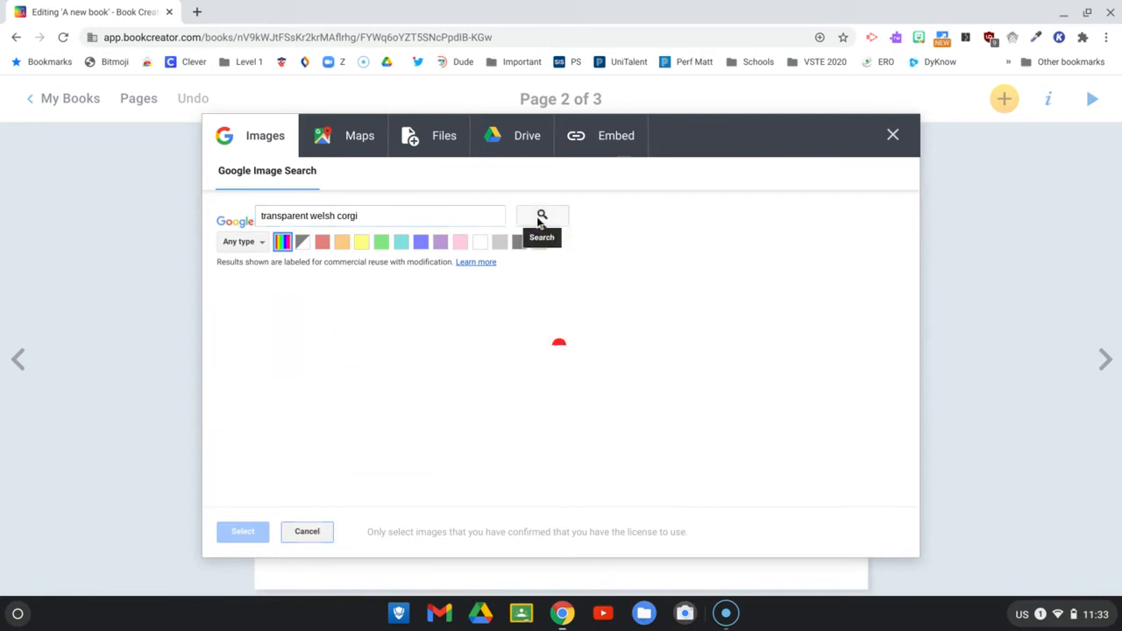
pyautogui.click(541, 215)
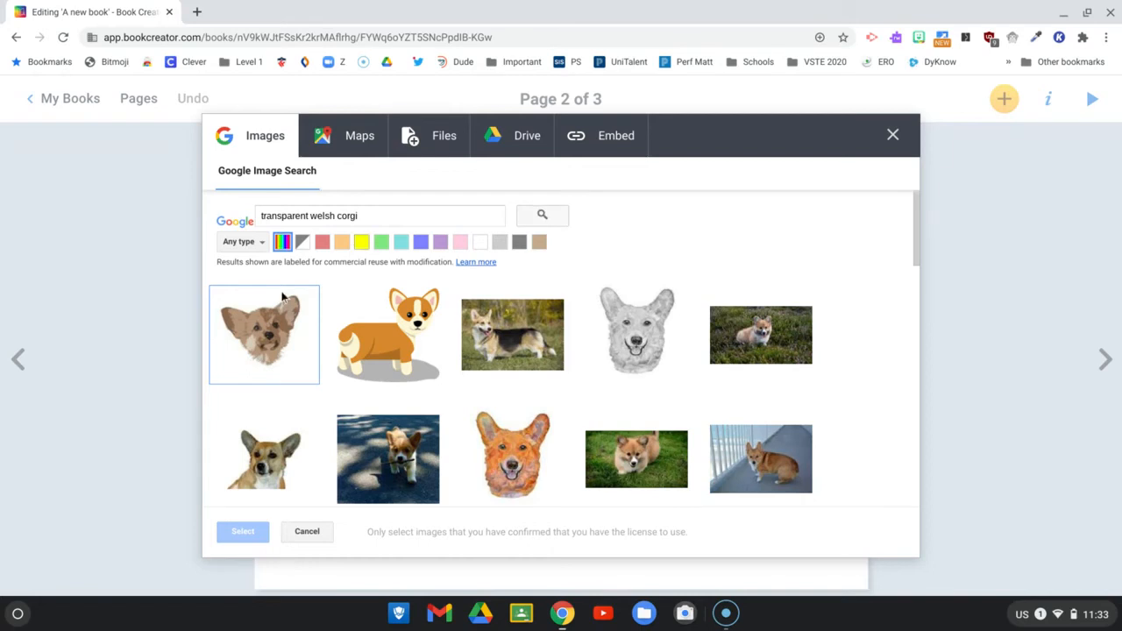
# - Insert the background-free corgi head picture onto page 2
pyautogui.click(263, 430)
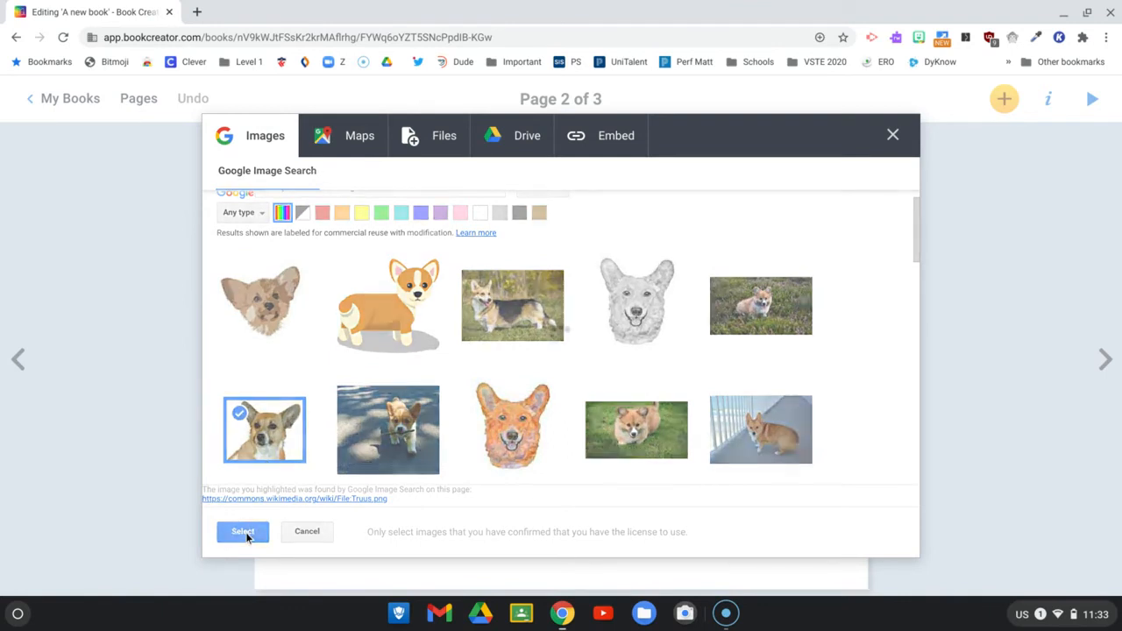
pyautogui.click(242, 531)
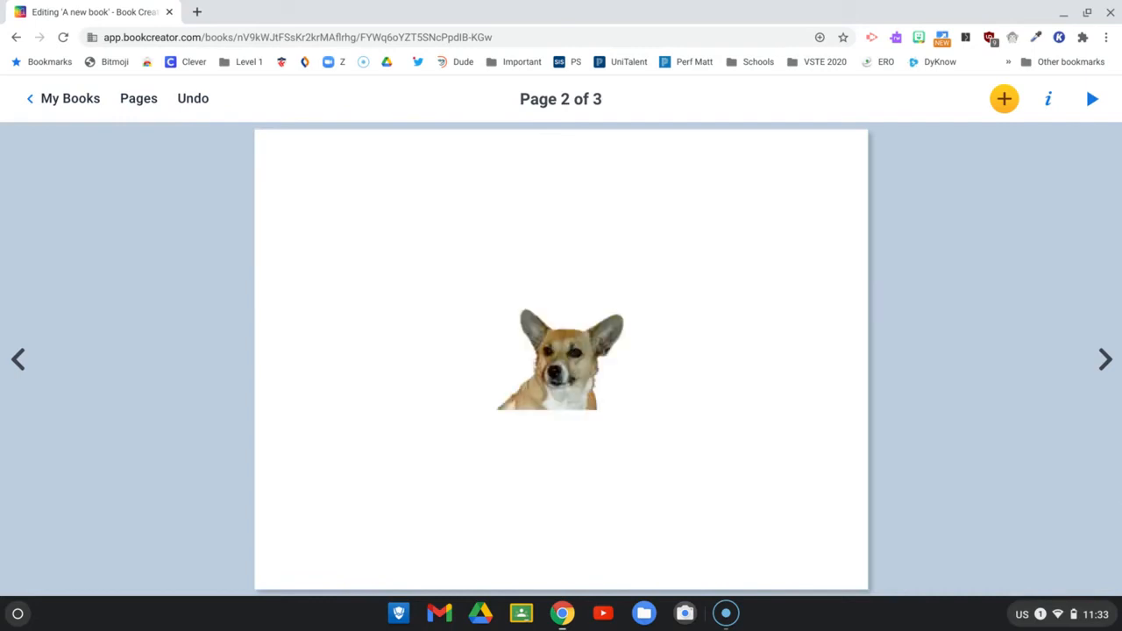
# - Resize the corgi picture slightly smaller from its corner handle and deselect it
pyautogui.click(561, 360)
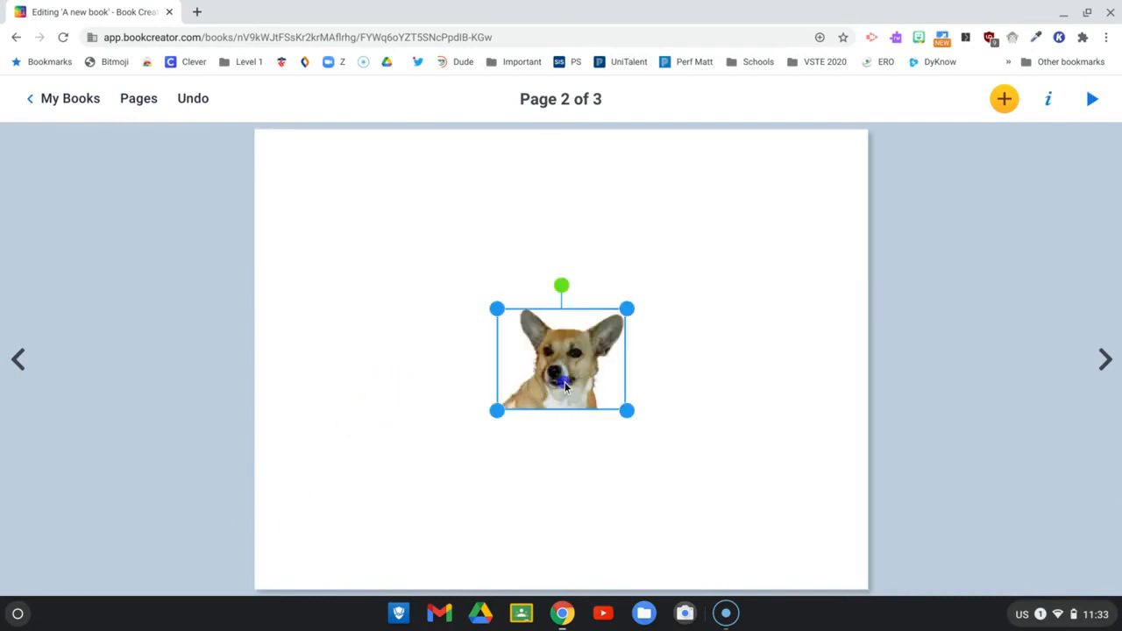
pyautogui.moveTo(498, 308); pyautogui.dragTo(481, 294)
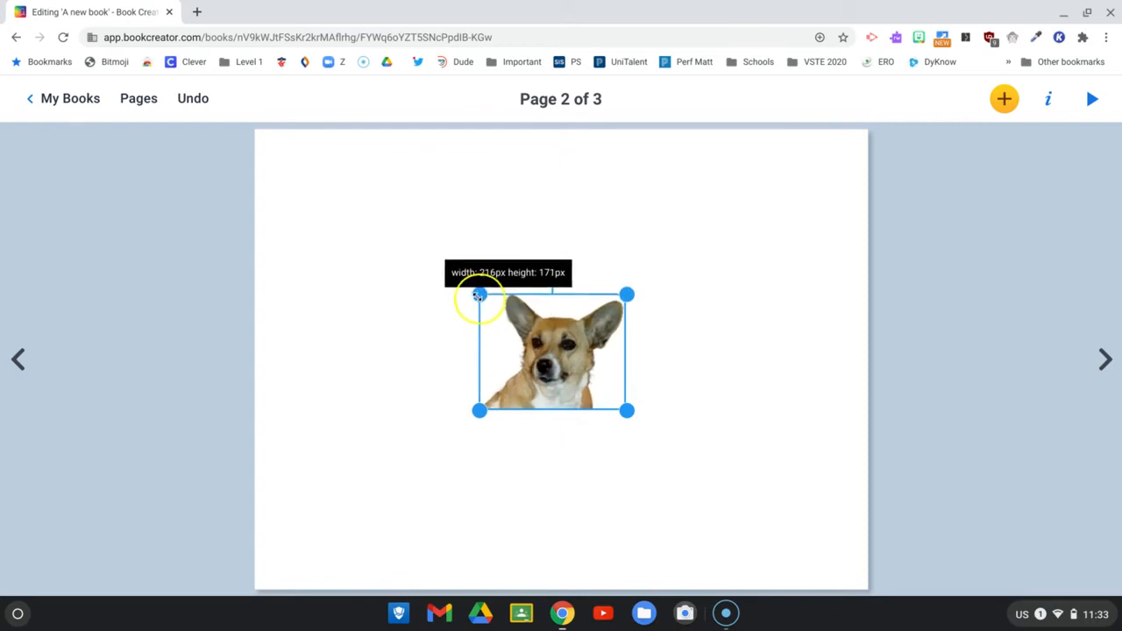
pyautogui.moveTo(481, 294); pyautogui.dragTo(505, 315)
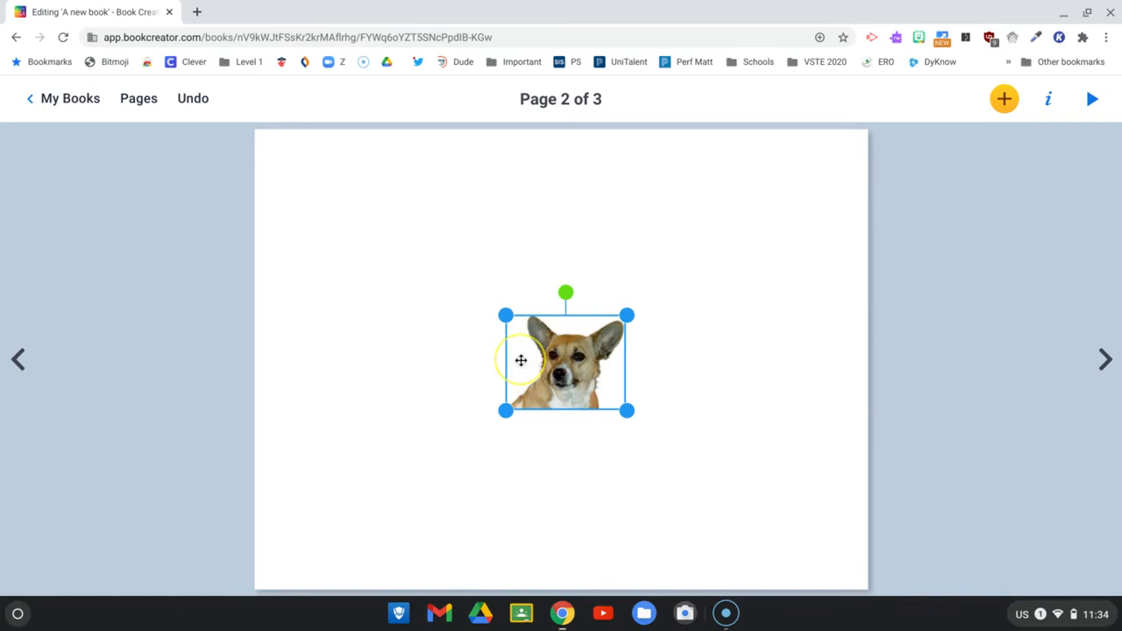
pyautogui.click(467, 242)
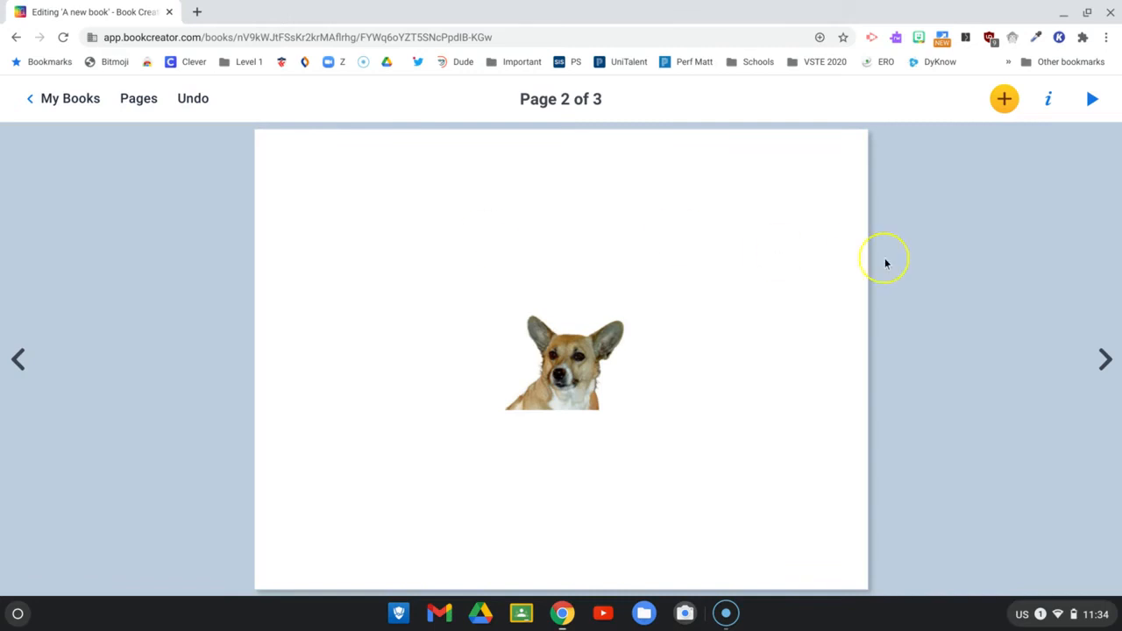
pyautogui.click(1002, 99)
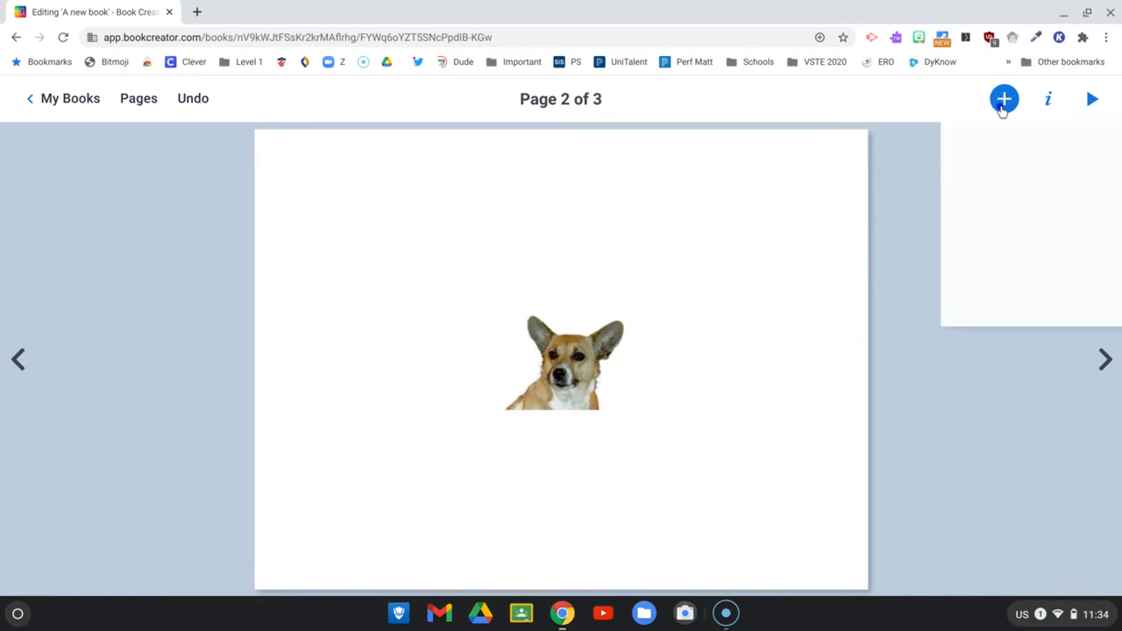
# - Search images for 'window' and insert the open window in a brick wall onto page 2
pyautogui.click(1003, 98)
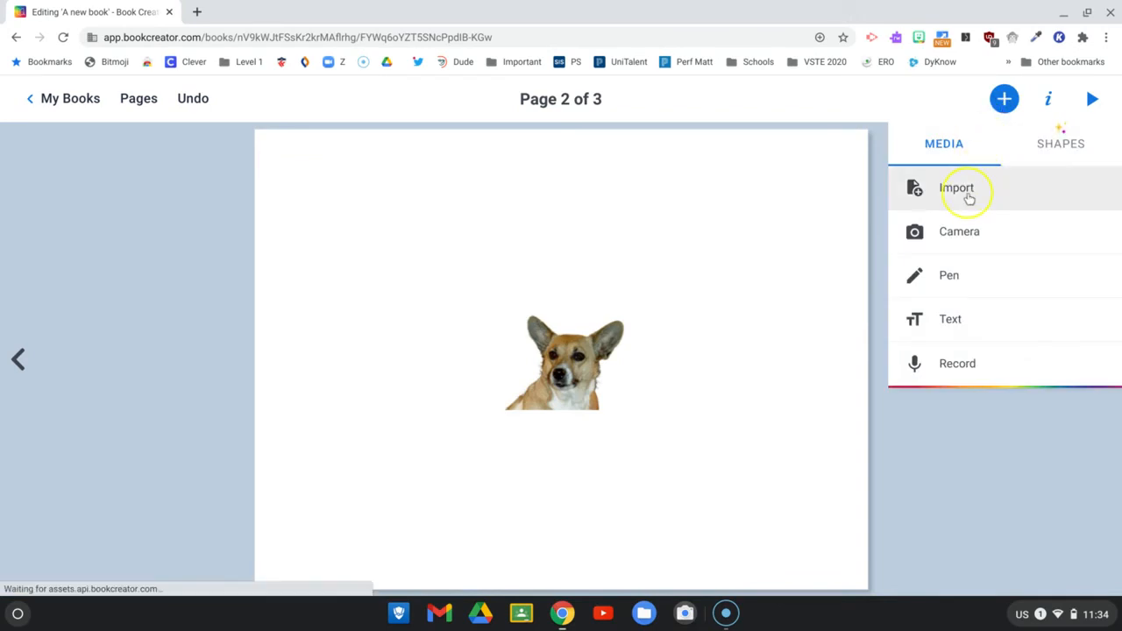
pyautogui.click(957, 188)
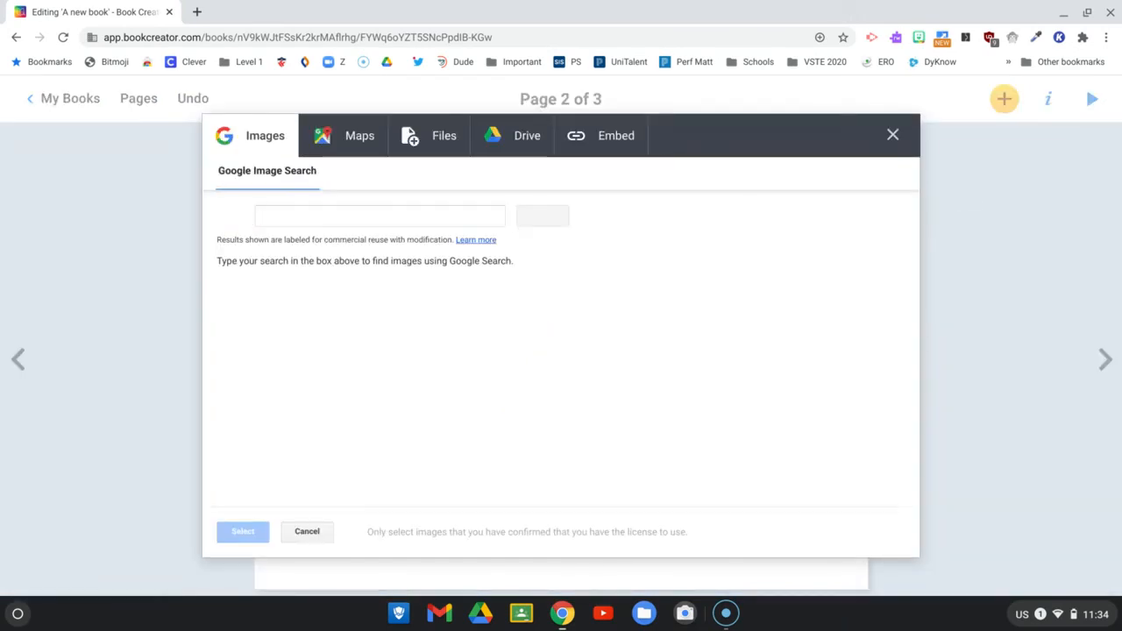
pyautogui.write('window')
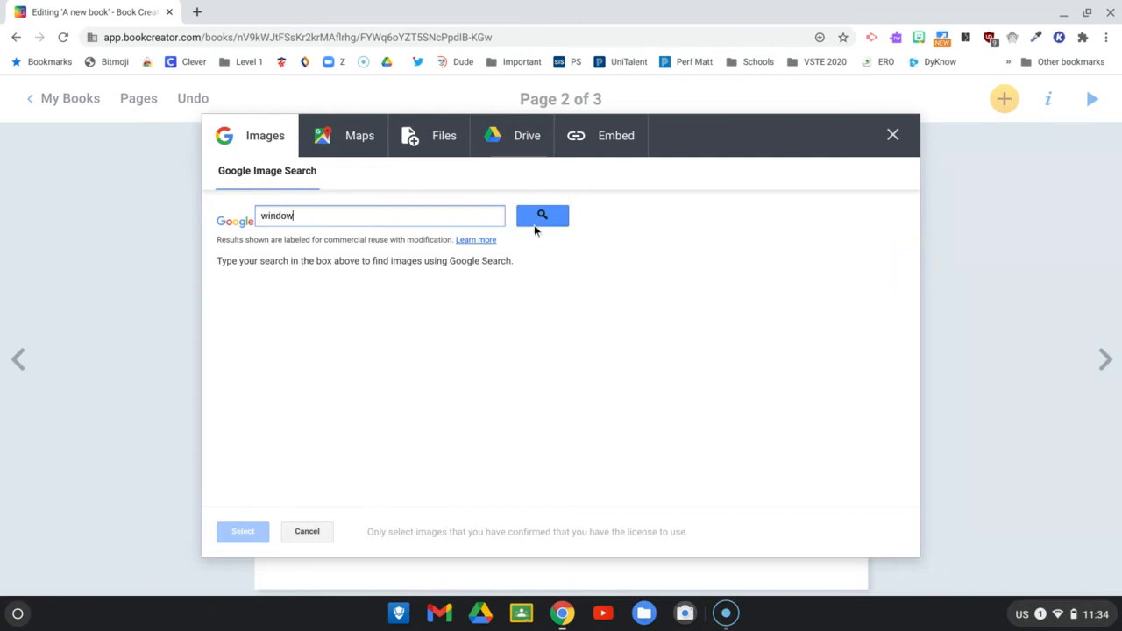
pyautogui.click(542, 215)
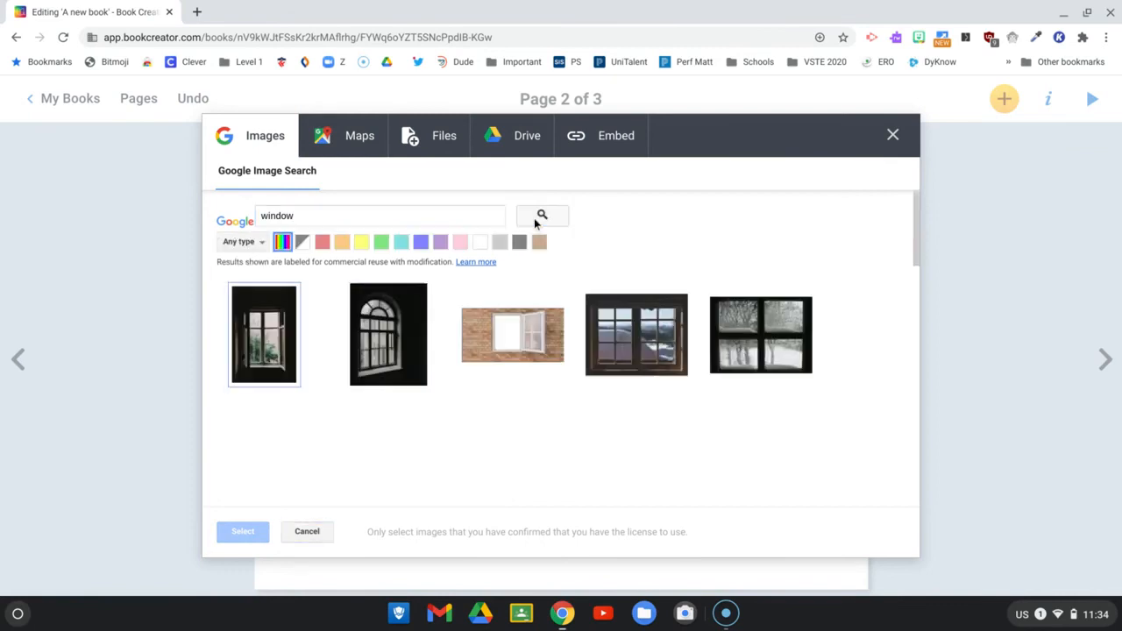
pyautogui.click(512, 333)
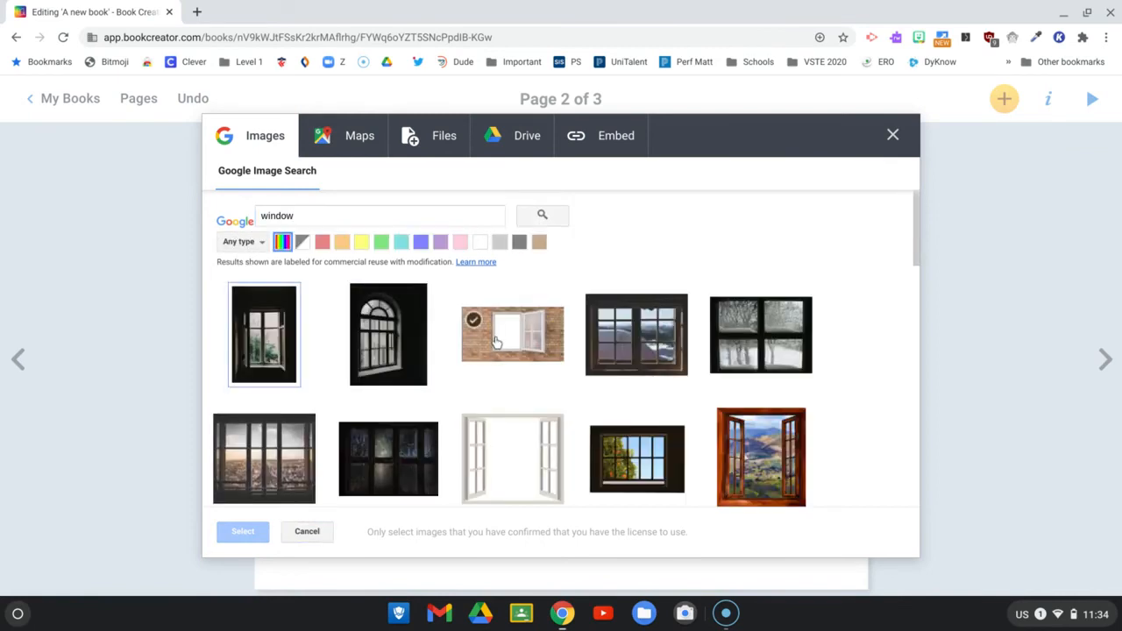
pyautogui.click(512, 333)
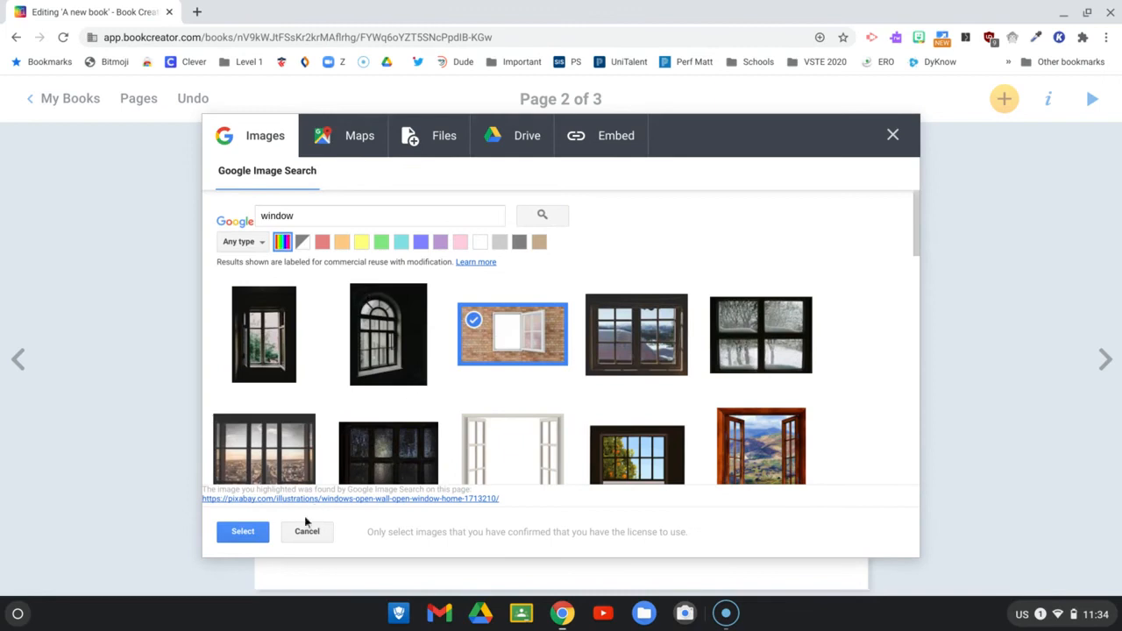
pyautogui.click(242, 532)
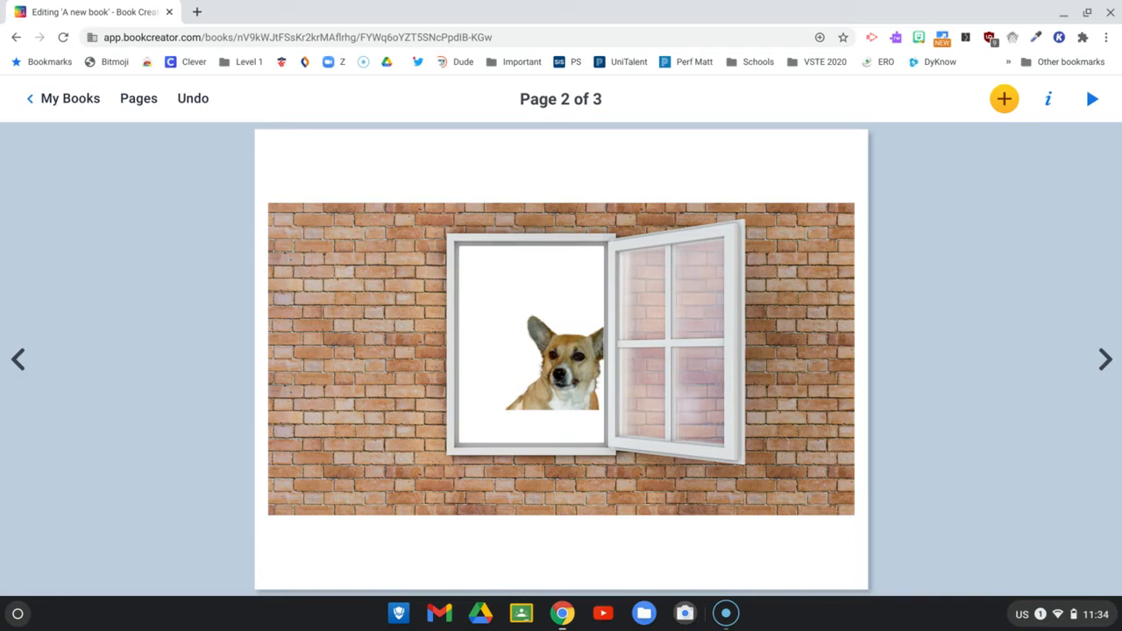
# - Nudge the brick-wall window picture into place around the corgi, then move to blank page 3
pyautogui.moveTo(561, 359); pyautogui.dragTo(532, 375)
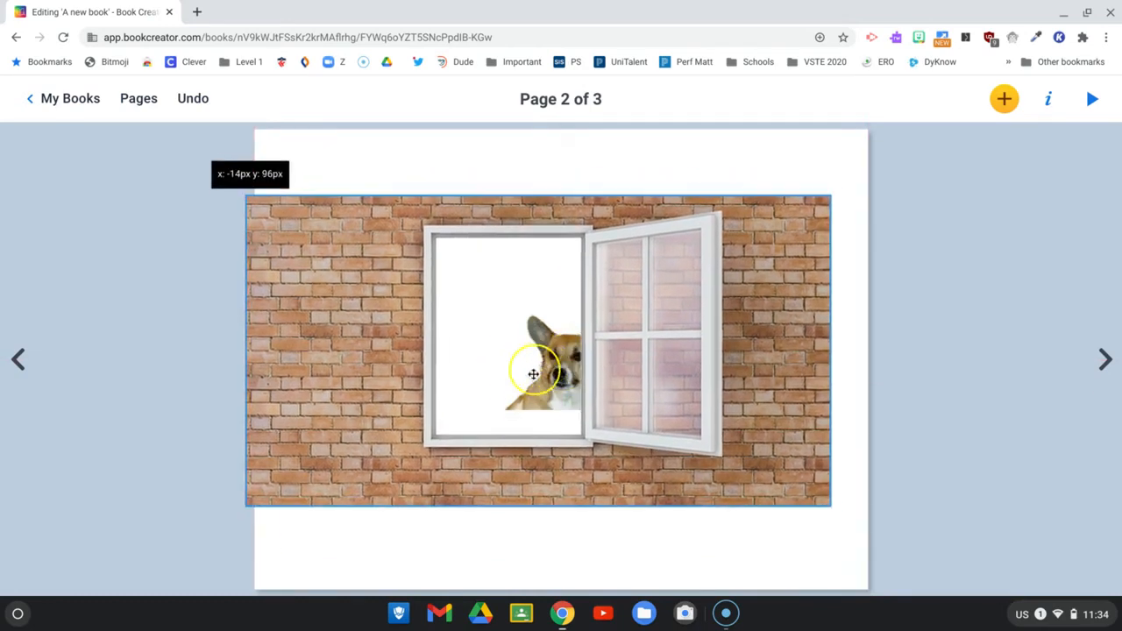
pyautogui.moveTo(532, 375); pyautogui.dragTo(559, 368)
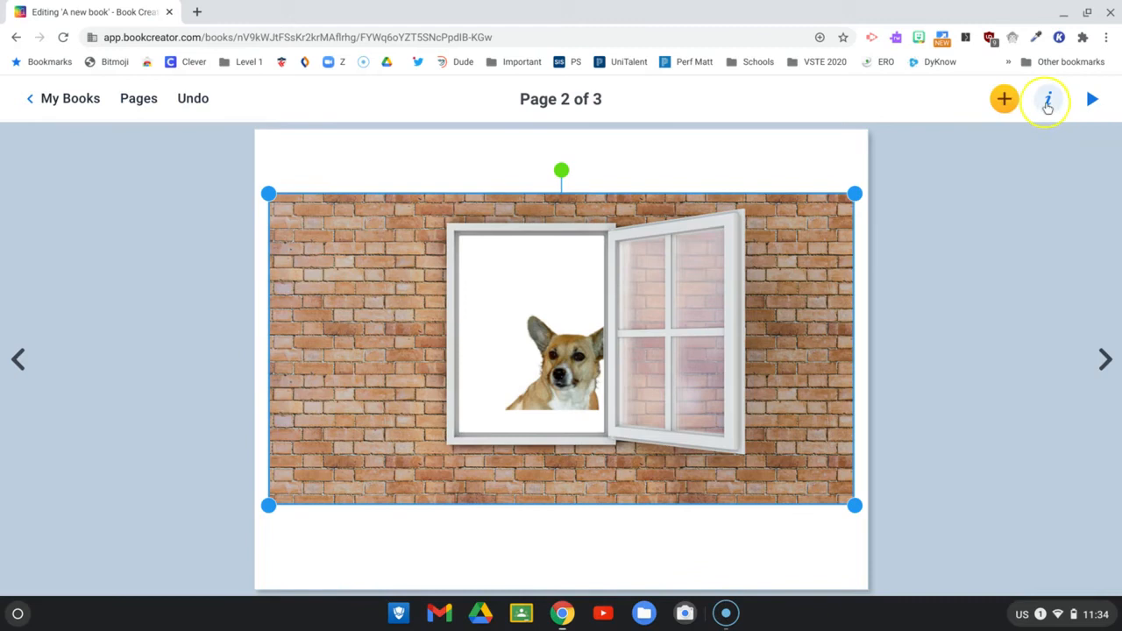
pyautogui.click(1048, 98)
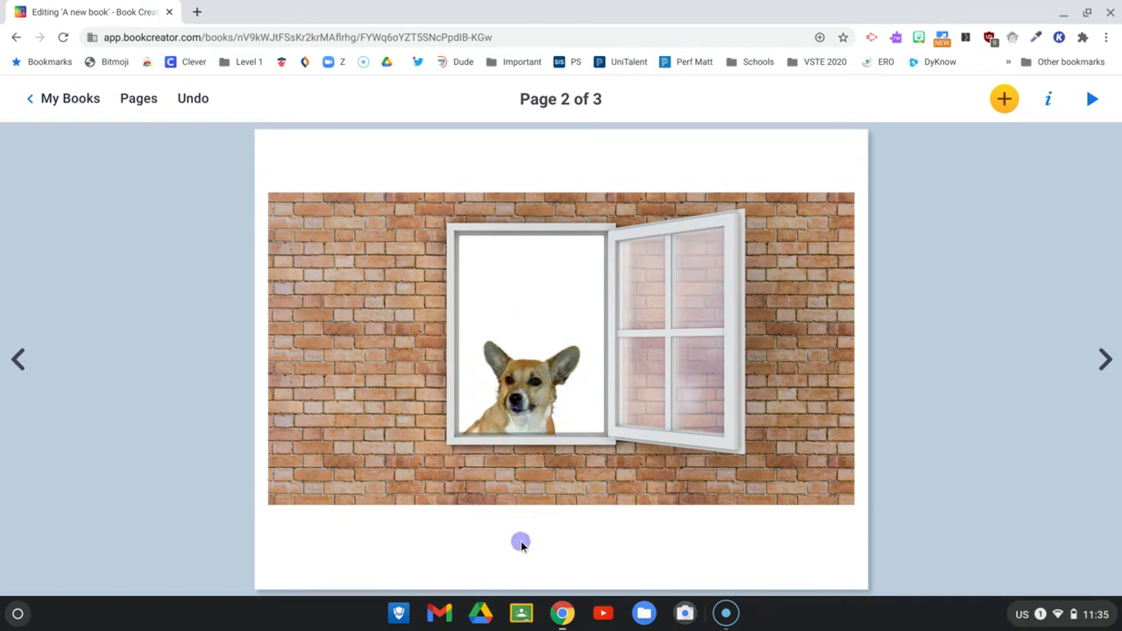
pyautogui.moveTo(943, 267)
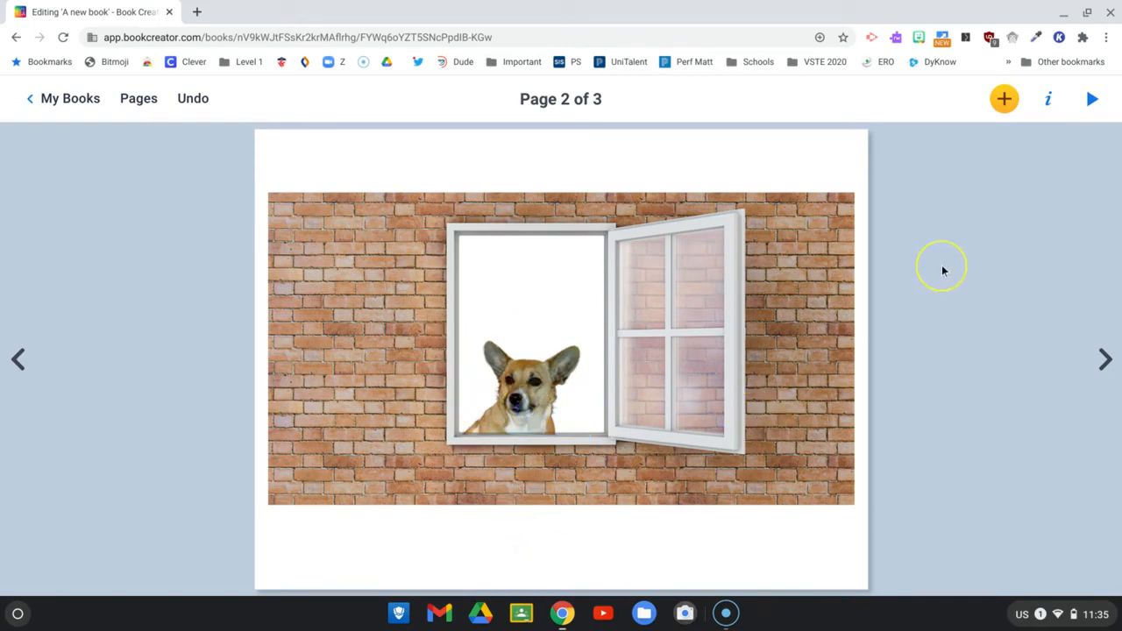
pyautogui.moveTo(1086, 351)
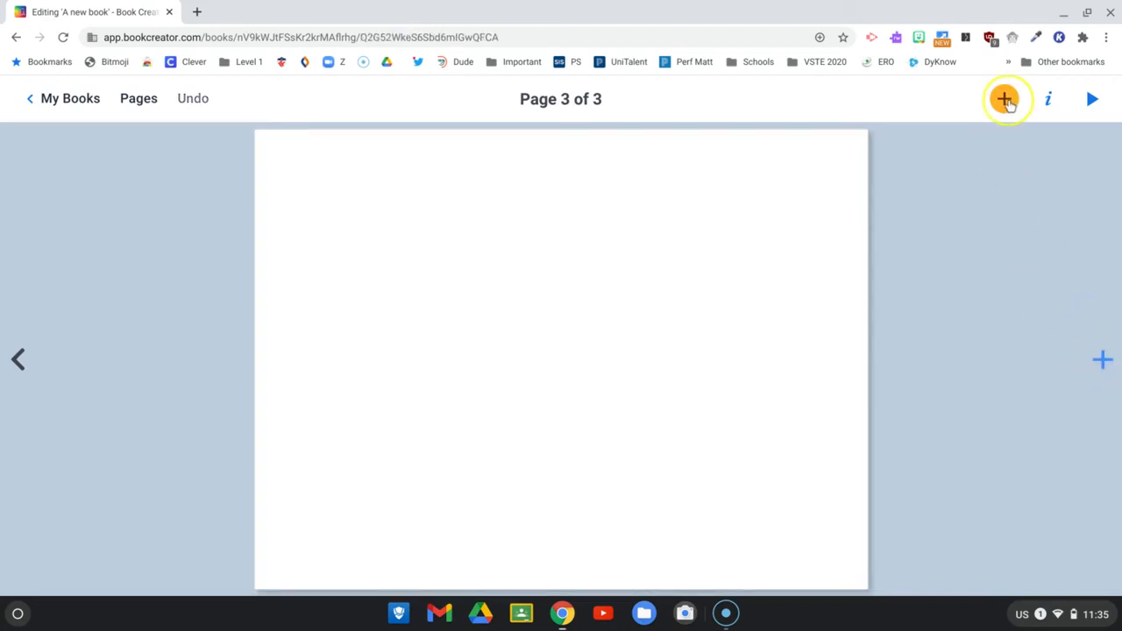
# - Take a webcam photo of the presenter waving and place it on page 3
pyautogui.click(1002, 98)
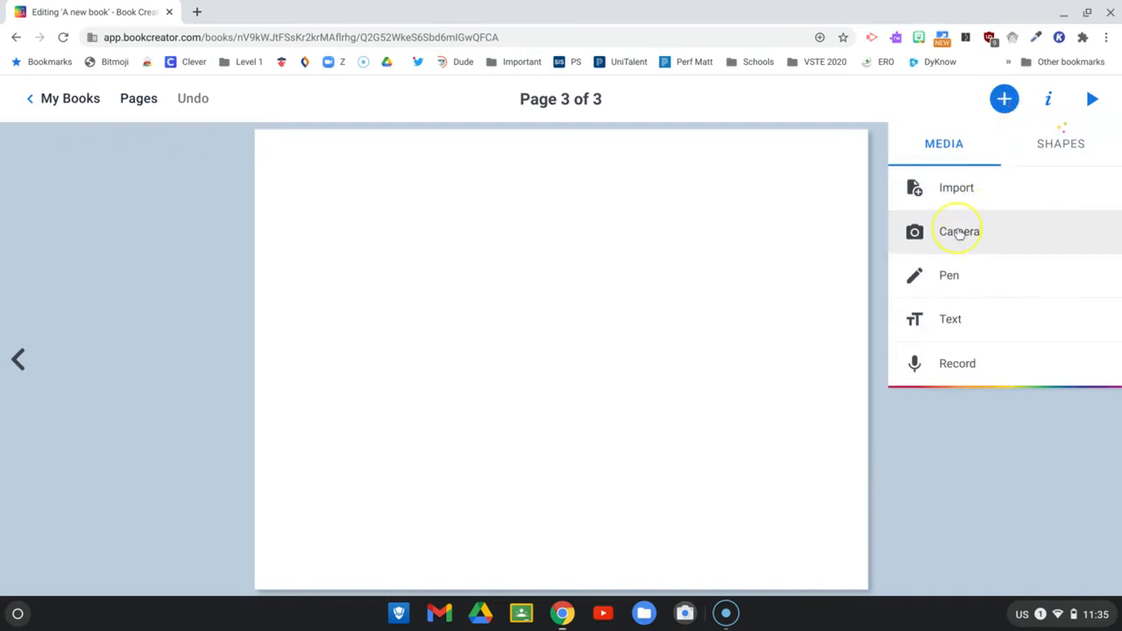
pyautogui.click(957, 231)
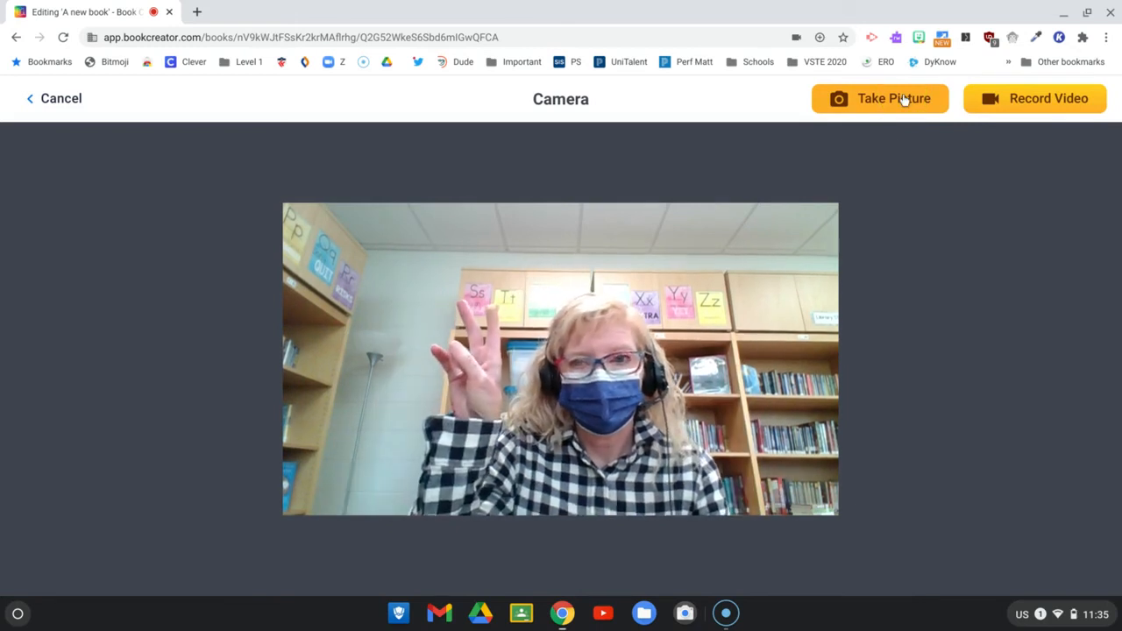
pyautogui.click(880, 98)
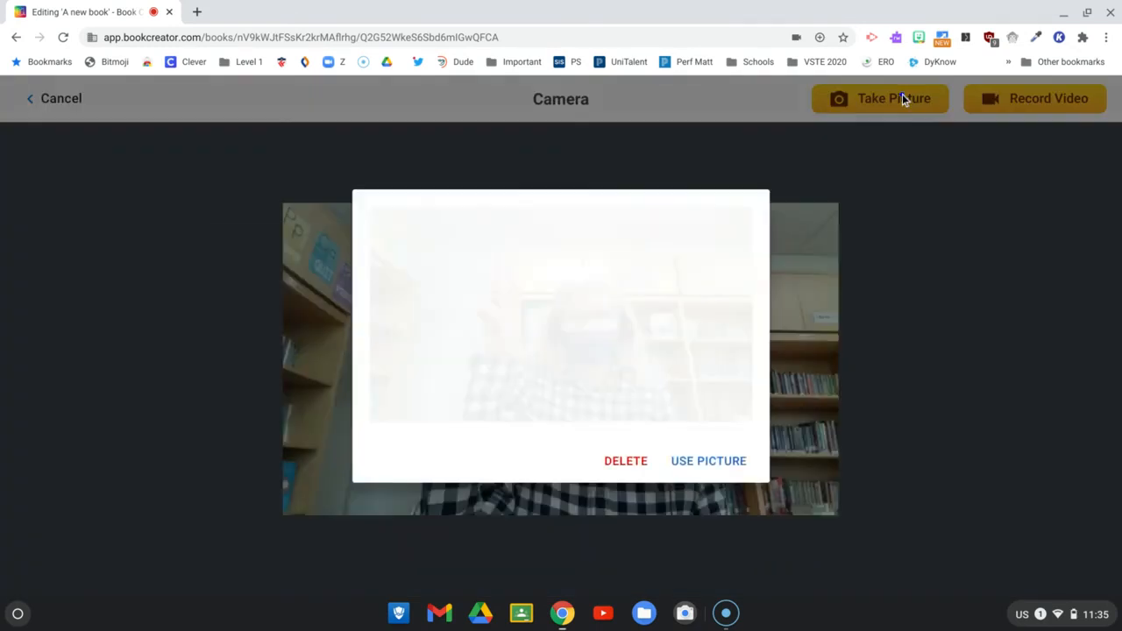
pyautogui.click(880, 98)
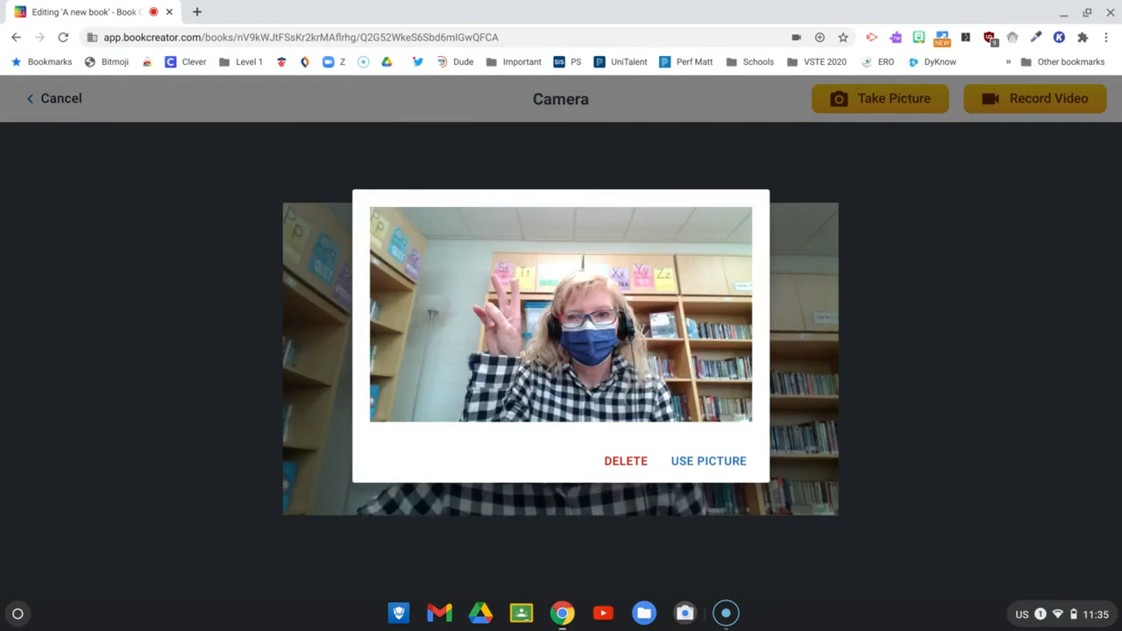
pyautogui.moveTo(708, 464)
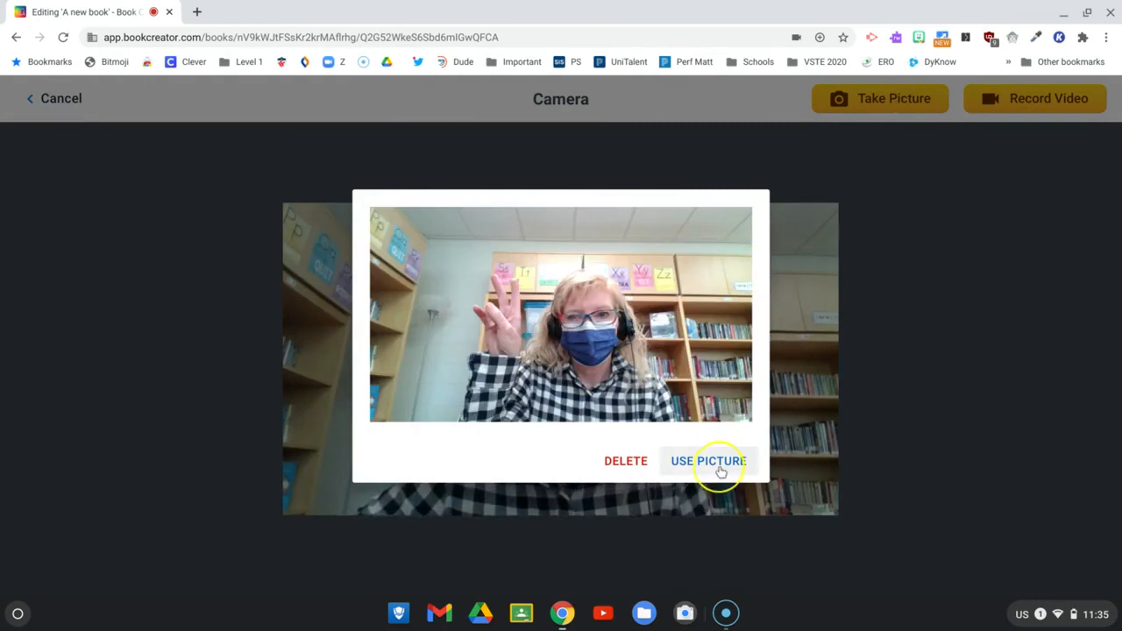
pyautogui.click(708, 459)
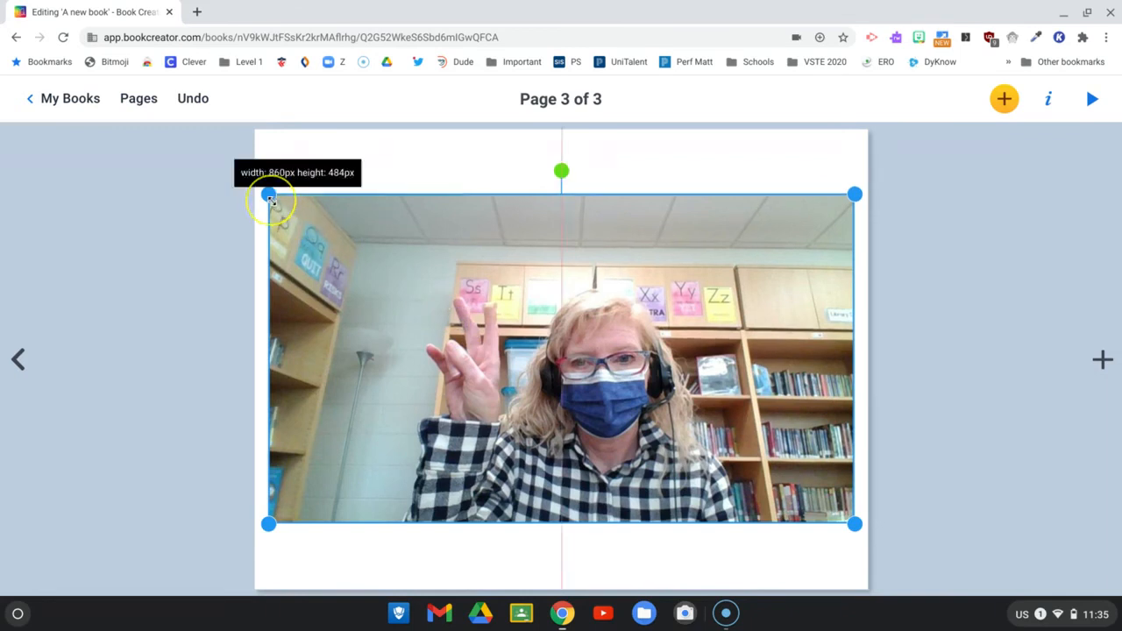
# - Shrink the webcam photo toward the lower right and add a blank fourth page
pyautogui.moveTo(269, 194); pyautogui.dragTo(476, 312)
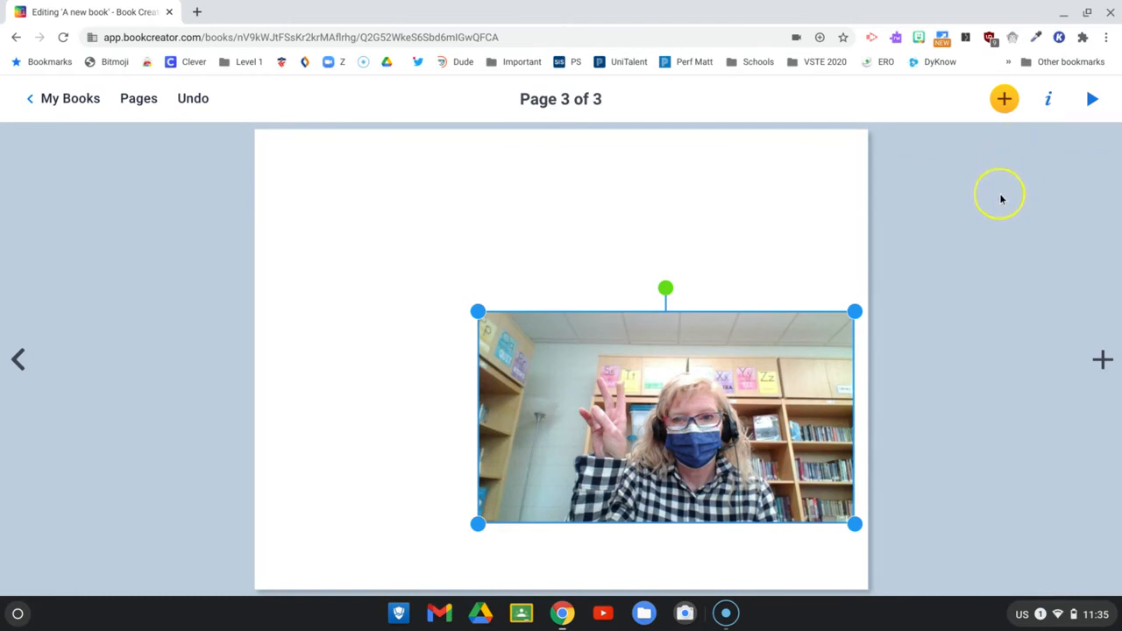
pyautogui.click(1103, 359)
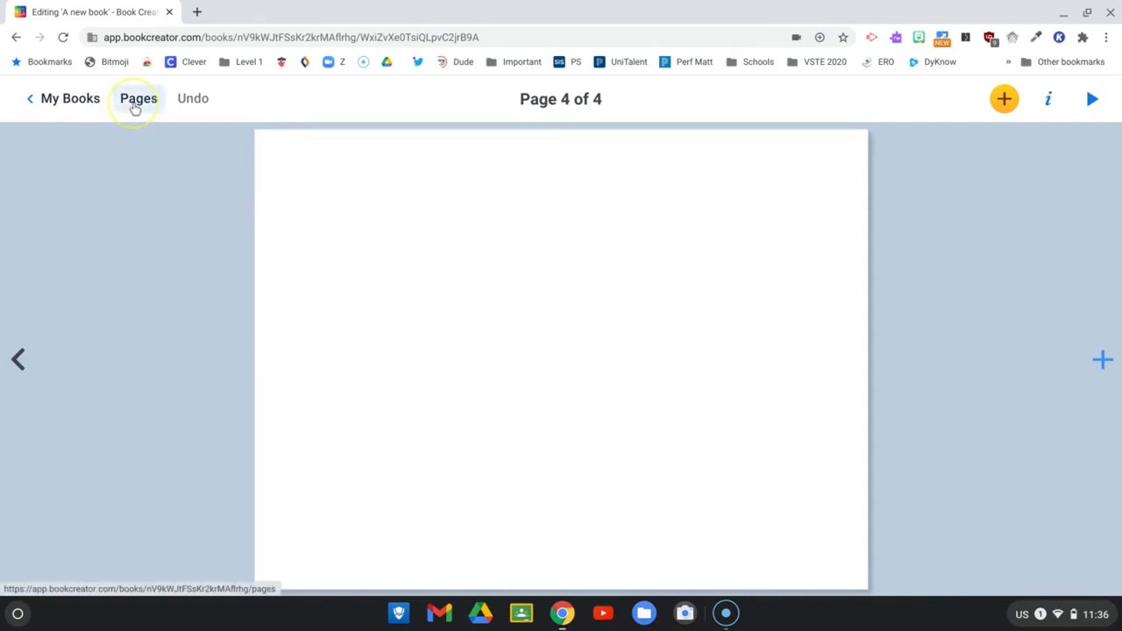
pyautogui.click(137, 98)
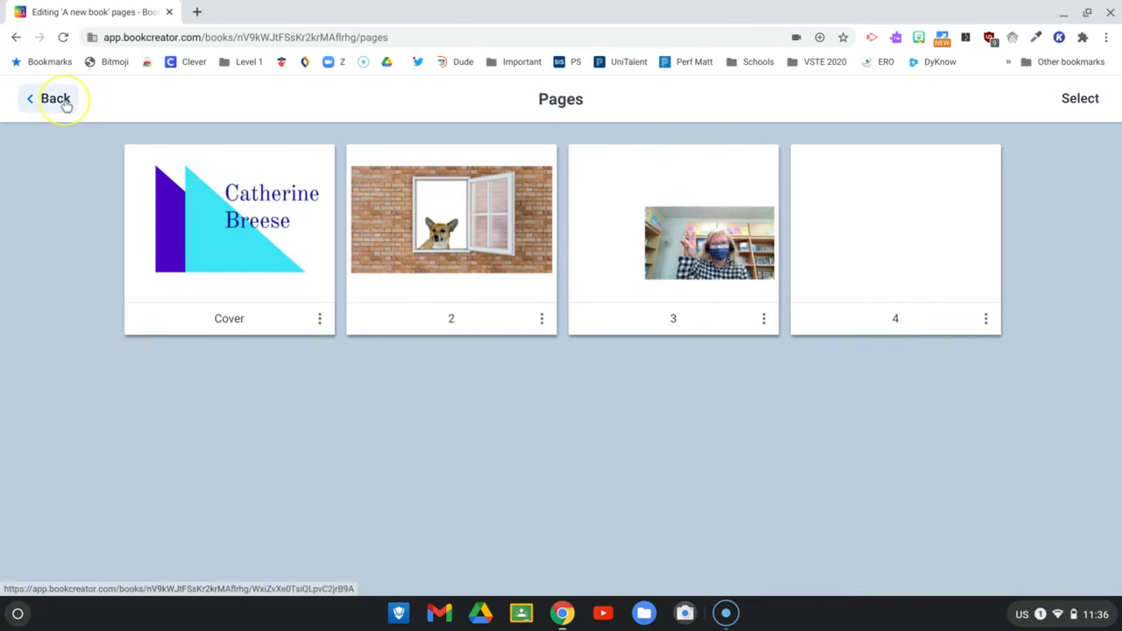
pyautogui.click(894, 242)
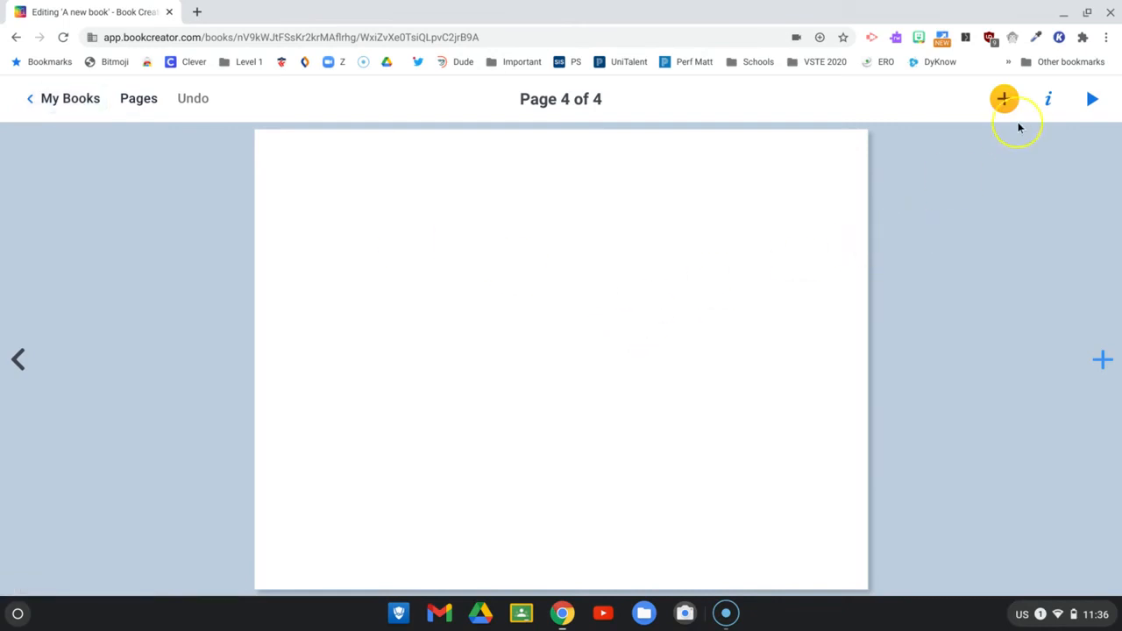
# - Start the Pen on page 4 with green ink and the soft marker brush
pyautogui.click(1003, 98)
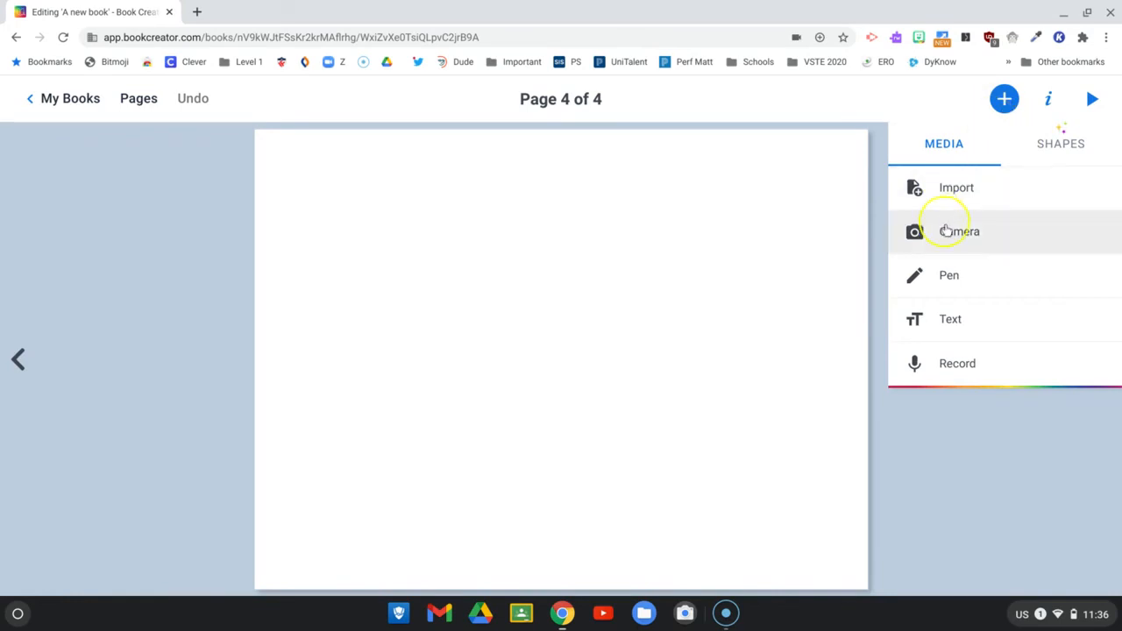
pyautogui.moveTo(956, 279)
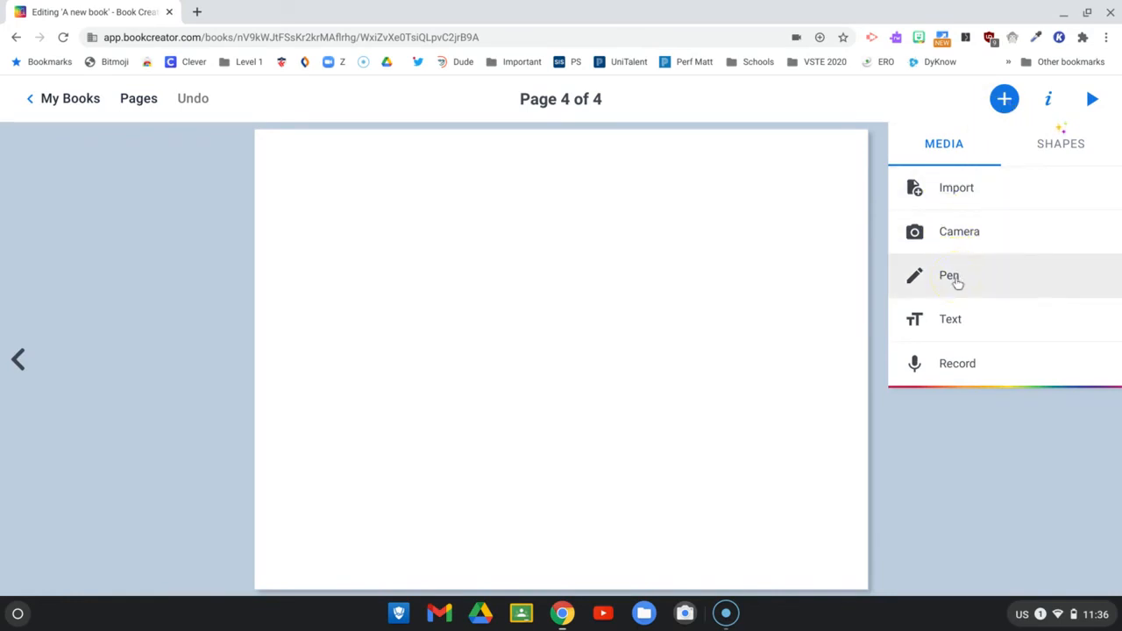
pyautogui.click(950, 275)
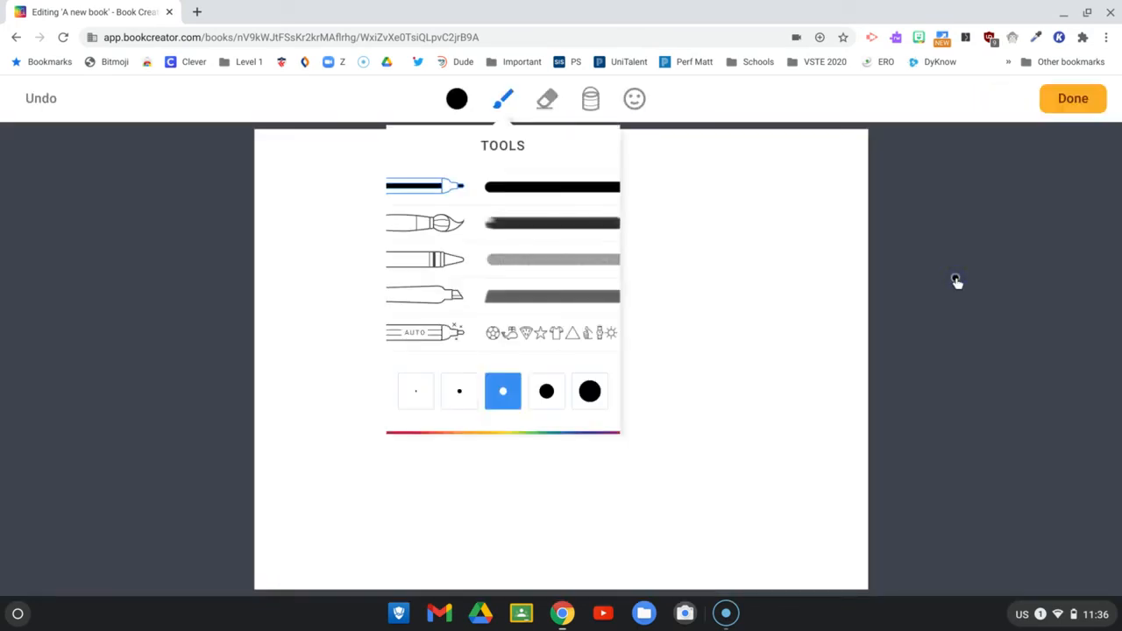
pyautogui.moveTo(956, 277)
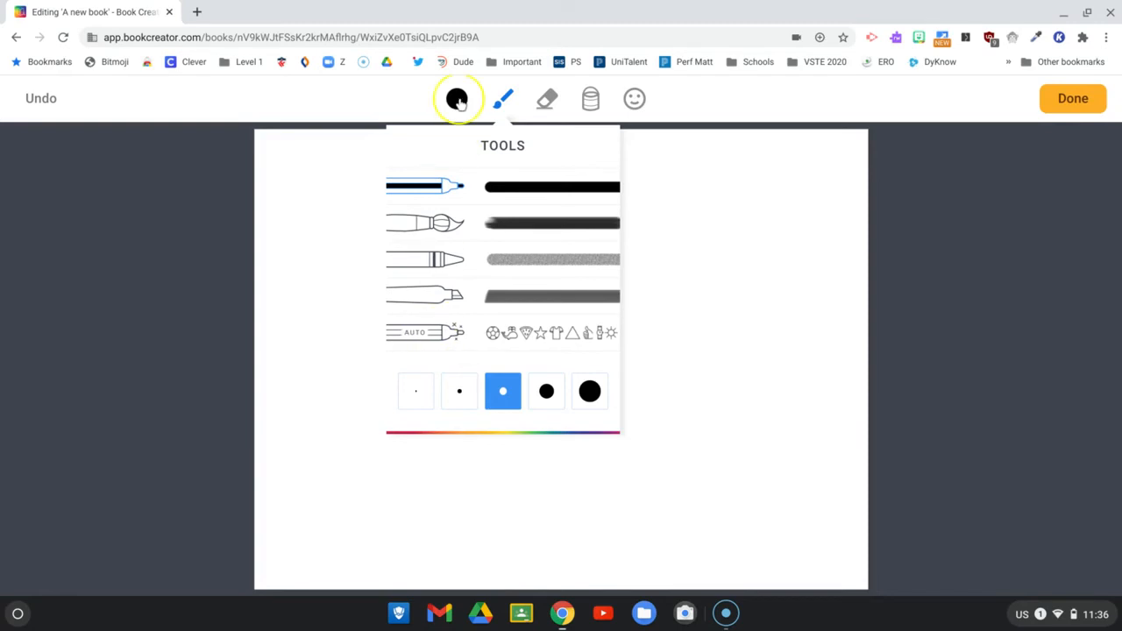
pyautogui.click(455, 98)
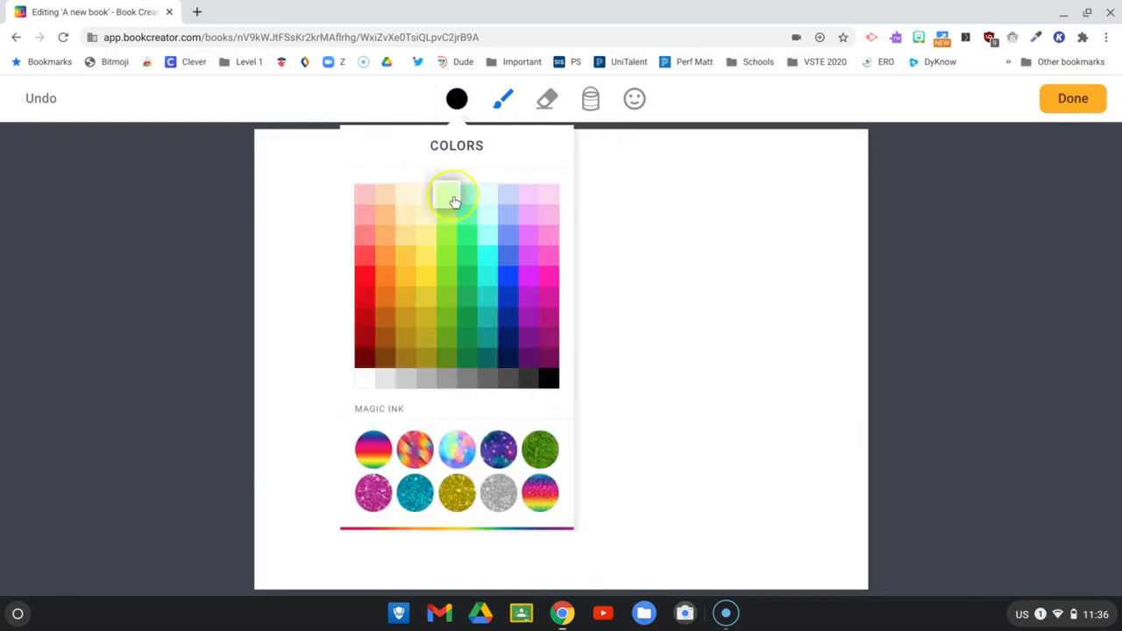
pyautogui.moveTo(466, 260)
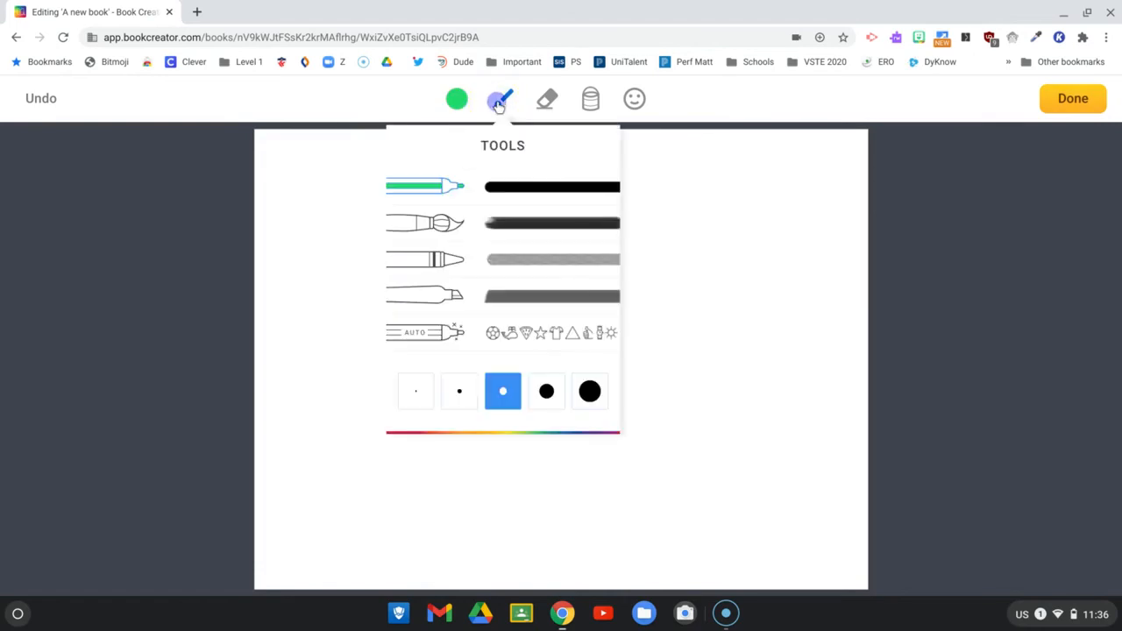
pyautogui.click(424, 223)
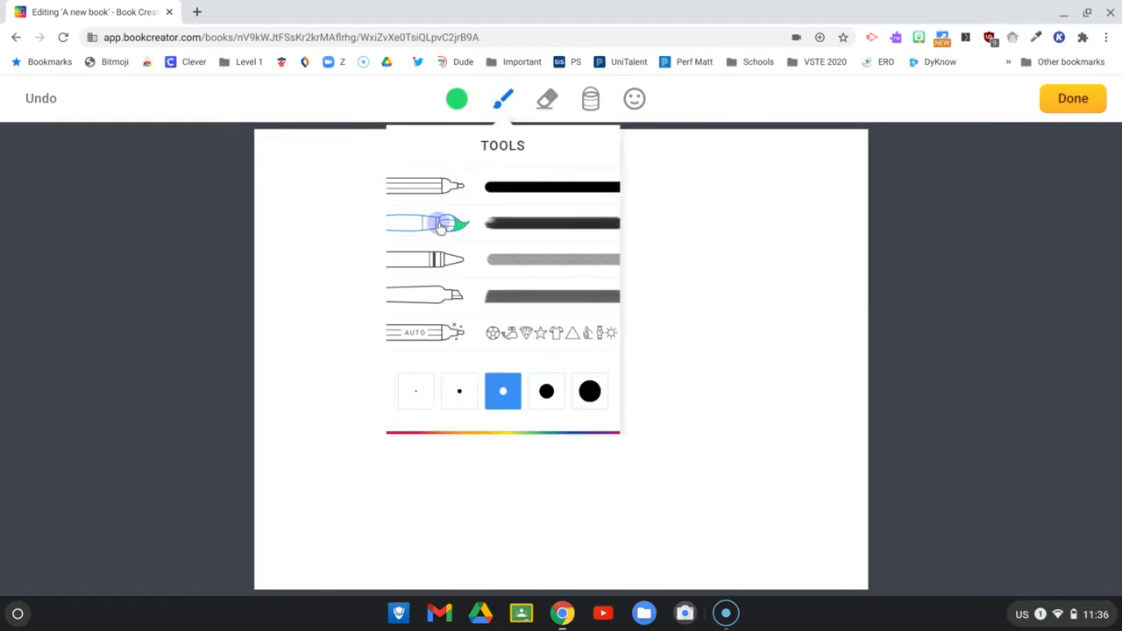
pyautogui.click(547, 390)
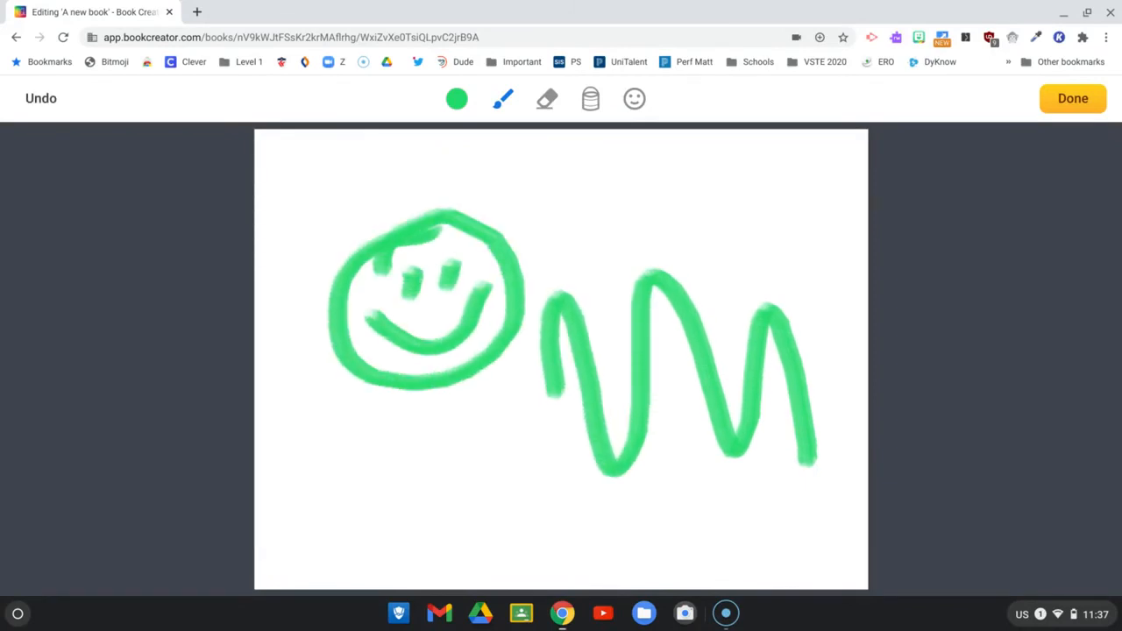
# - Choose a thicker line width and draw the green smiley face and zigzag lines
pyautogui.click(502, 98)
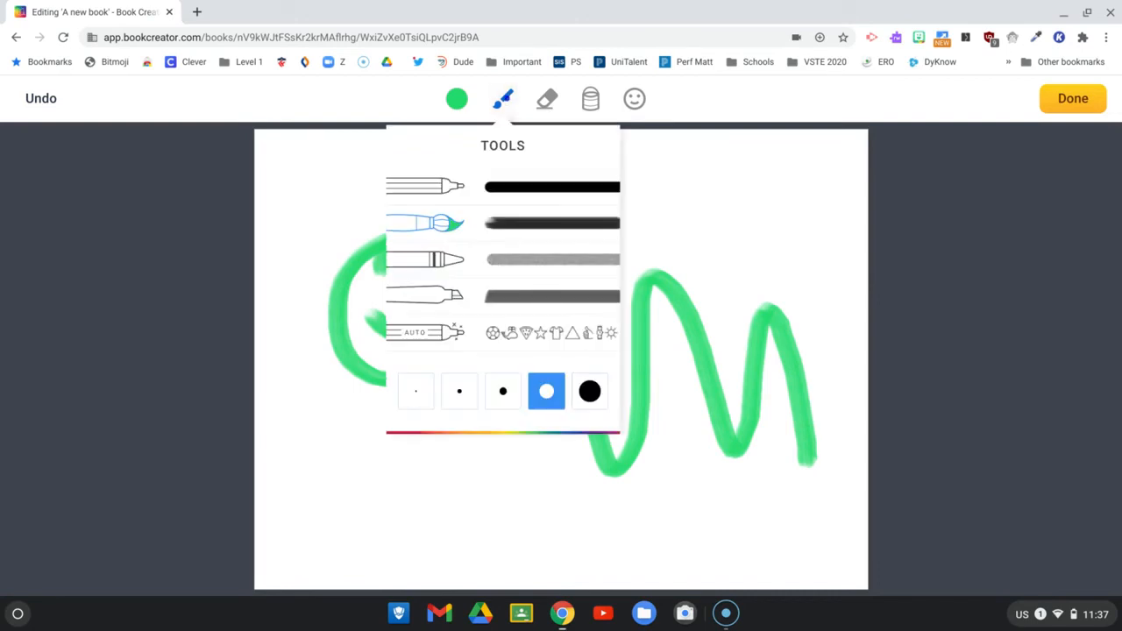
pyautogui.click(424, 186)
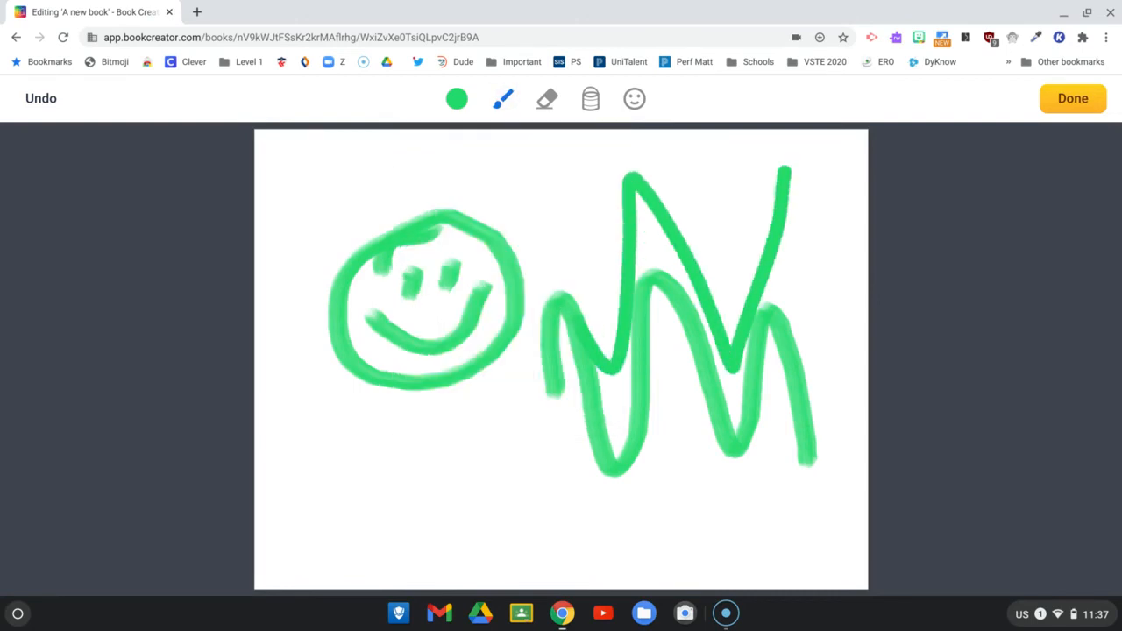
pyautogui.click(501, 98)
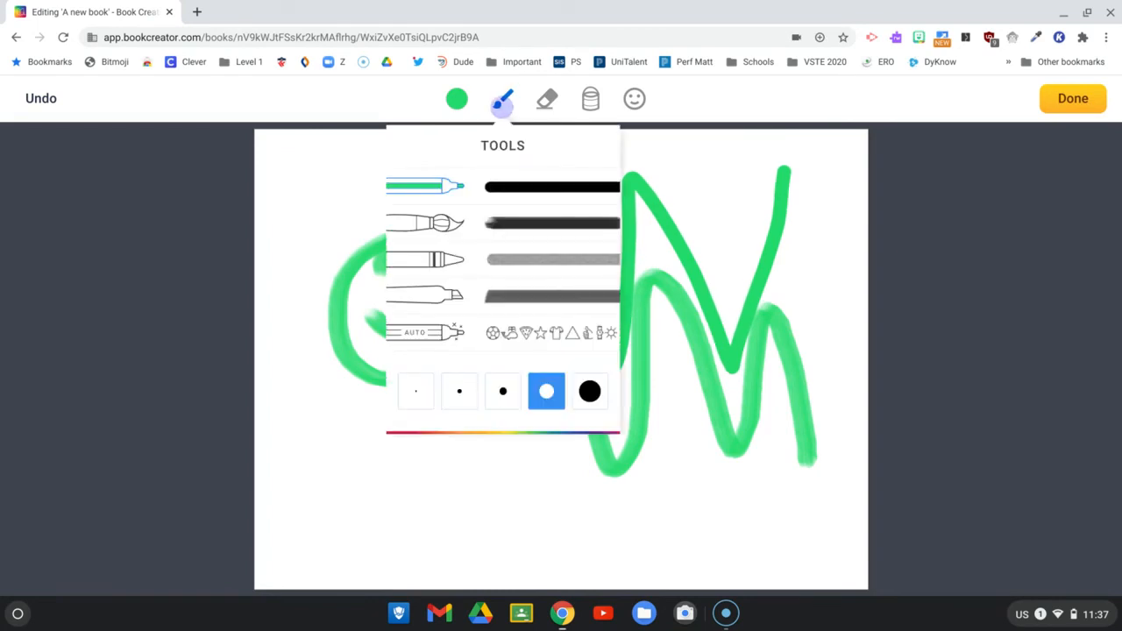
pyautogui.click(459, 391)
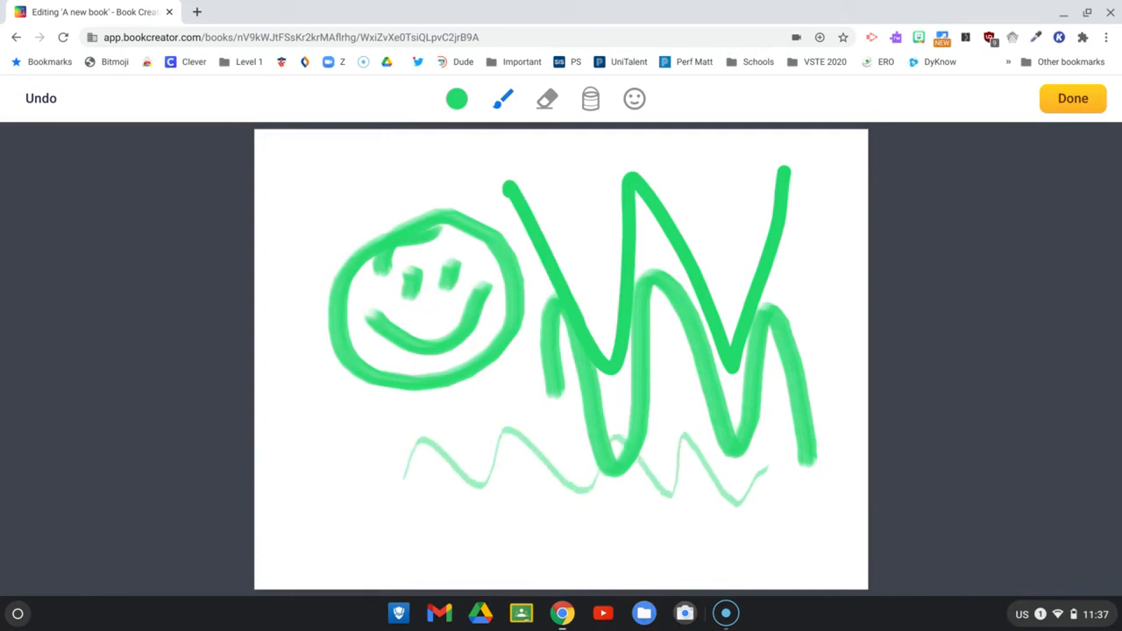
# - Undo the green strokes, browse the emoji stickers, then return to the drawing tool choices
pyautogui.click(40, 98)
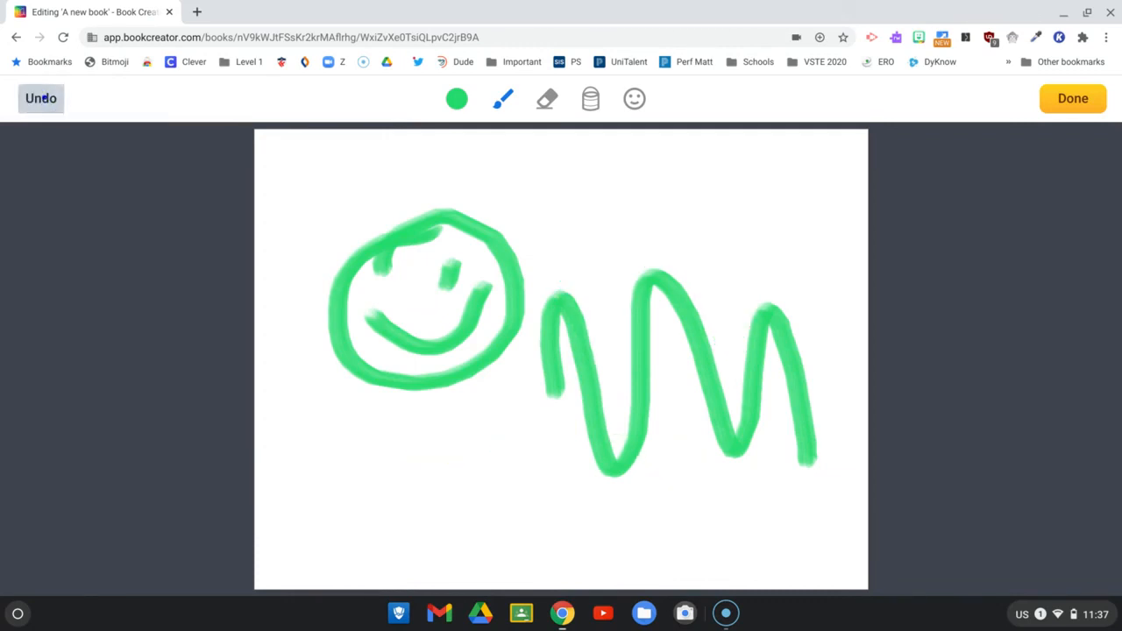
pyautogui.click(40, 98)
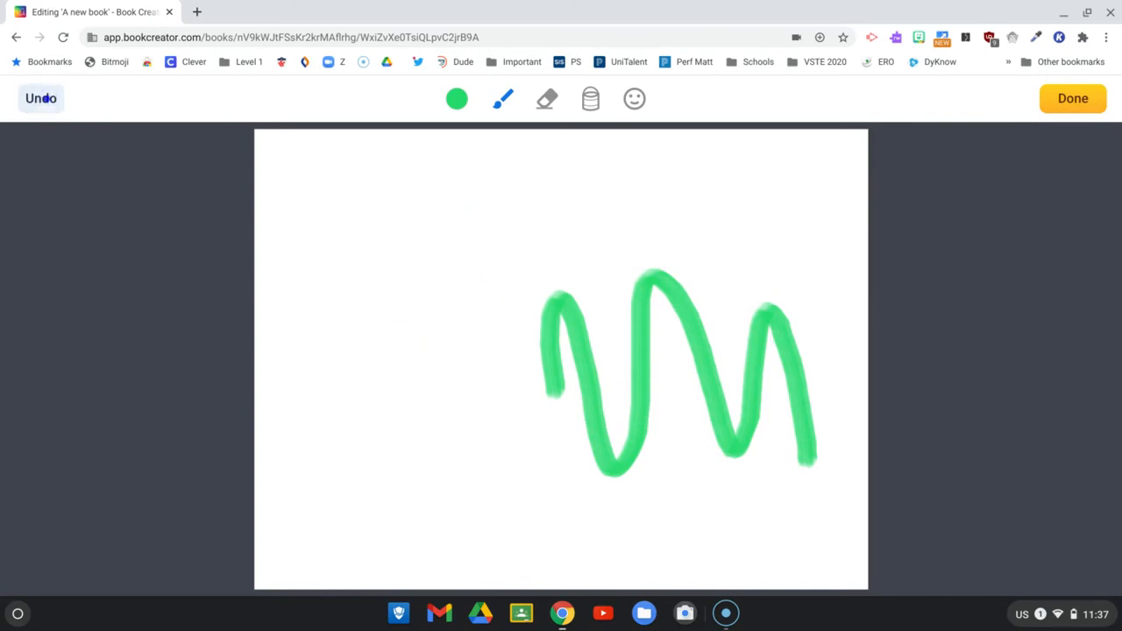
pyautogui.click(40, 98)
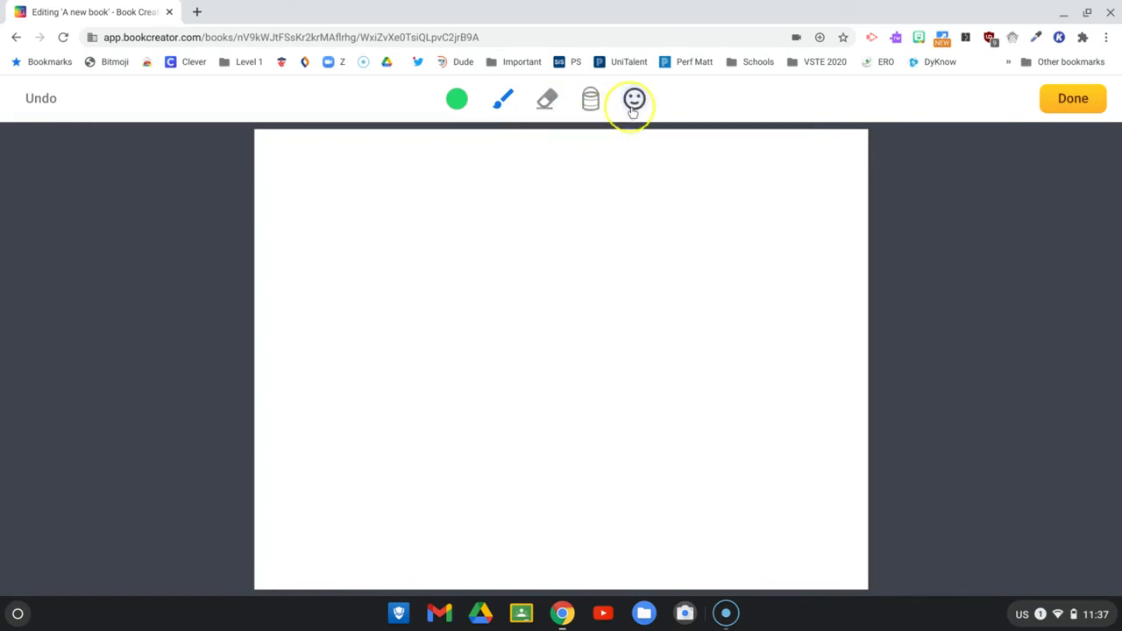
pyautogui.click(635, 98)
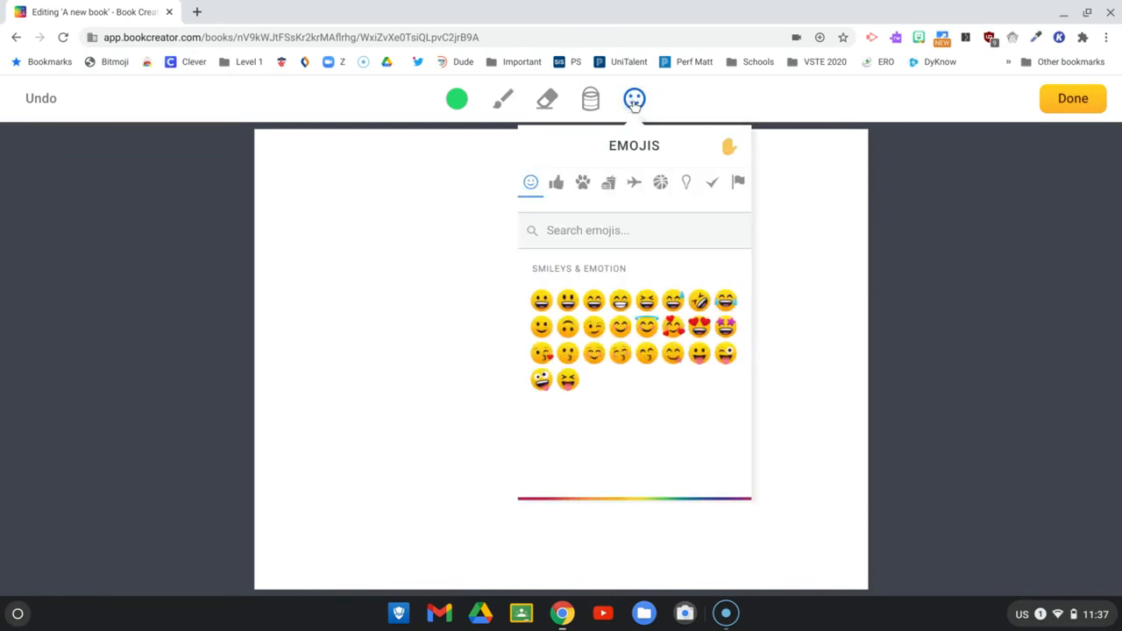
pyautogui.scroll(-3)
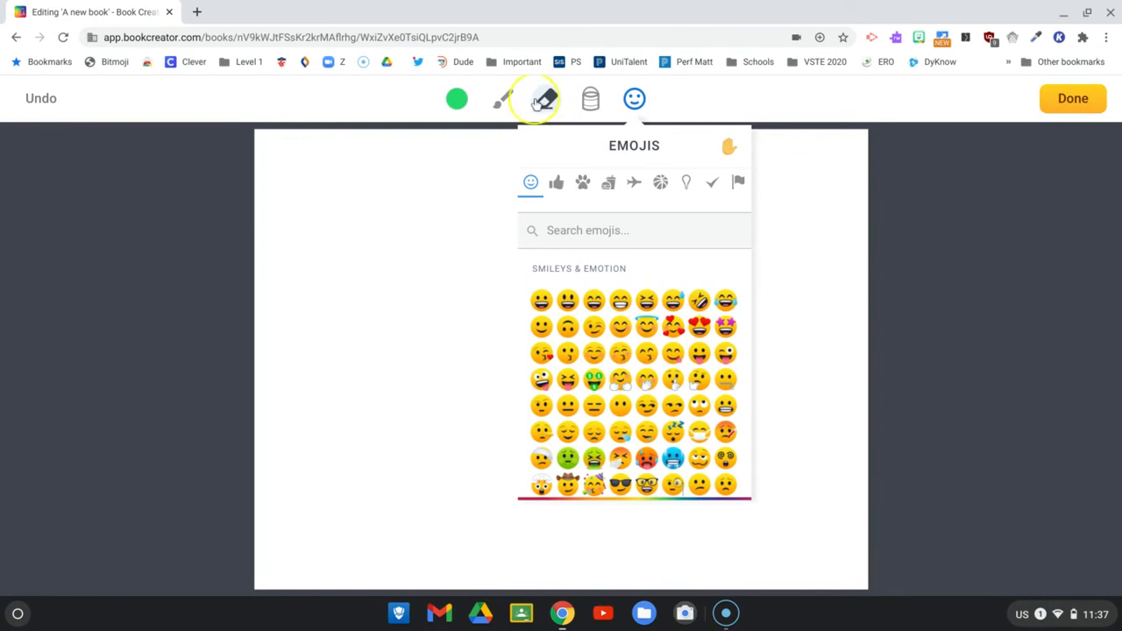
pyautogui.click(501, 98)
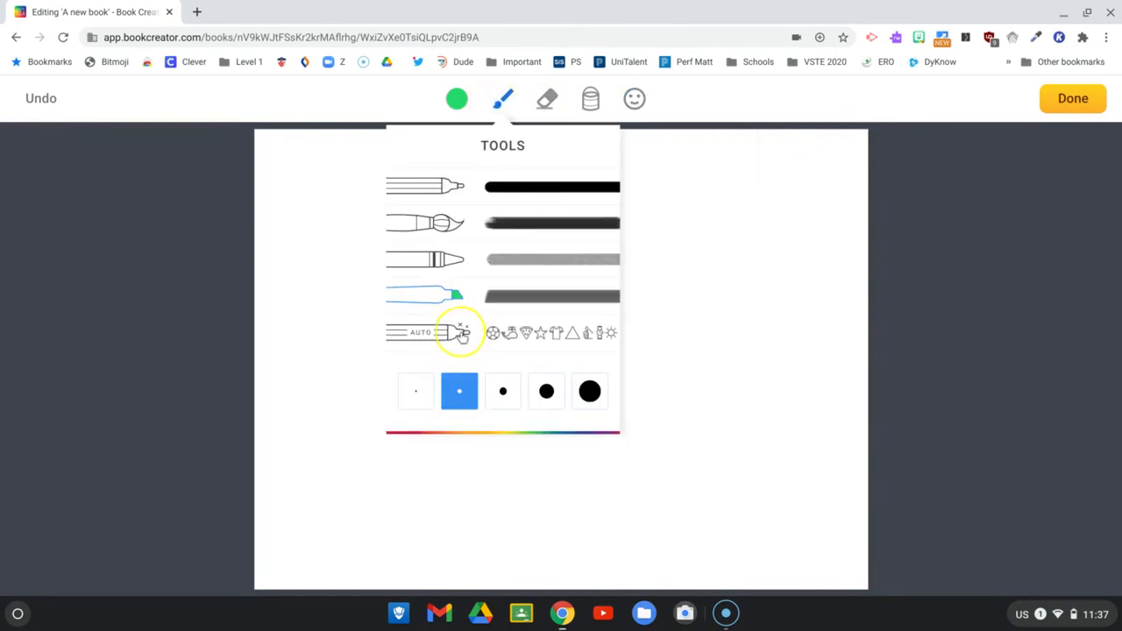
# - Sketch a slice with AutoDraw, swap it for the suggested pizza slice and enlarge it
pyautogui.click(463, 337)
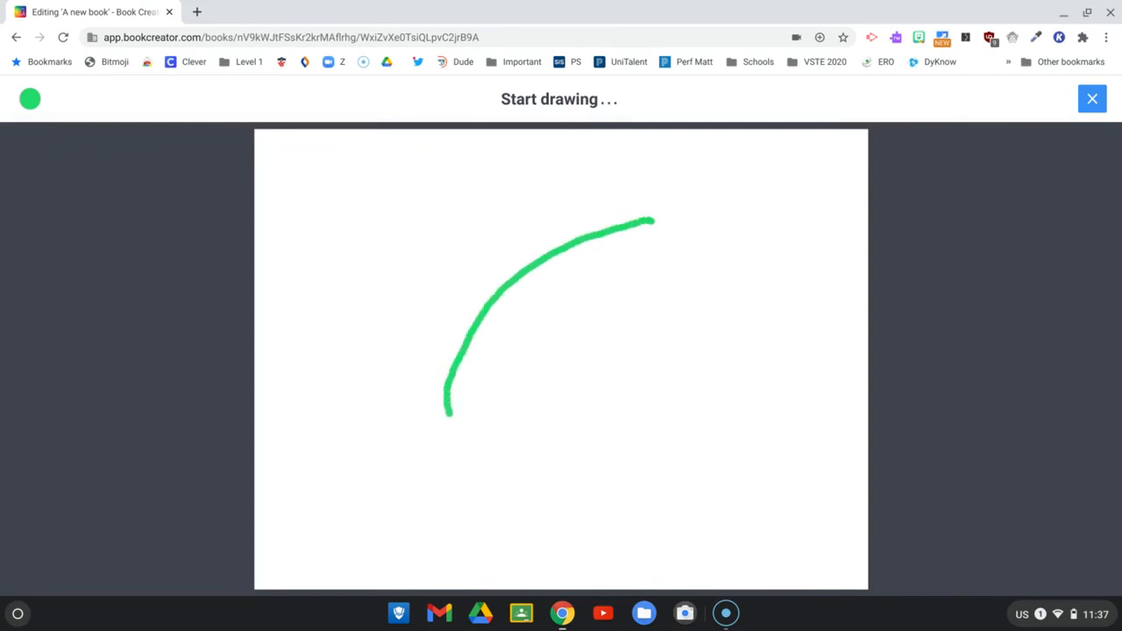
pyautogui.moveTo(652, 219); pyautogui.dragTo(659, 266)
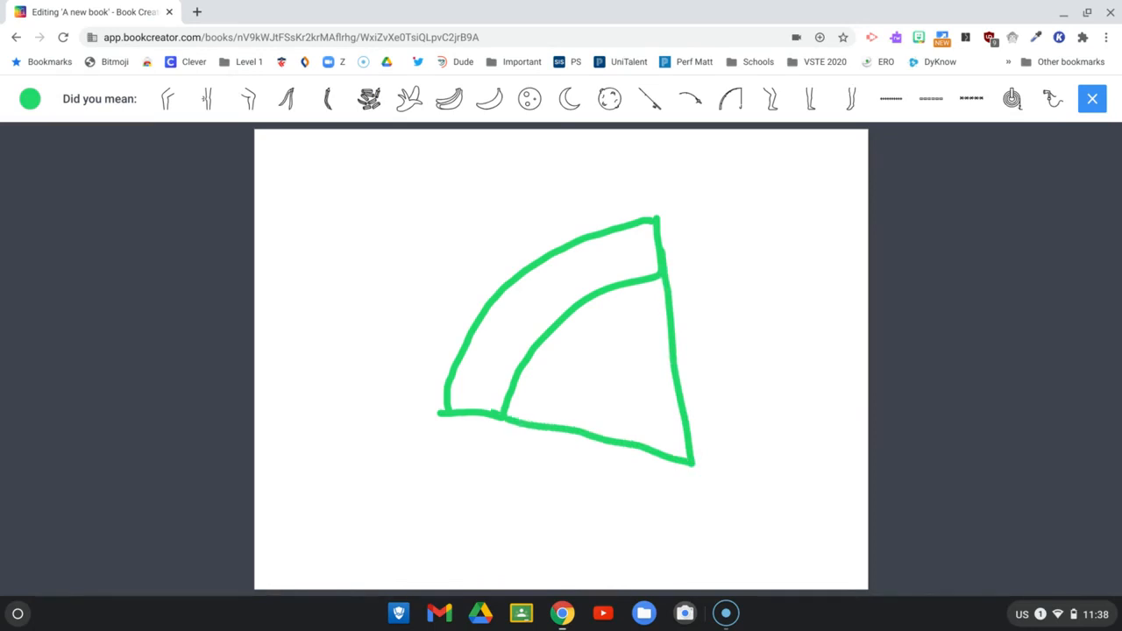
pyautogui.moveTo(613, 315); pyautogui.dragTo(631, 351)
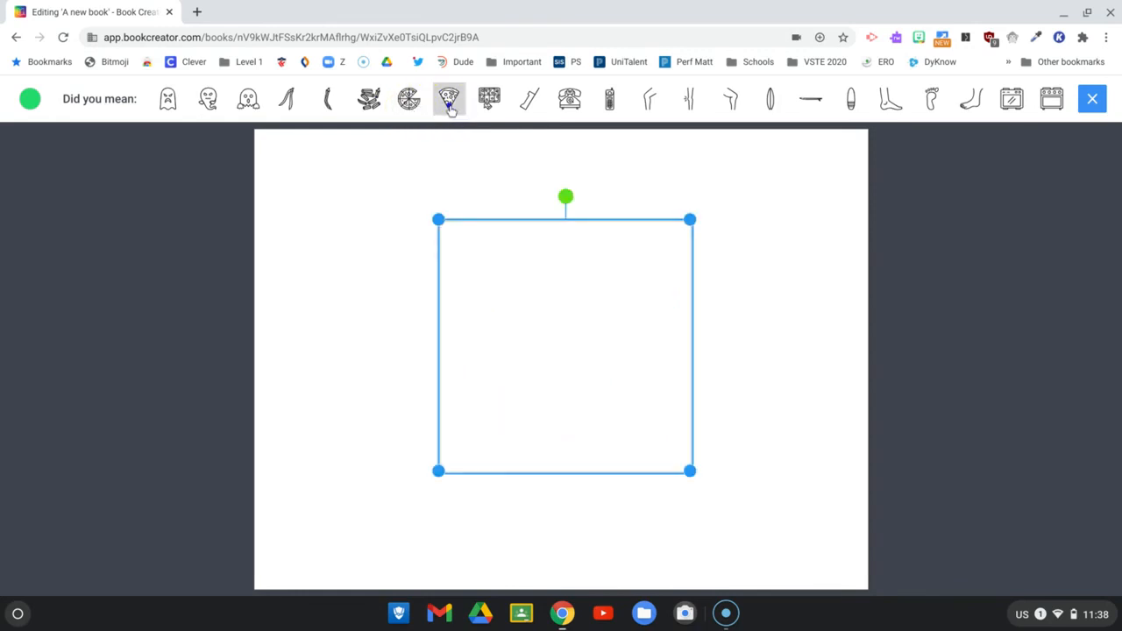
pyautogui.click(449, 98)
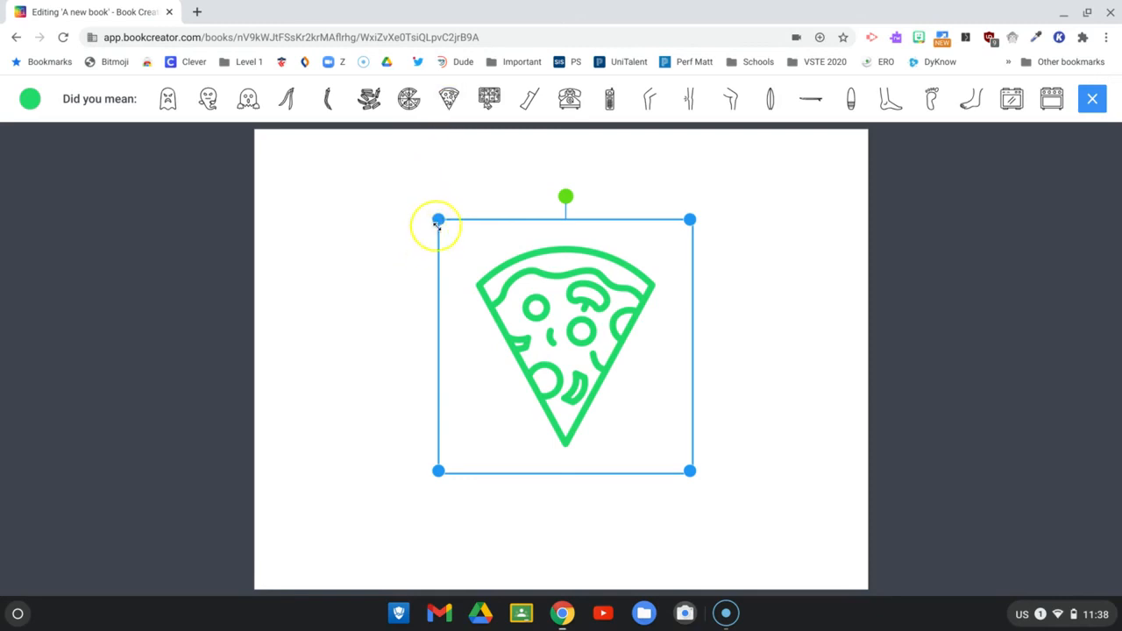
pyautogui.moveTo(439, 219); pyautogui.dragTo(393, 173)
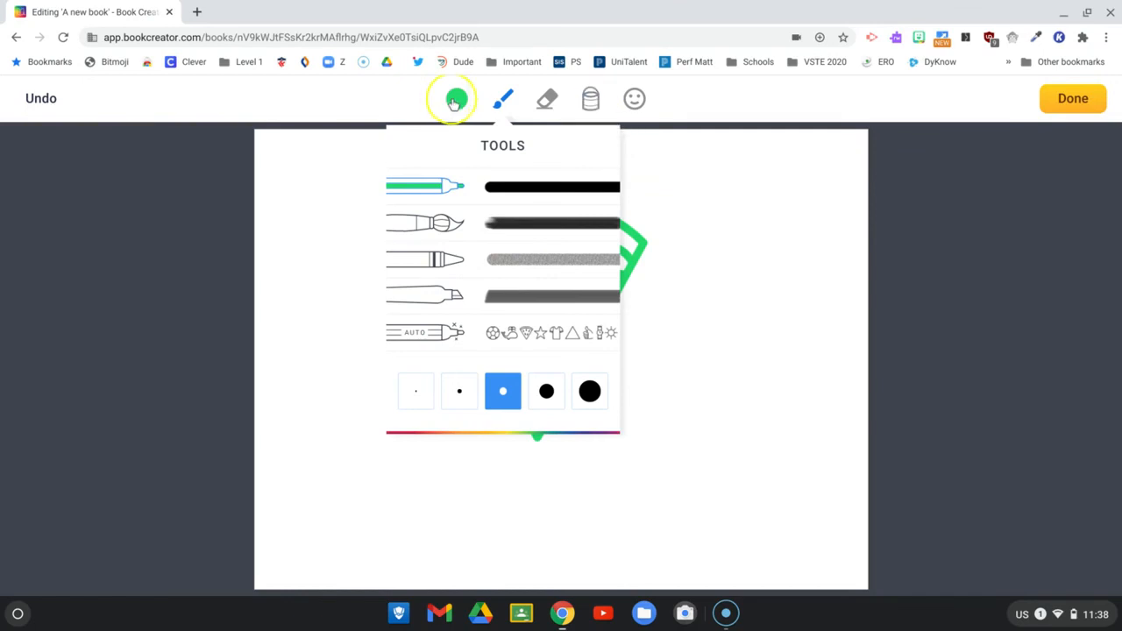
# - Fill the pizza toppings red with the bucket and finish the drawing with Done
pyautogui.click(456, 98)
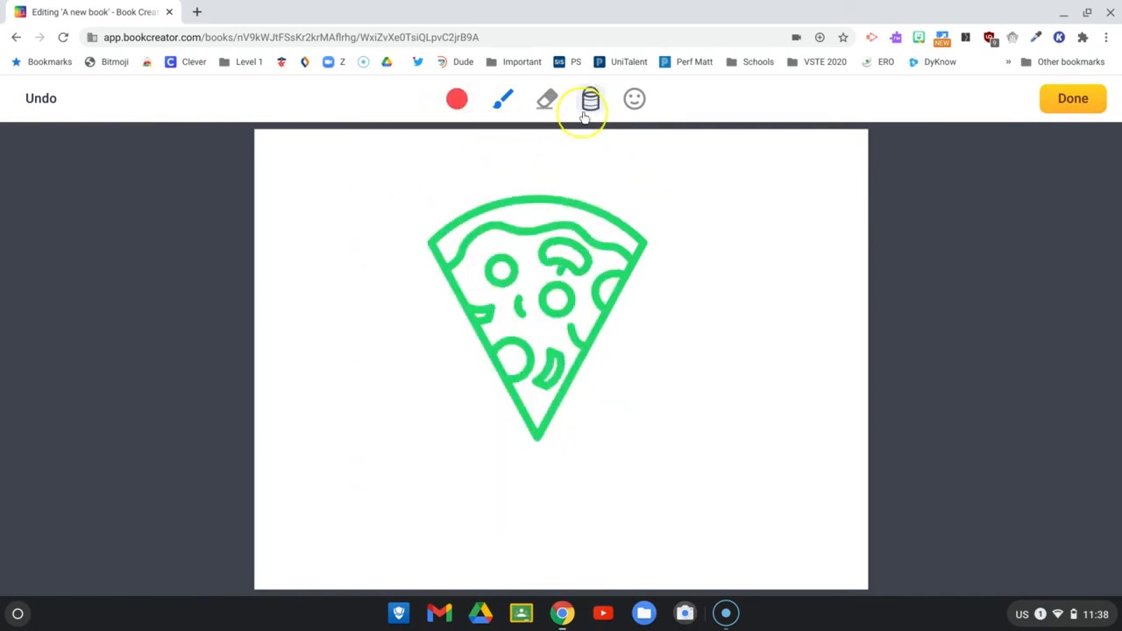
pyautogui.click(589, 98)
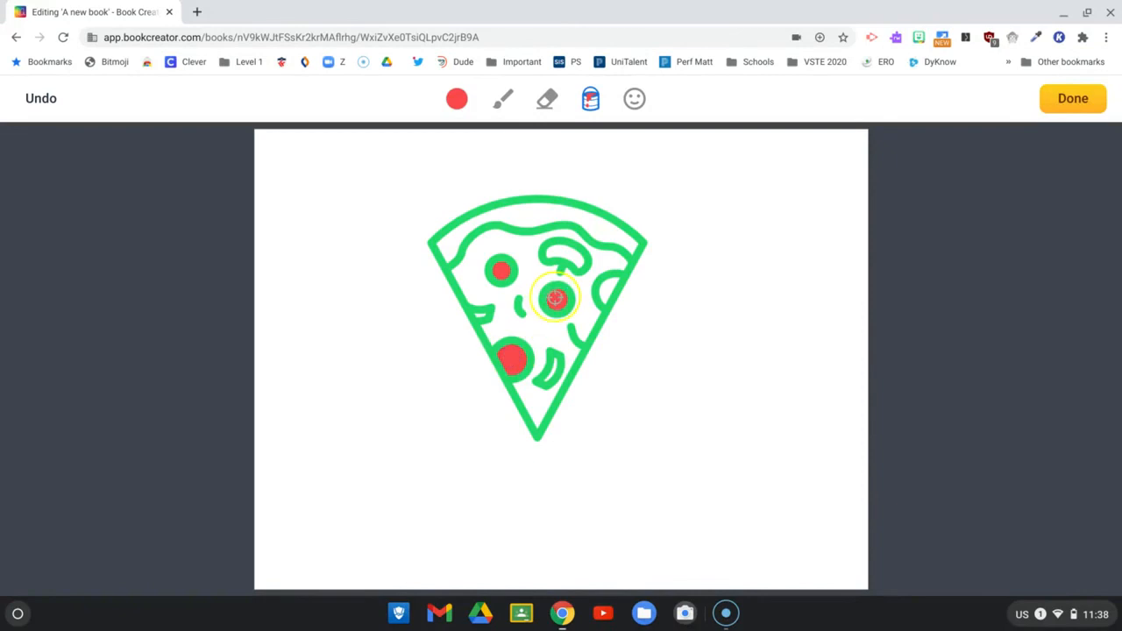
pyautogui.click(561, 254)
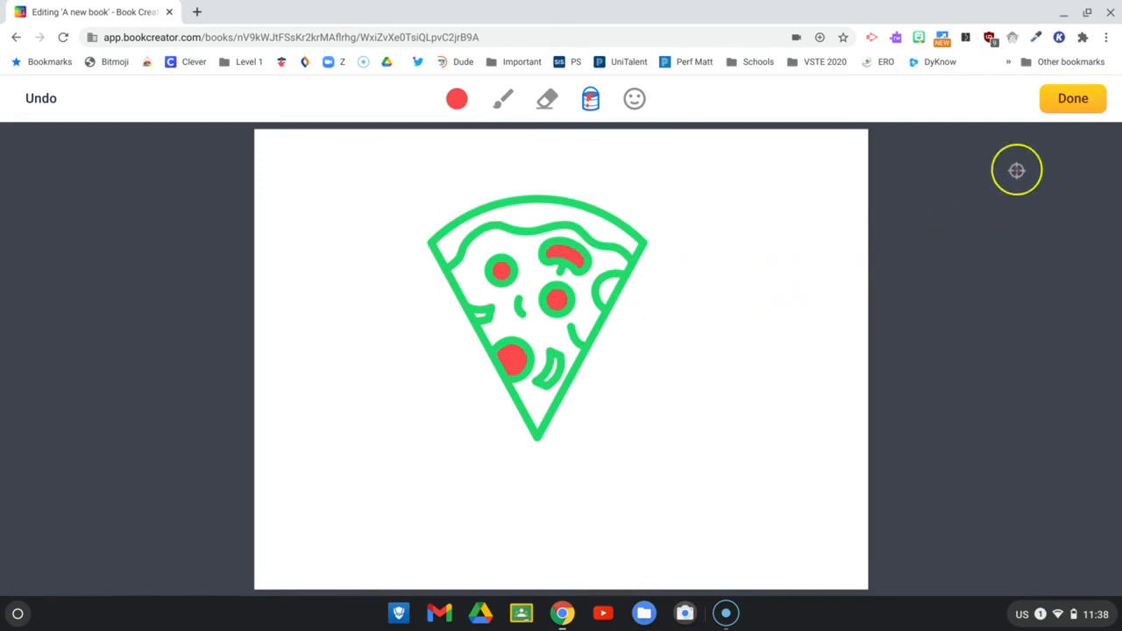
pyautogui.click(1073, 98)
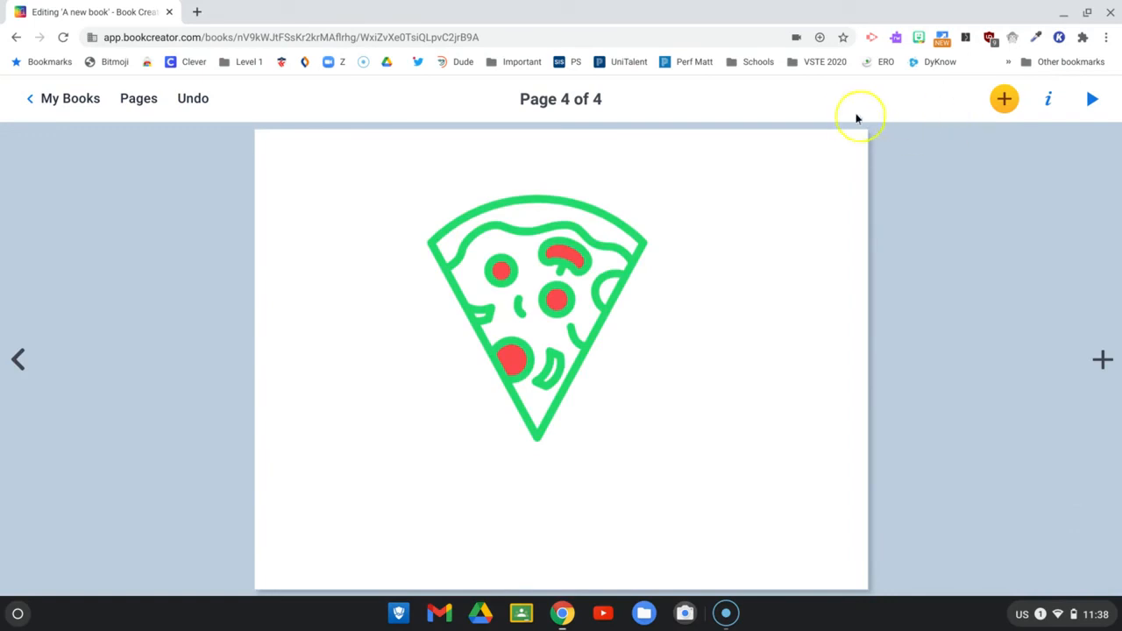
# - Tilt and shrink the pizza slice, move it to the page's top-left corner, and bring up the add-media menu
pyautogui.click(512, 249)
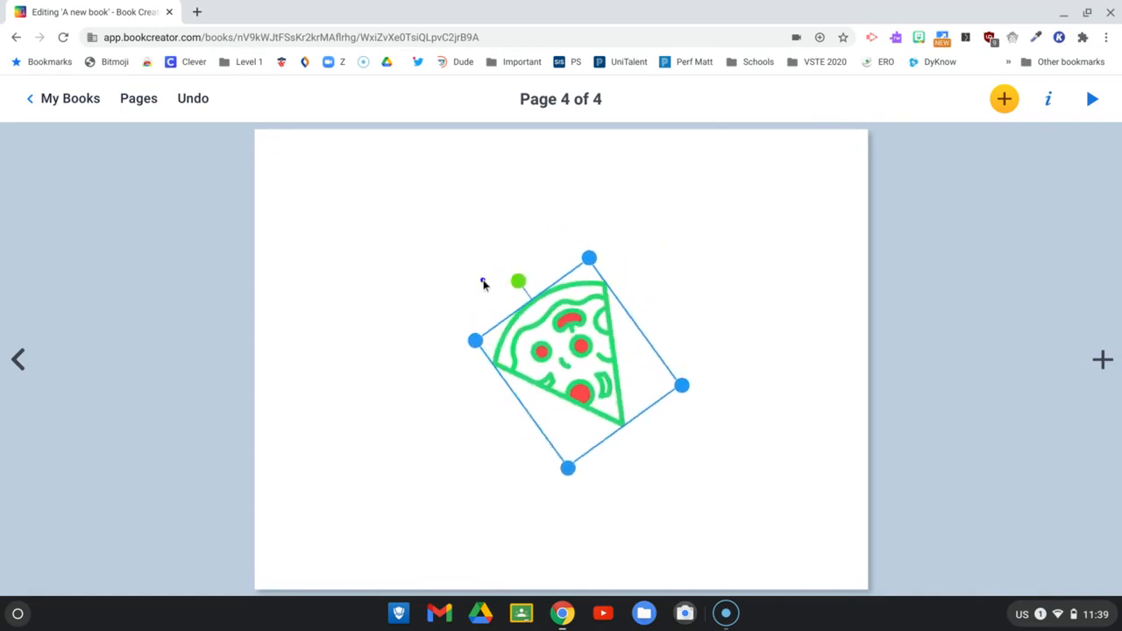
pyautogui.moveTo(561, 350); pyautogui.dragTo(394, 254)
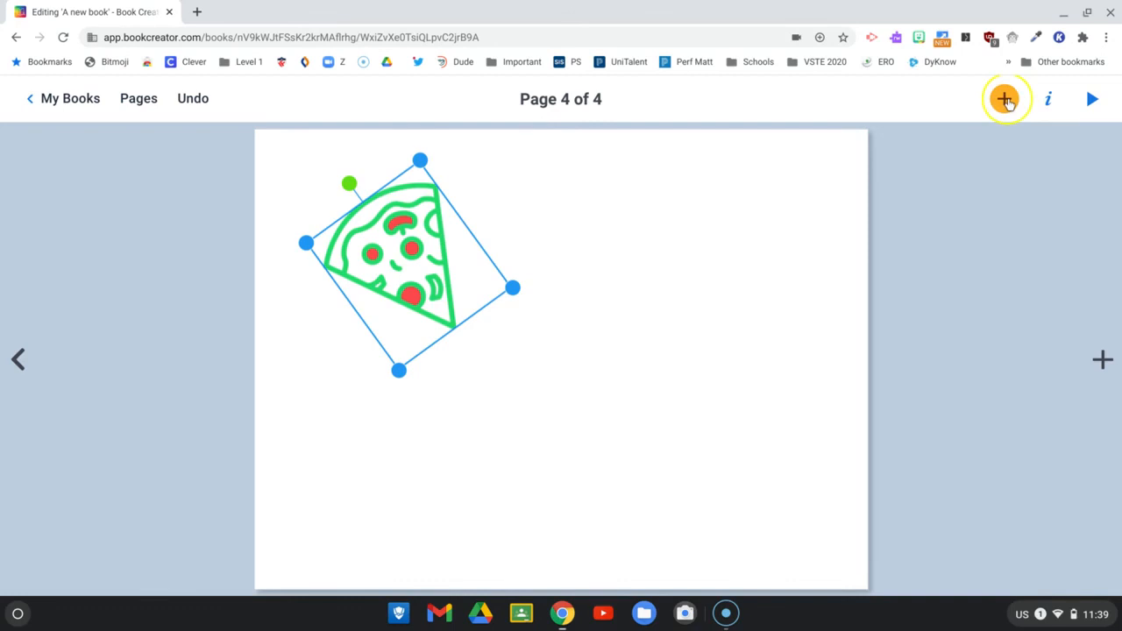
pyautogui.click(1003, 98)
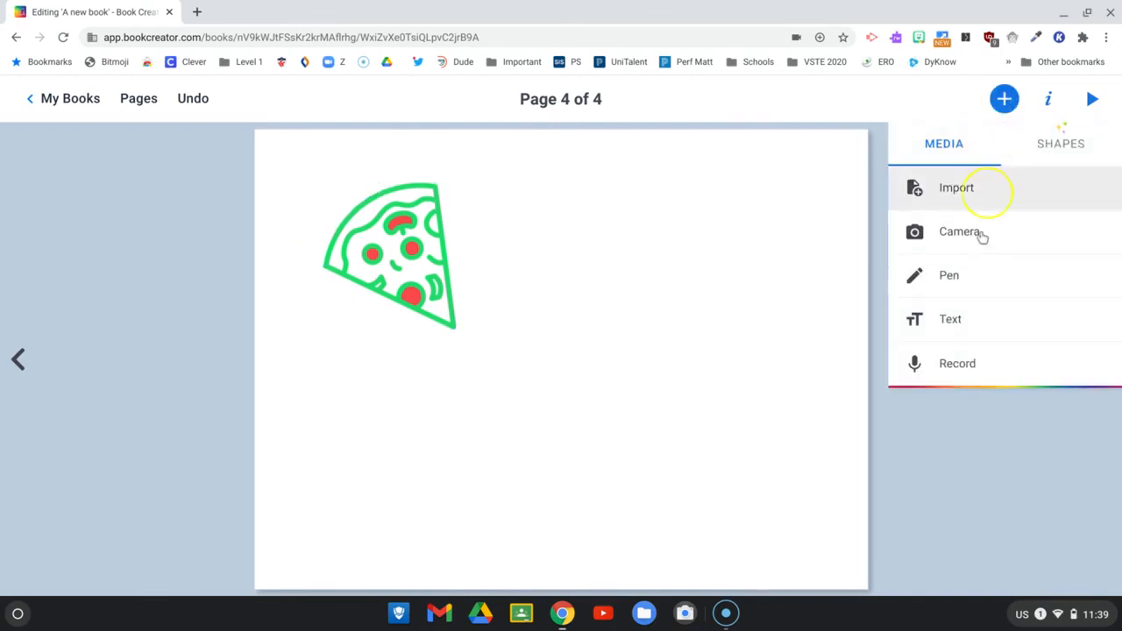
pyautogui.moveTo(967, 363)
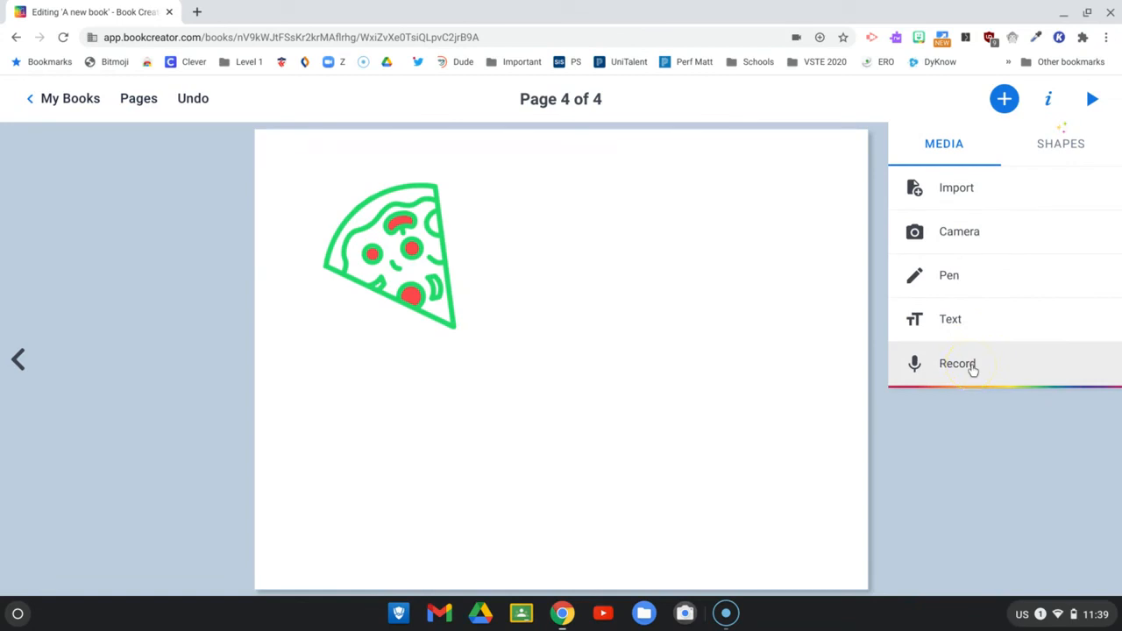
# - Record a five-second voice clip, play it back, and use it so a speaker icon sits beside the pizza slice
pyautogui.click(957, 363)
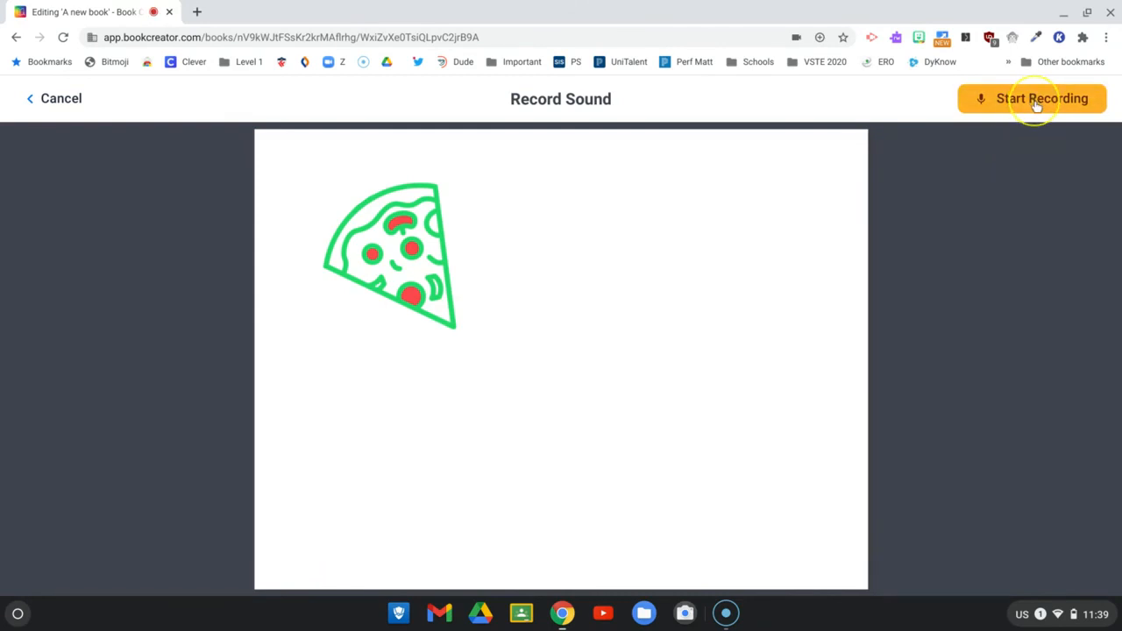
pyautogui.click(1030, 98)
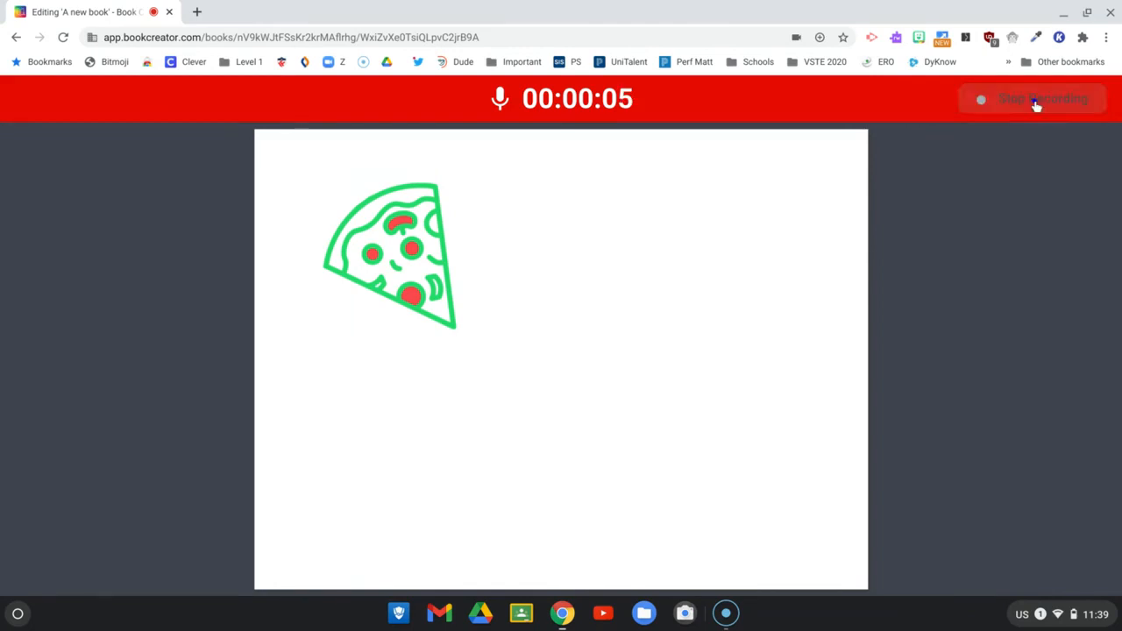
pyautogui.click(1032, 98)
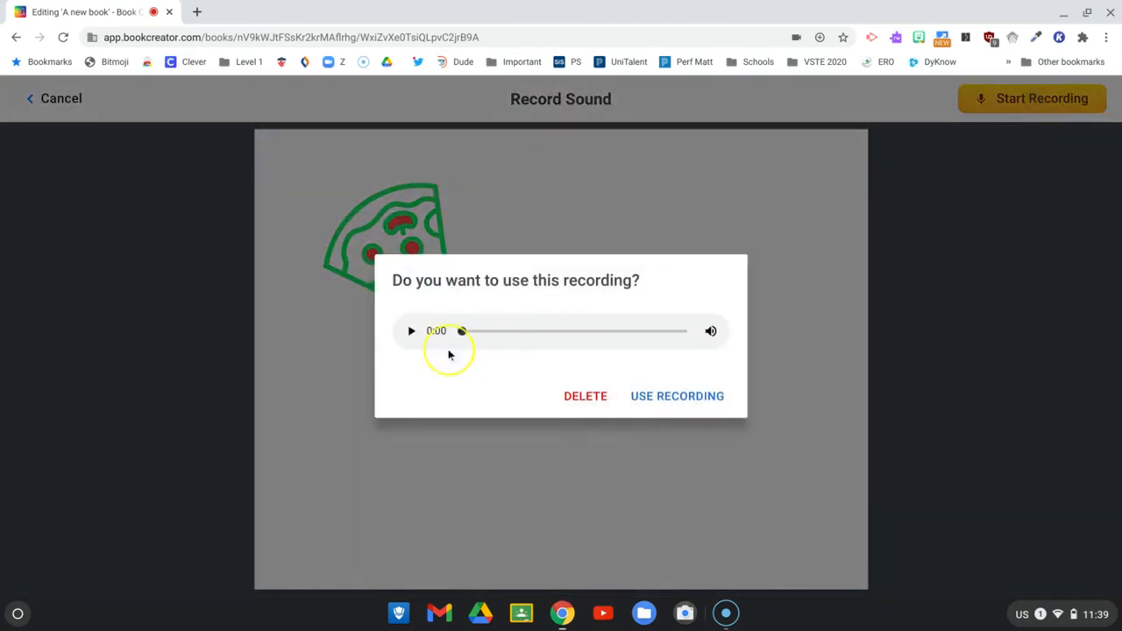
pyautogui.click(410, 330)
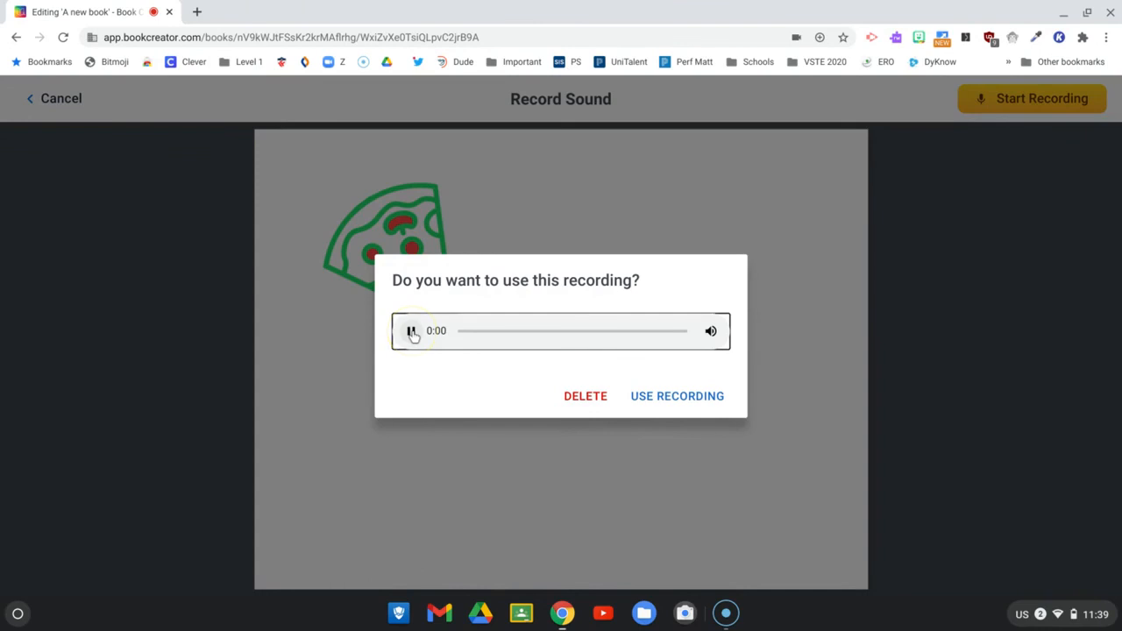
pyautogui.click(410, 330)
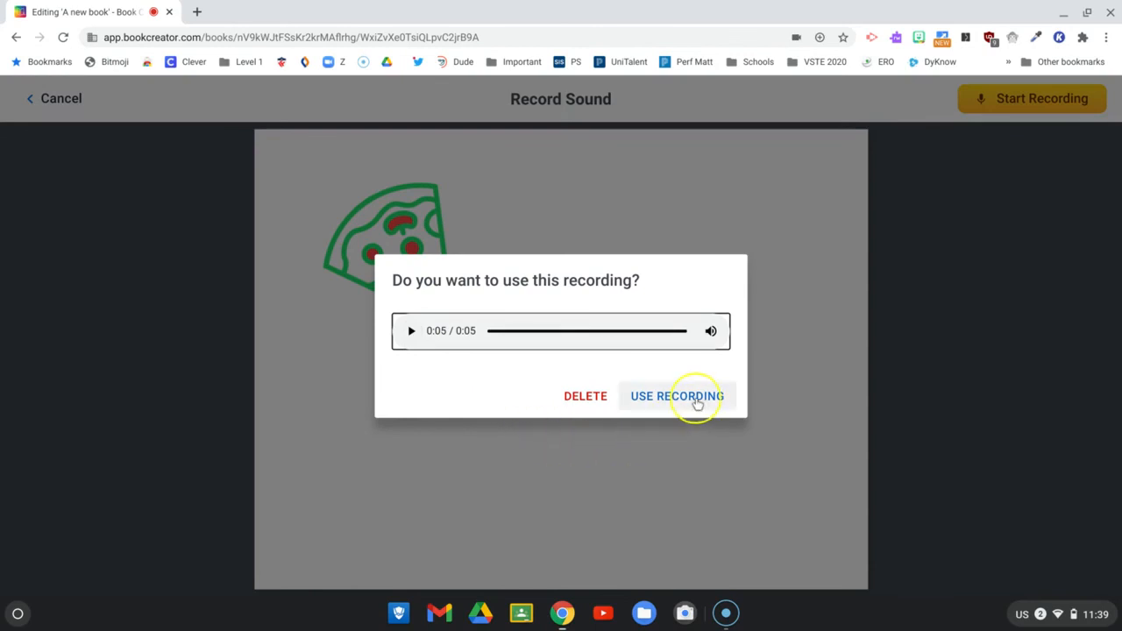
pyautogui.click(677, 396)
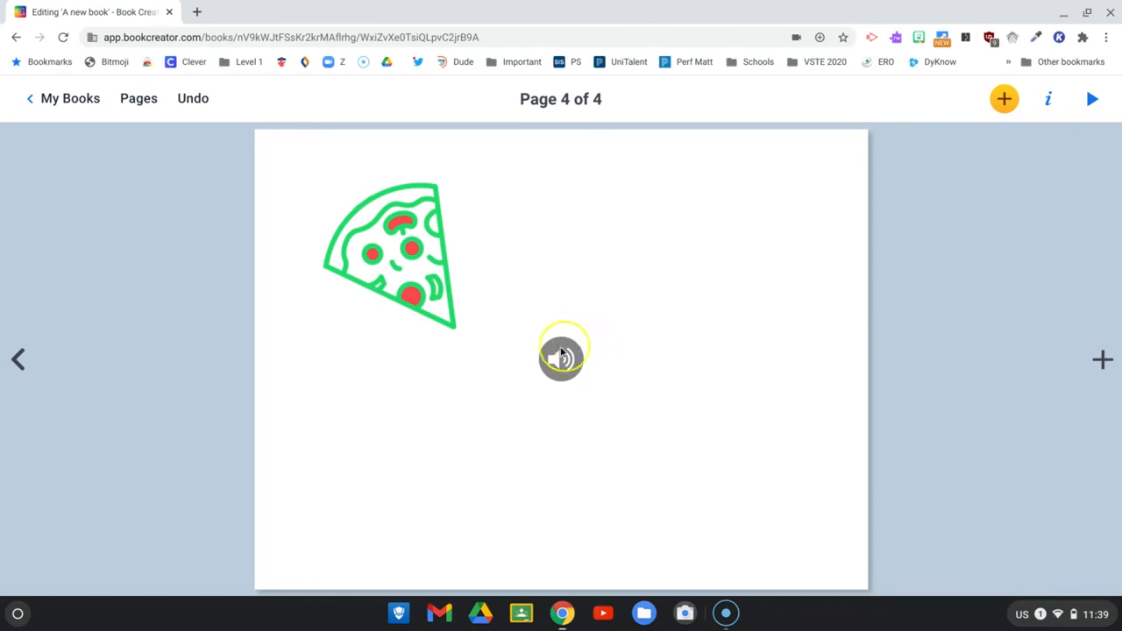
pyautogui.moveTo(631, 394)
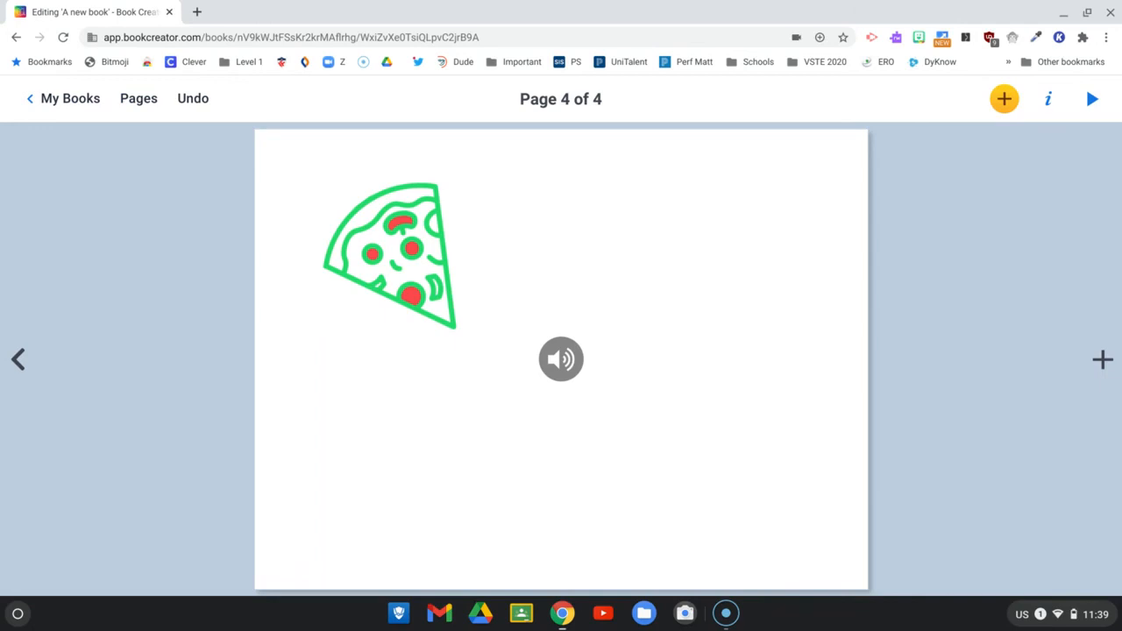
pyautogui.moveTo(971, 301)
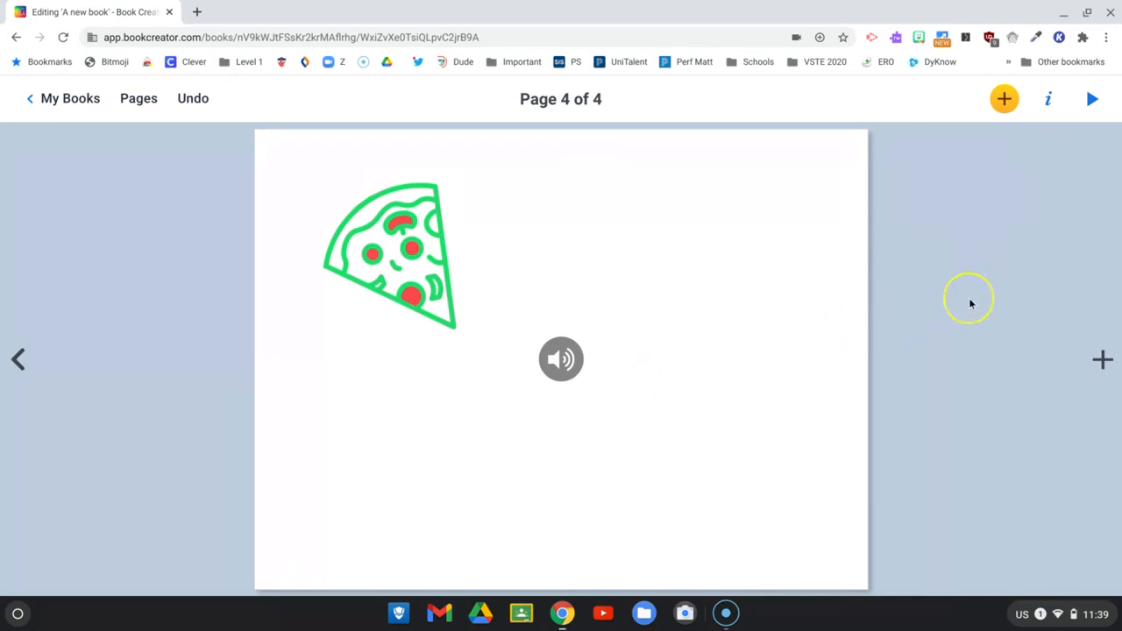
pyautogui.moveTo(1034, 215)
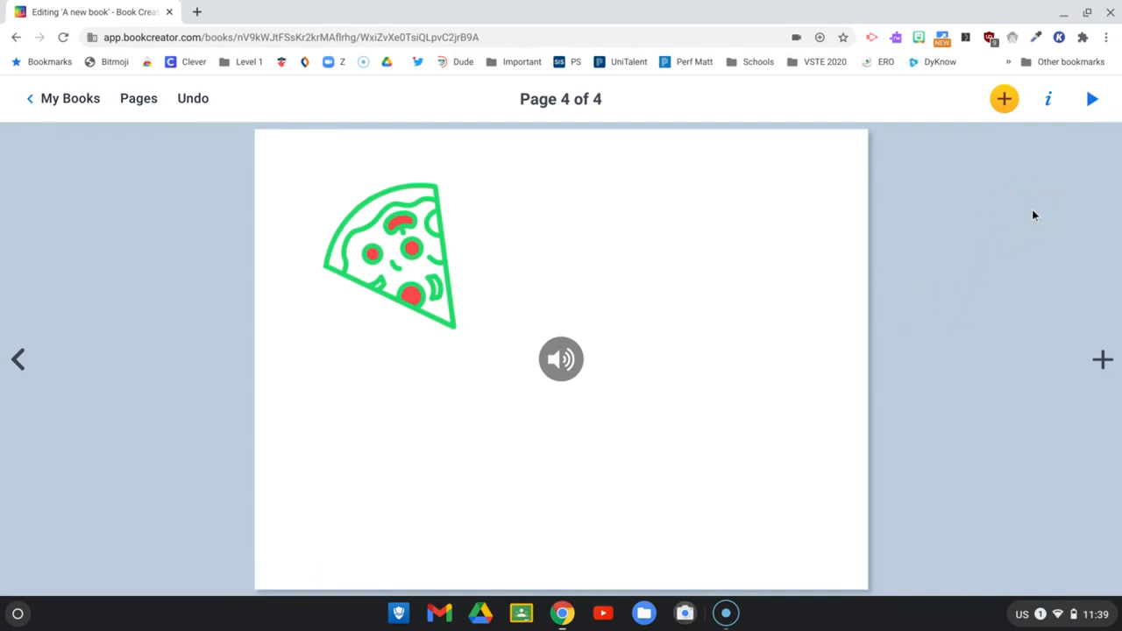
pyautogui.moveTo(911, 210)
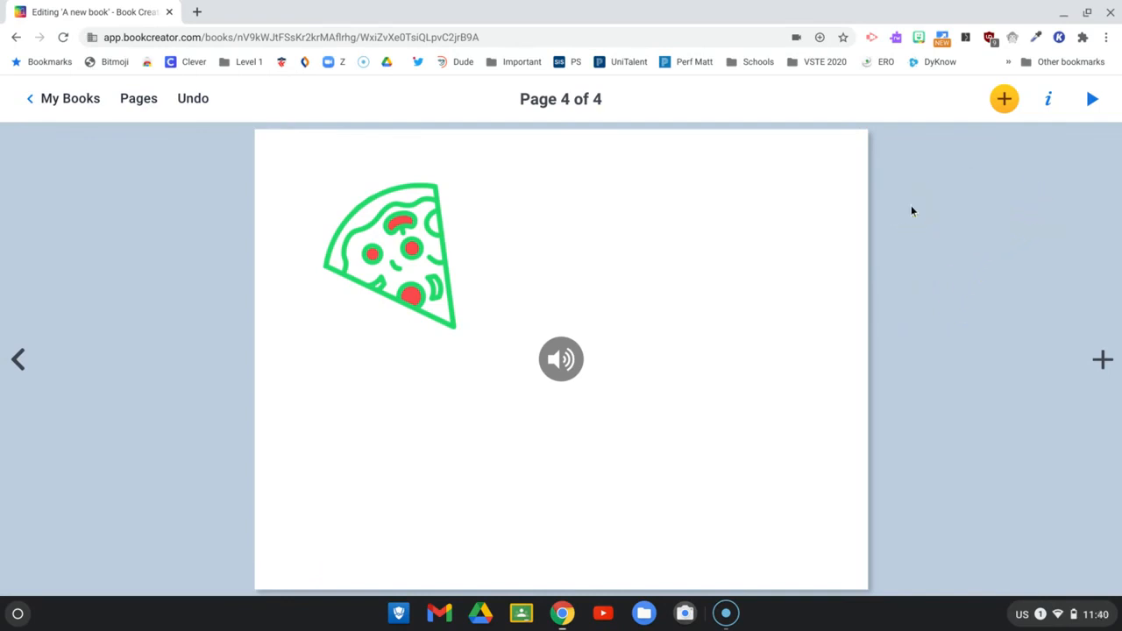